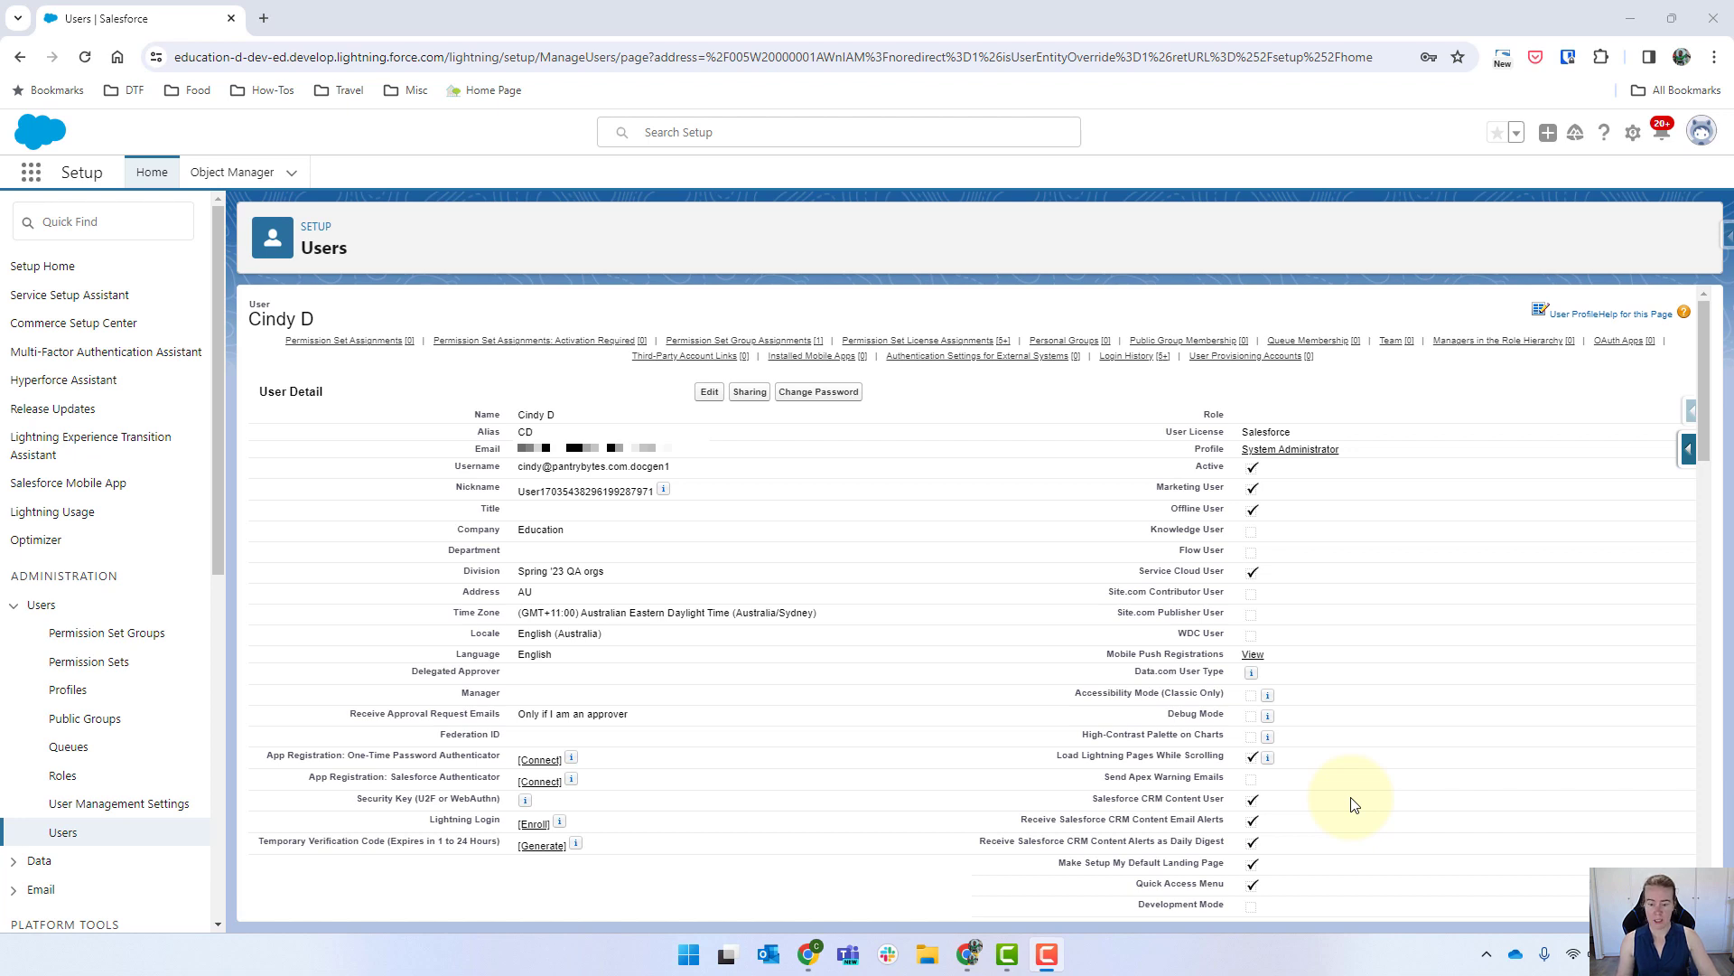
mouse_move(1305, 846)
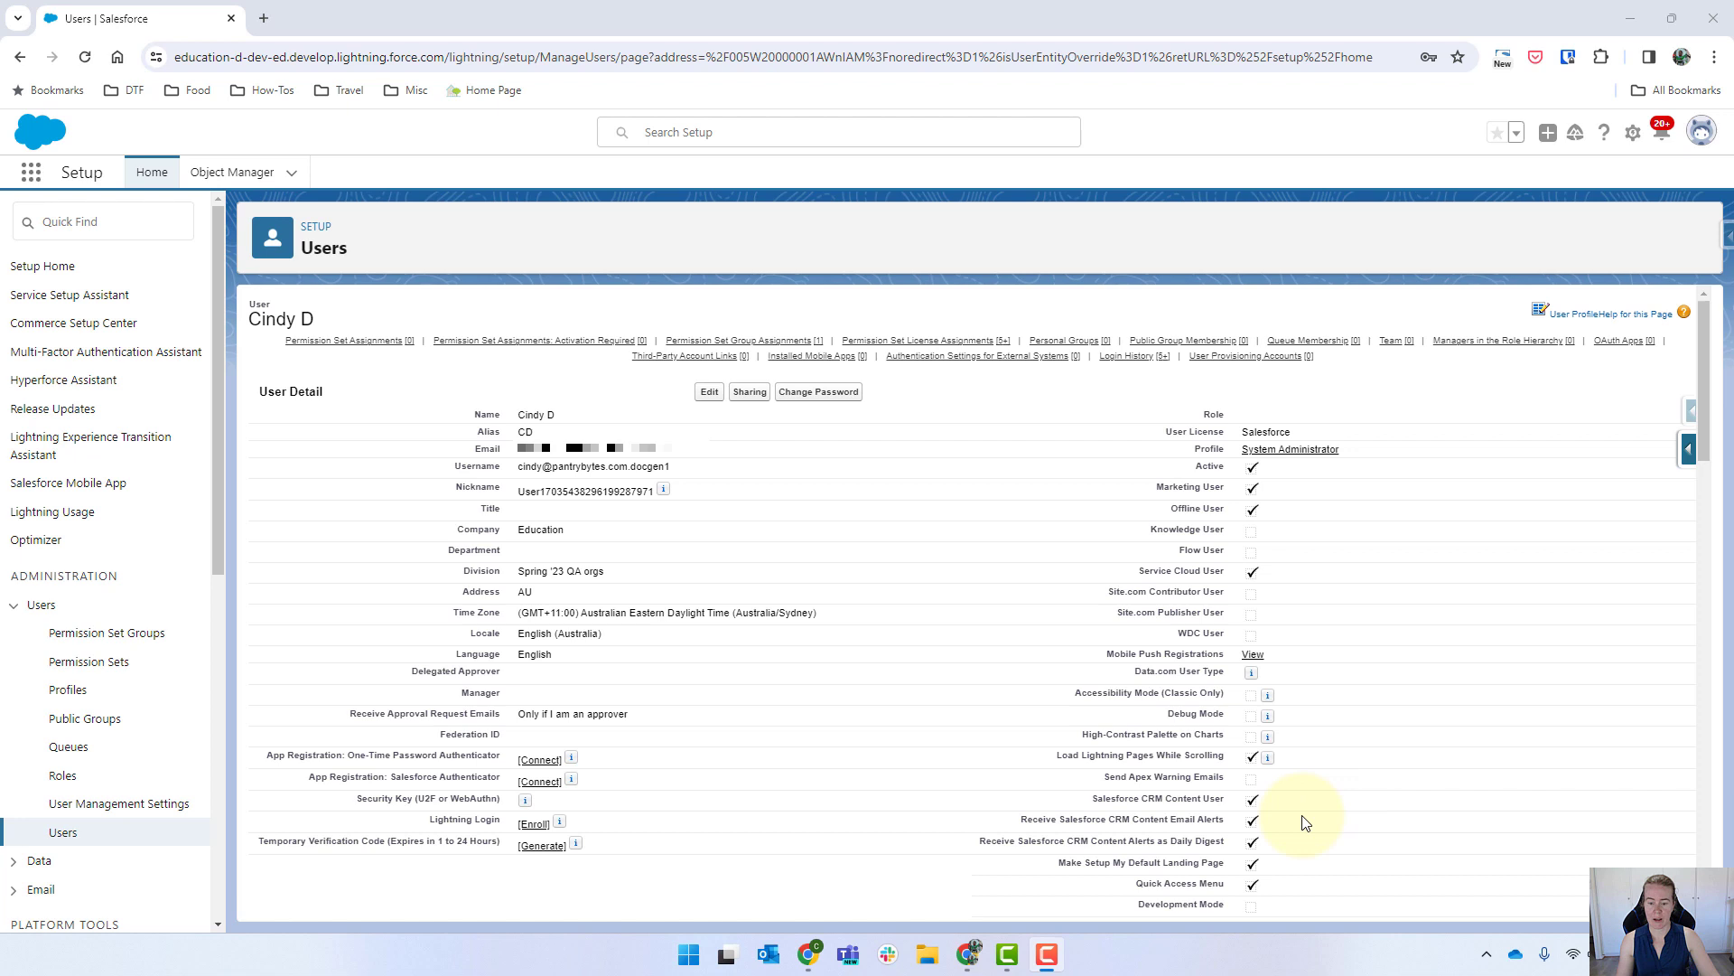
double_click(1155, 797)
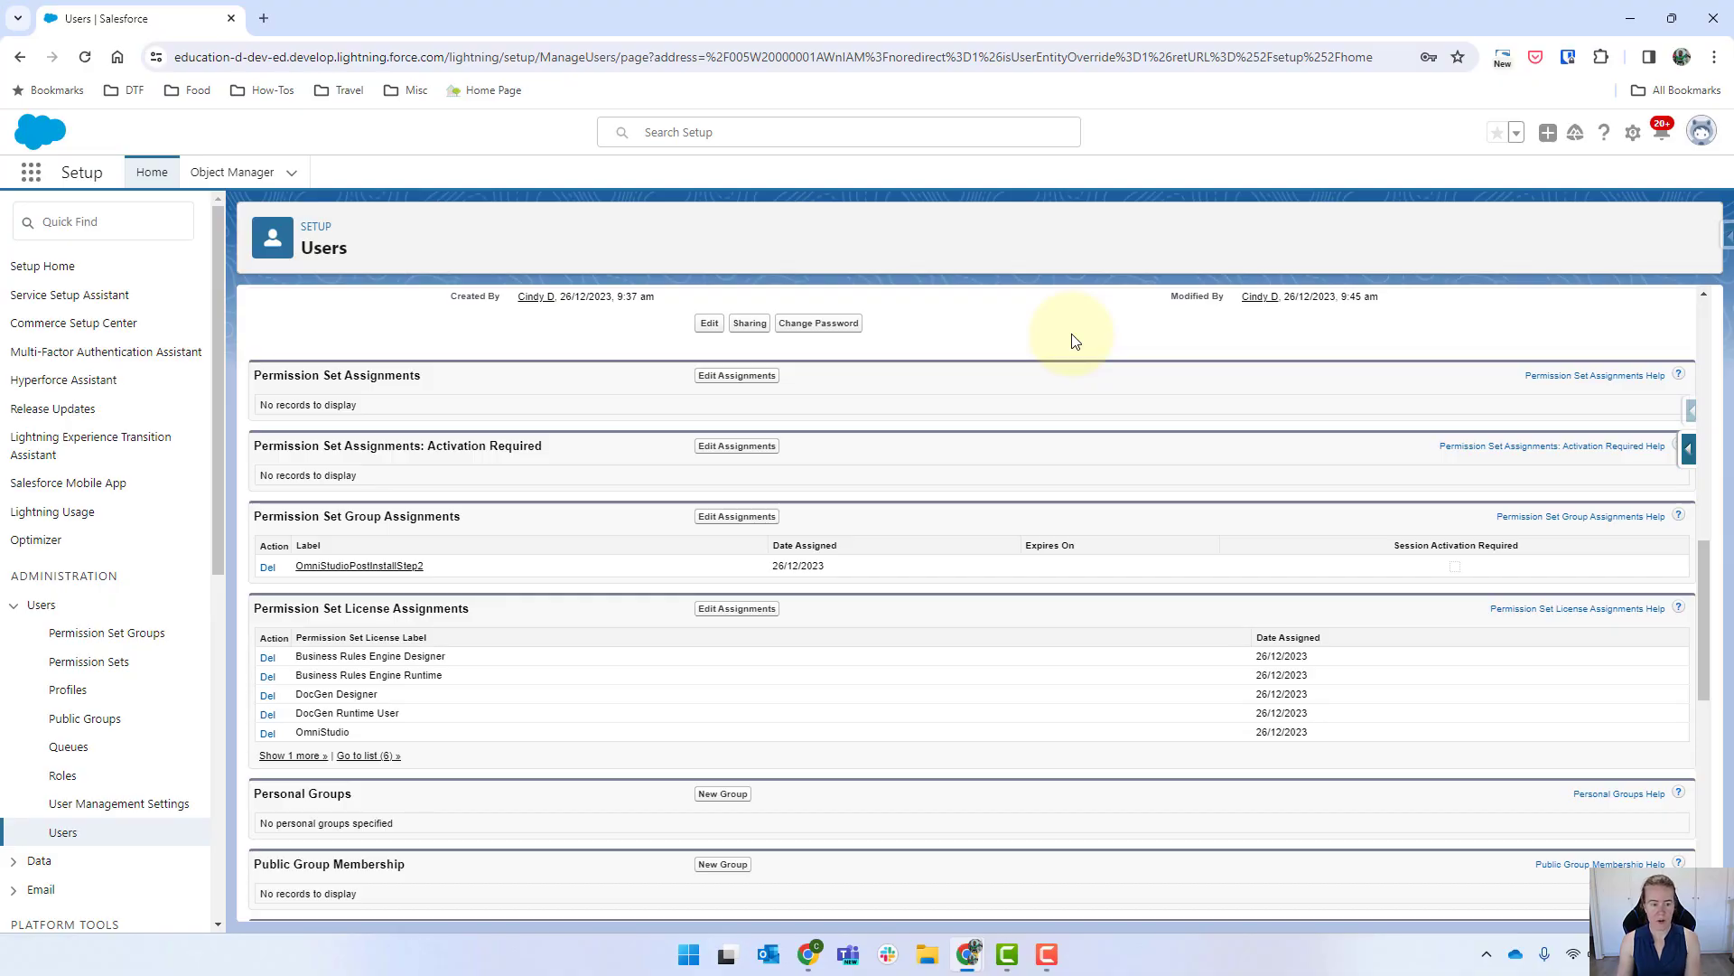
mouse_move(396, 700)
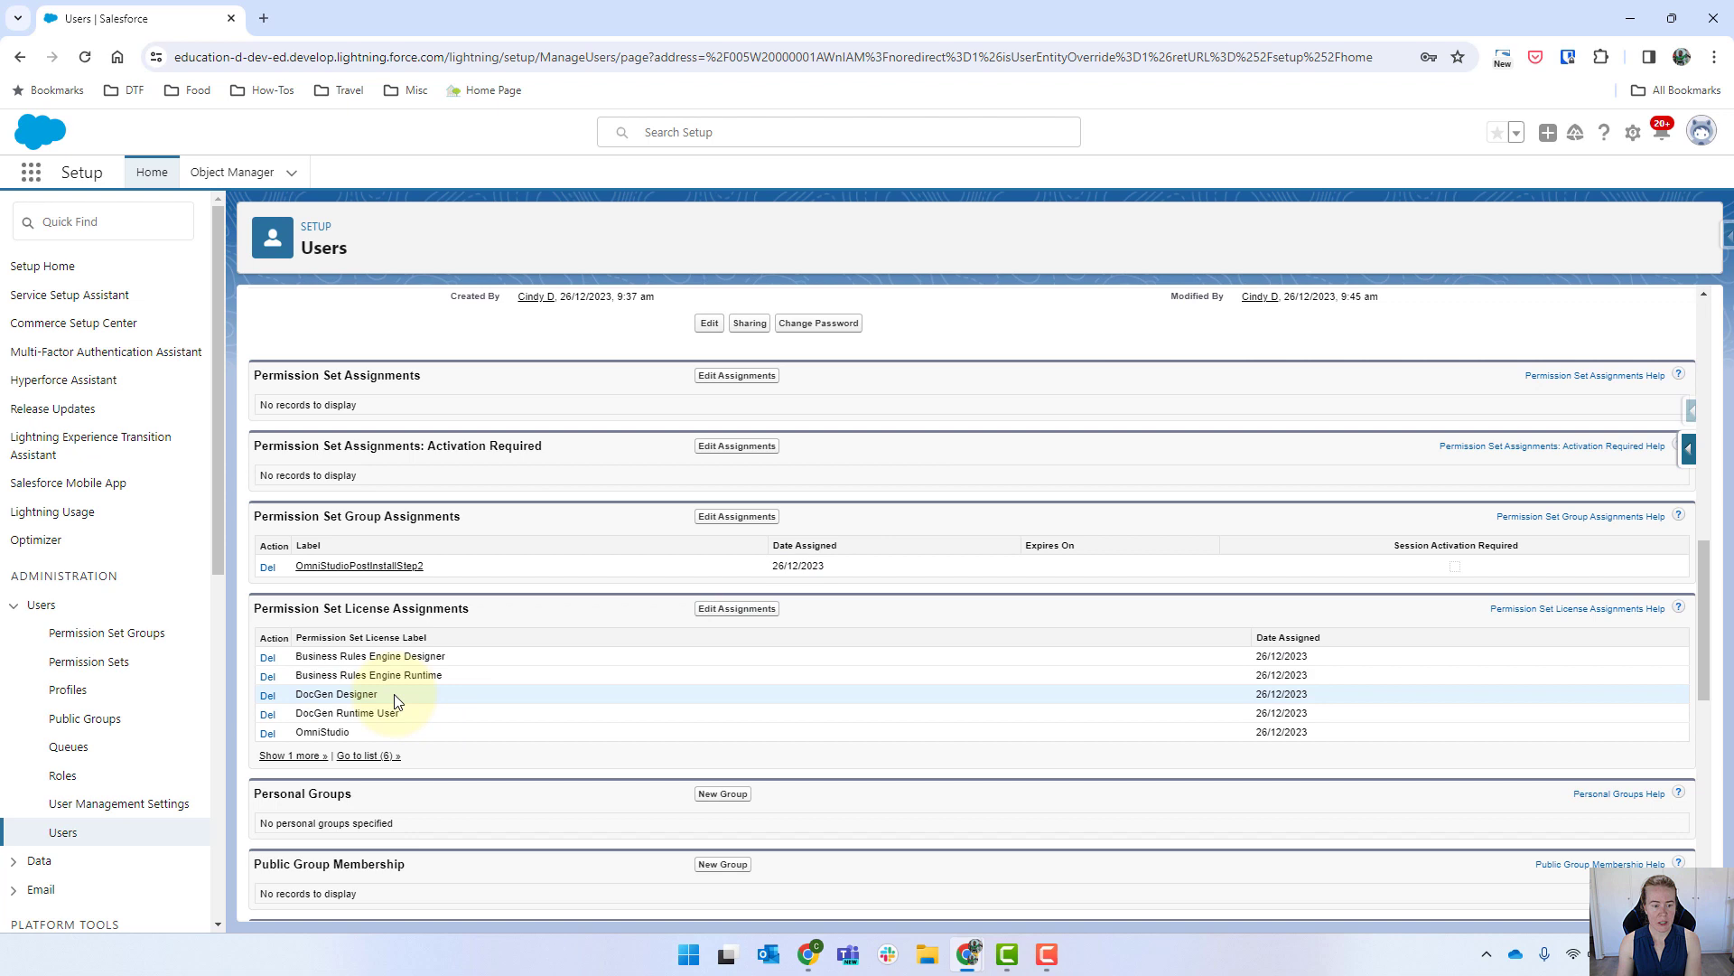
mouse_move(388, 695)
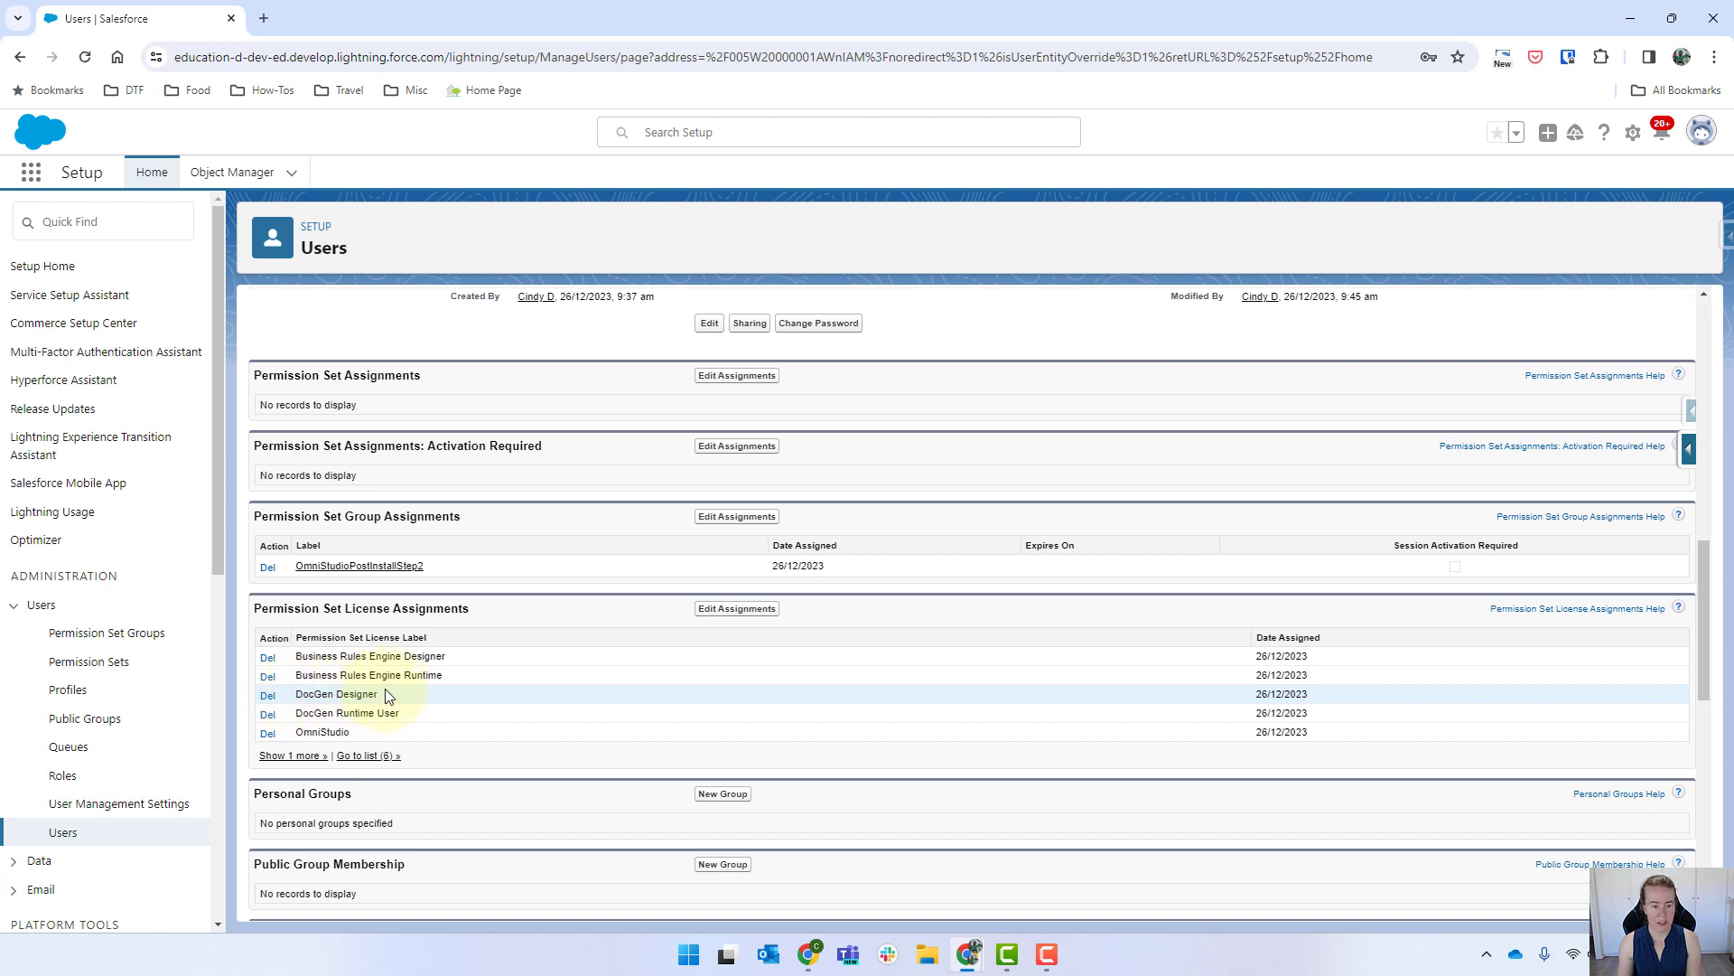
mouse_move(445, 723)
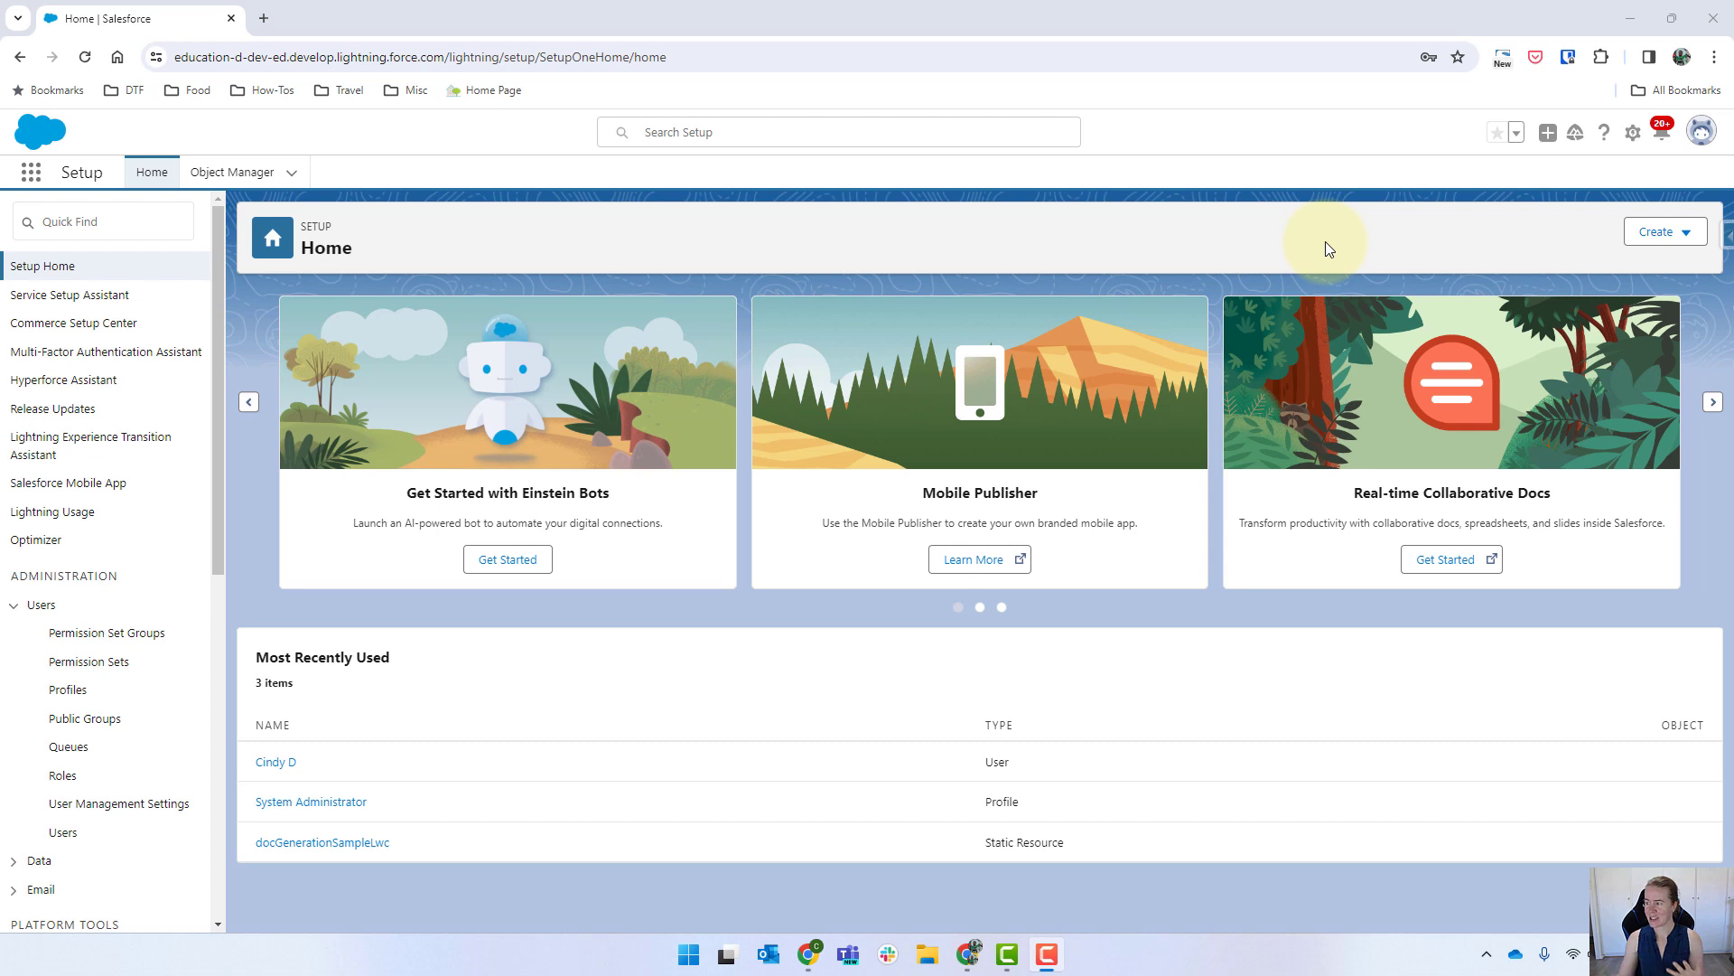
- Switch from Lightning Experience to Salesforce Classic through the avatar menu
click(1632, 133)
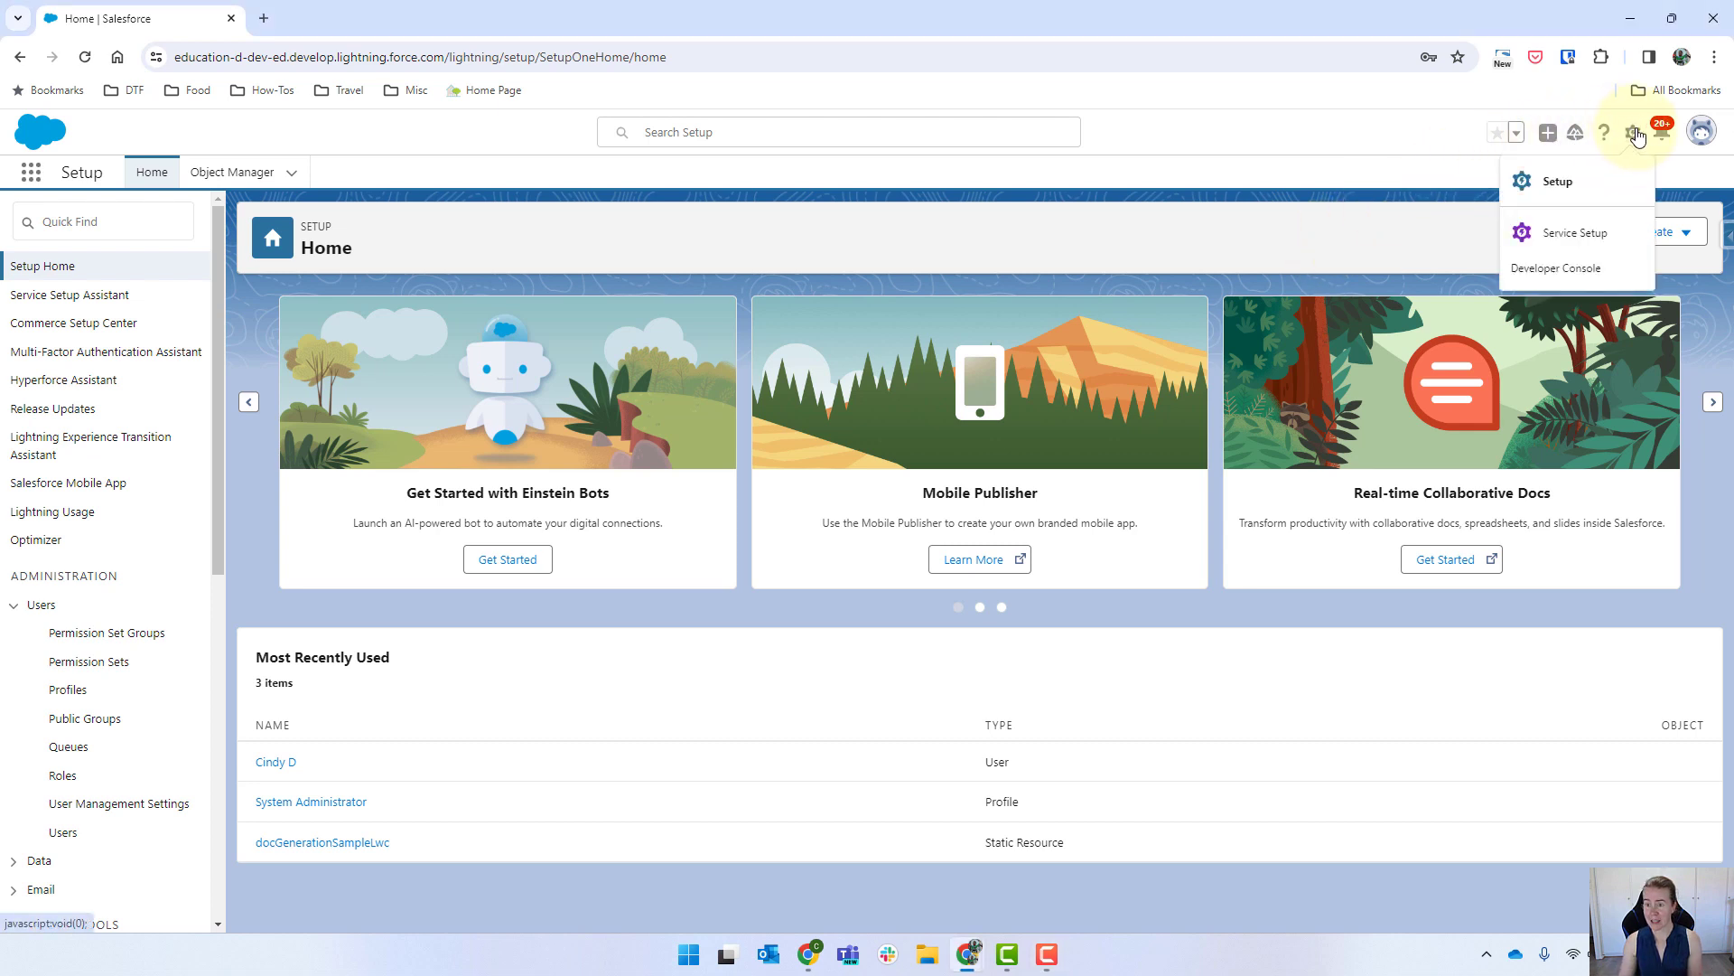
click(1702, 132)
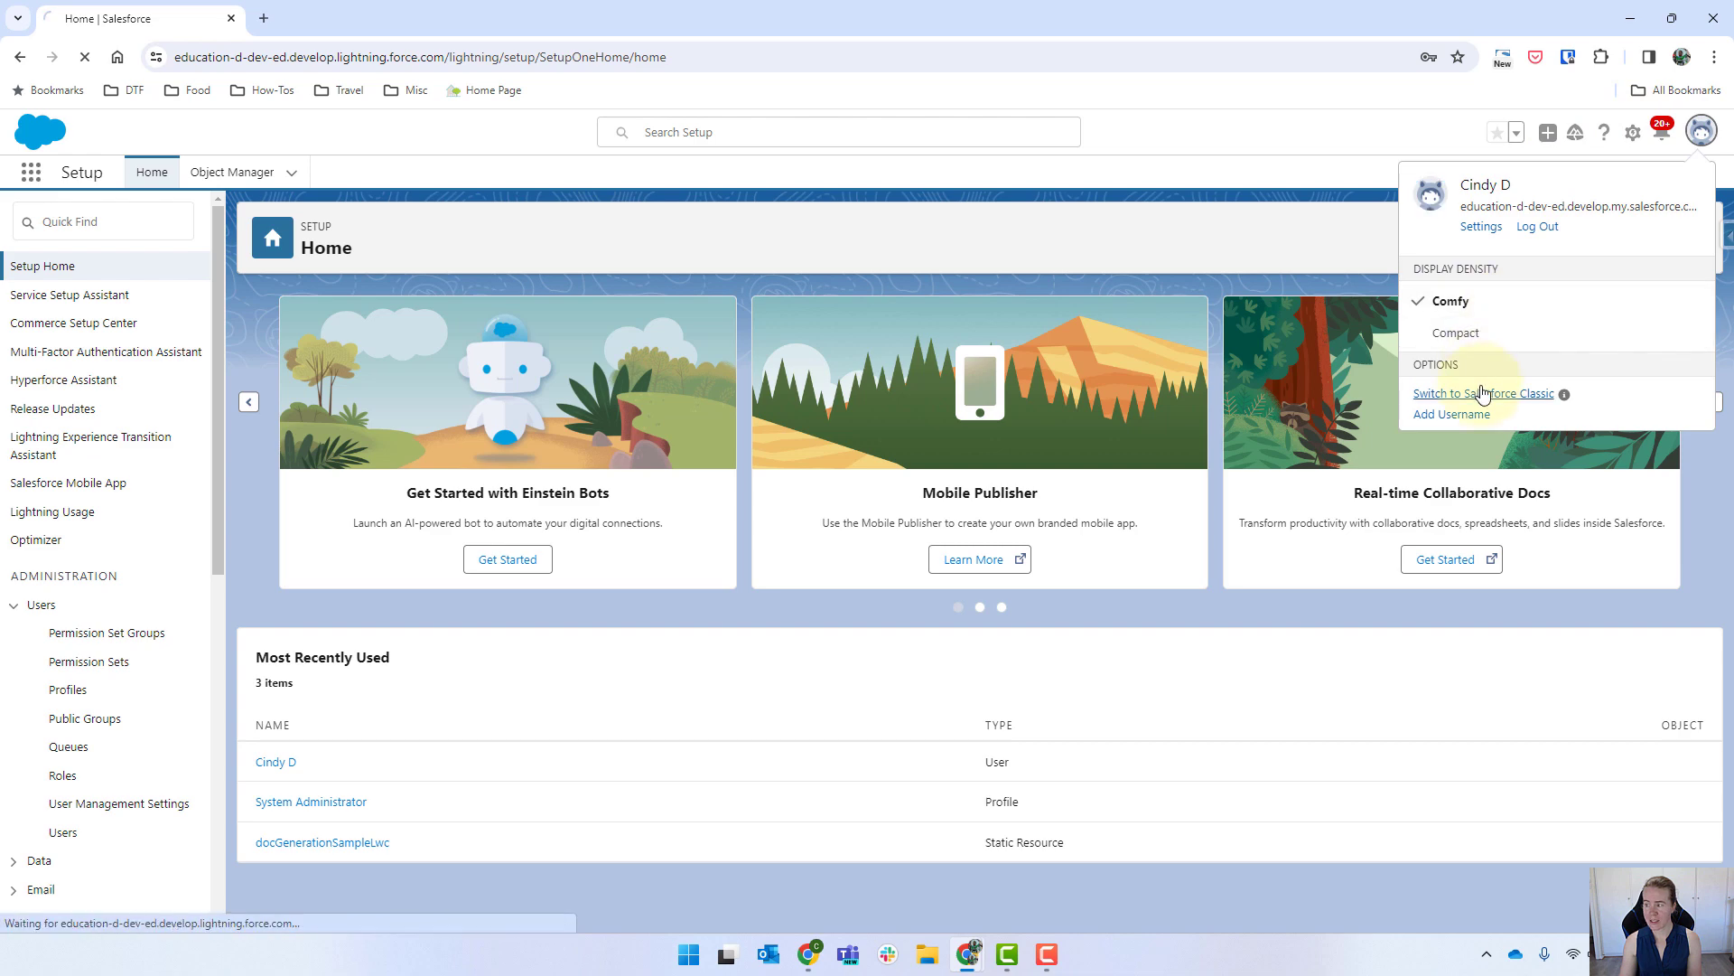
click(1486, 393)
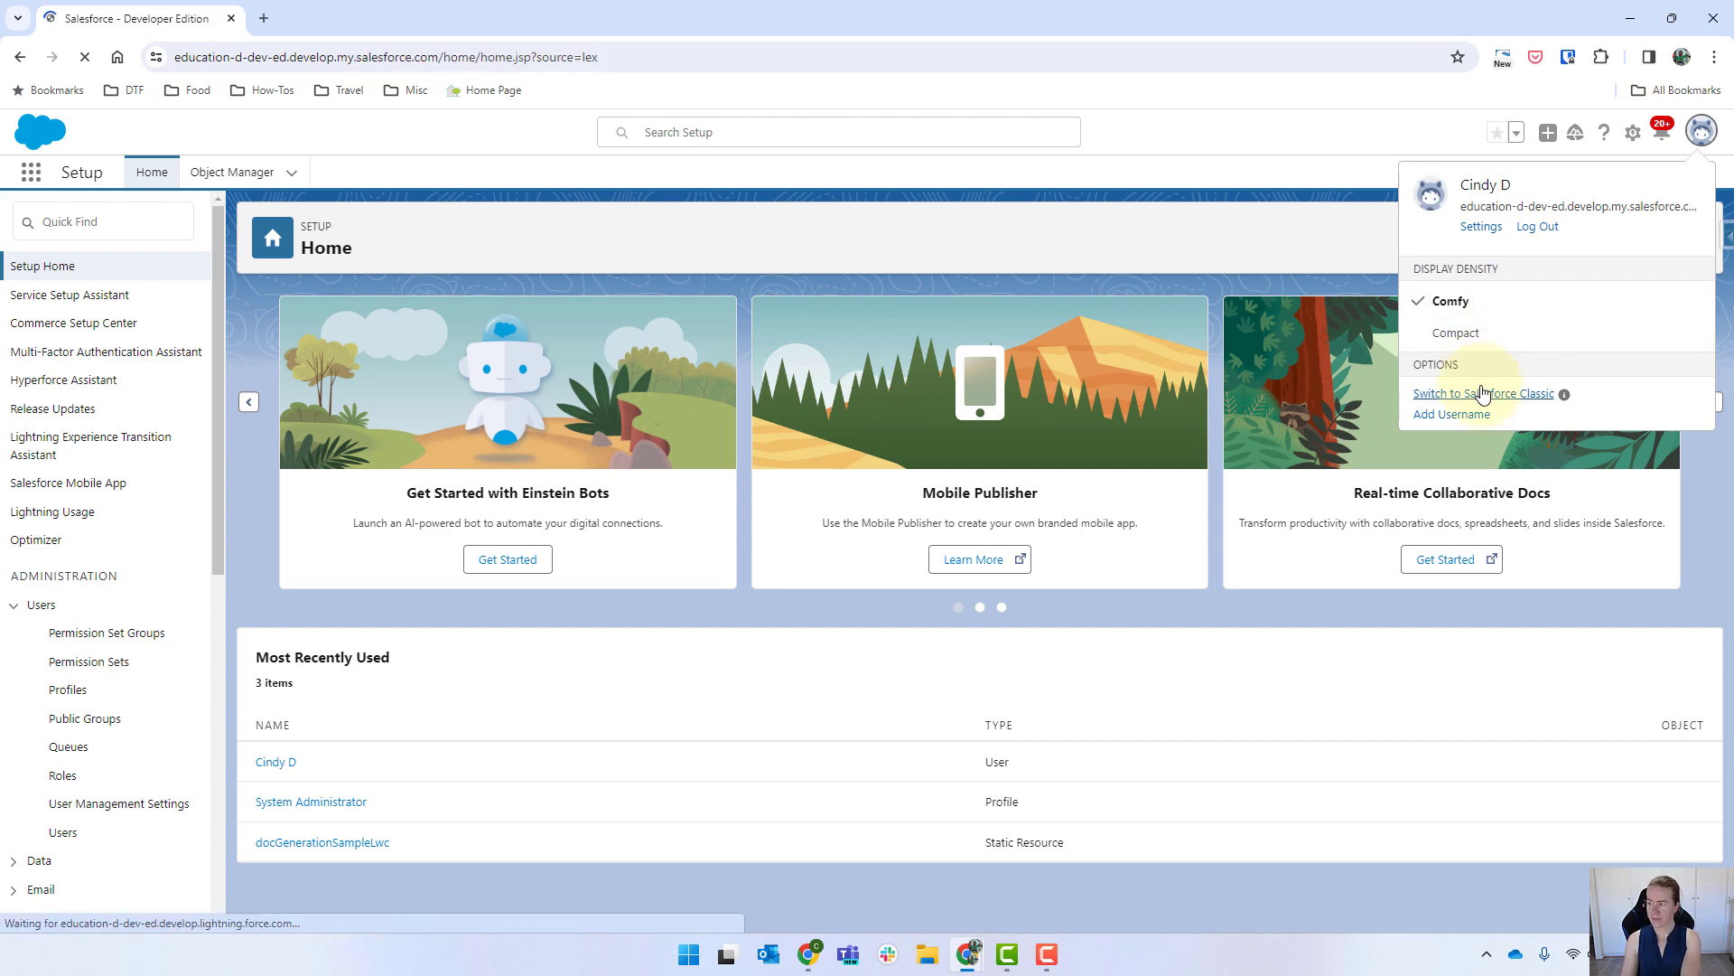
- Find 'lib' in the All Tabs list and open the Classic Libraries overview
click(1485, 394)
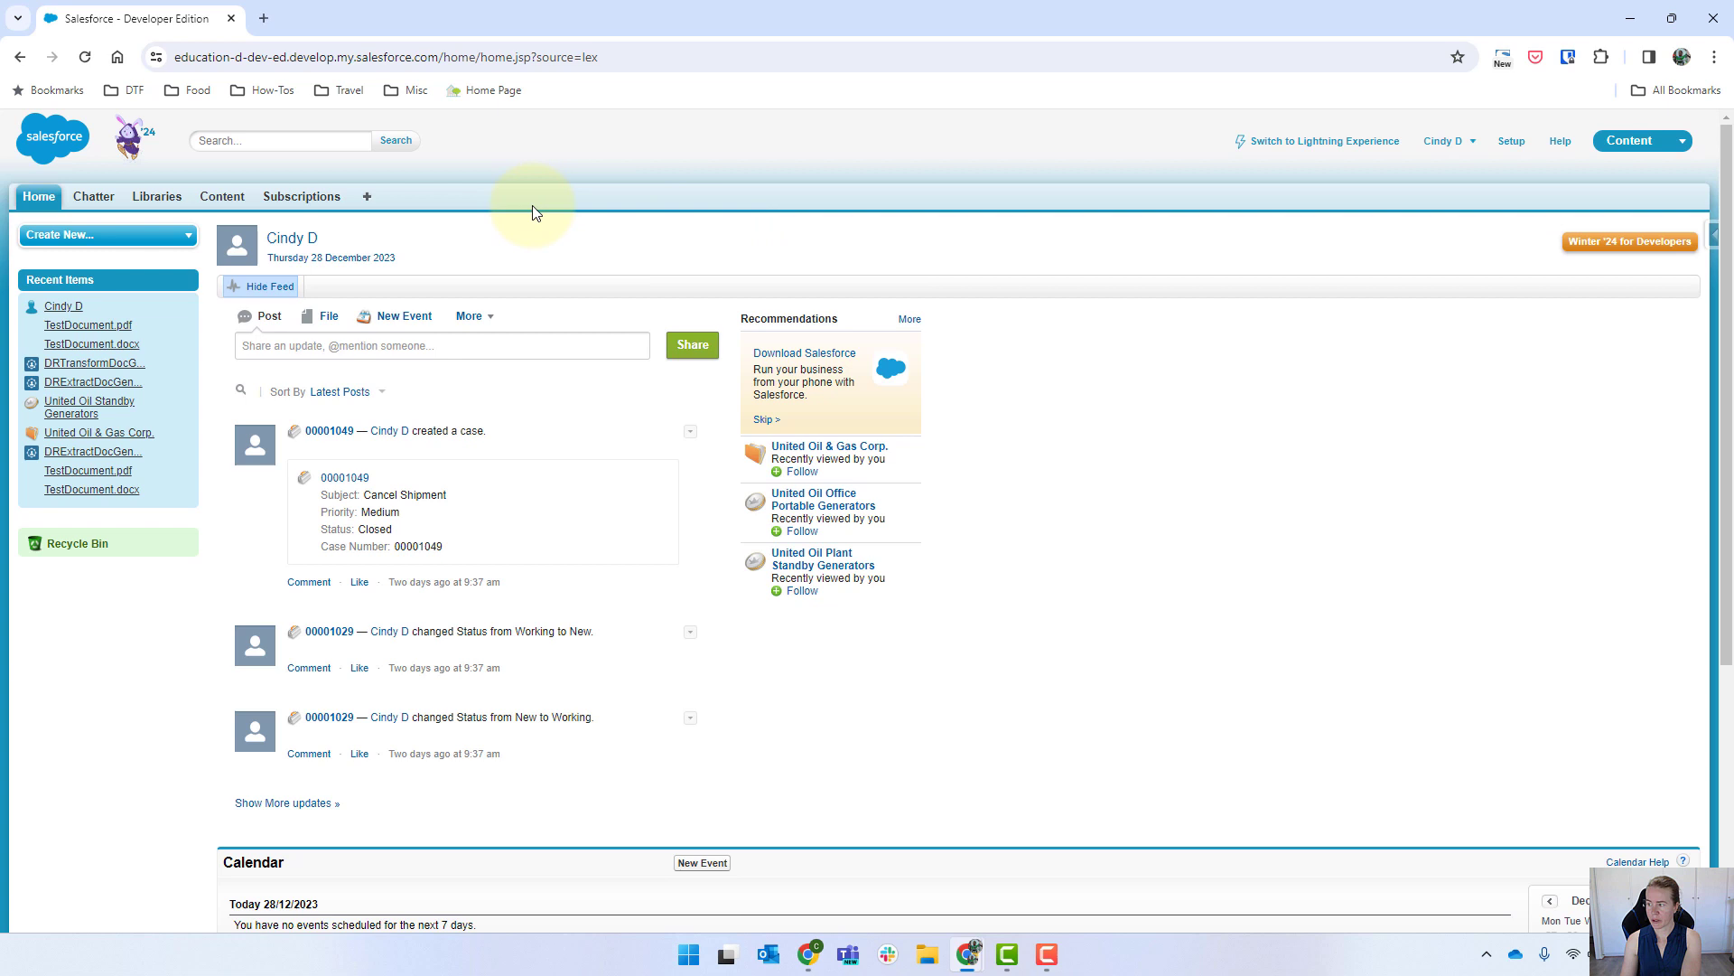
mouse_move(110, 189)
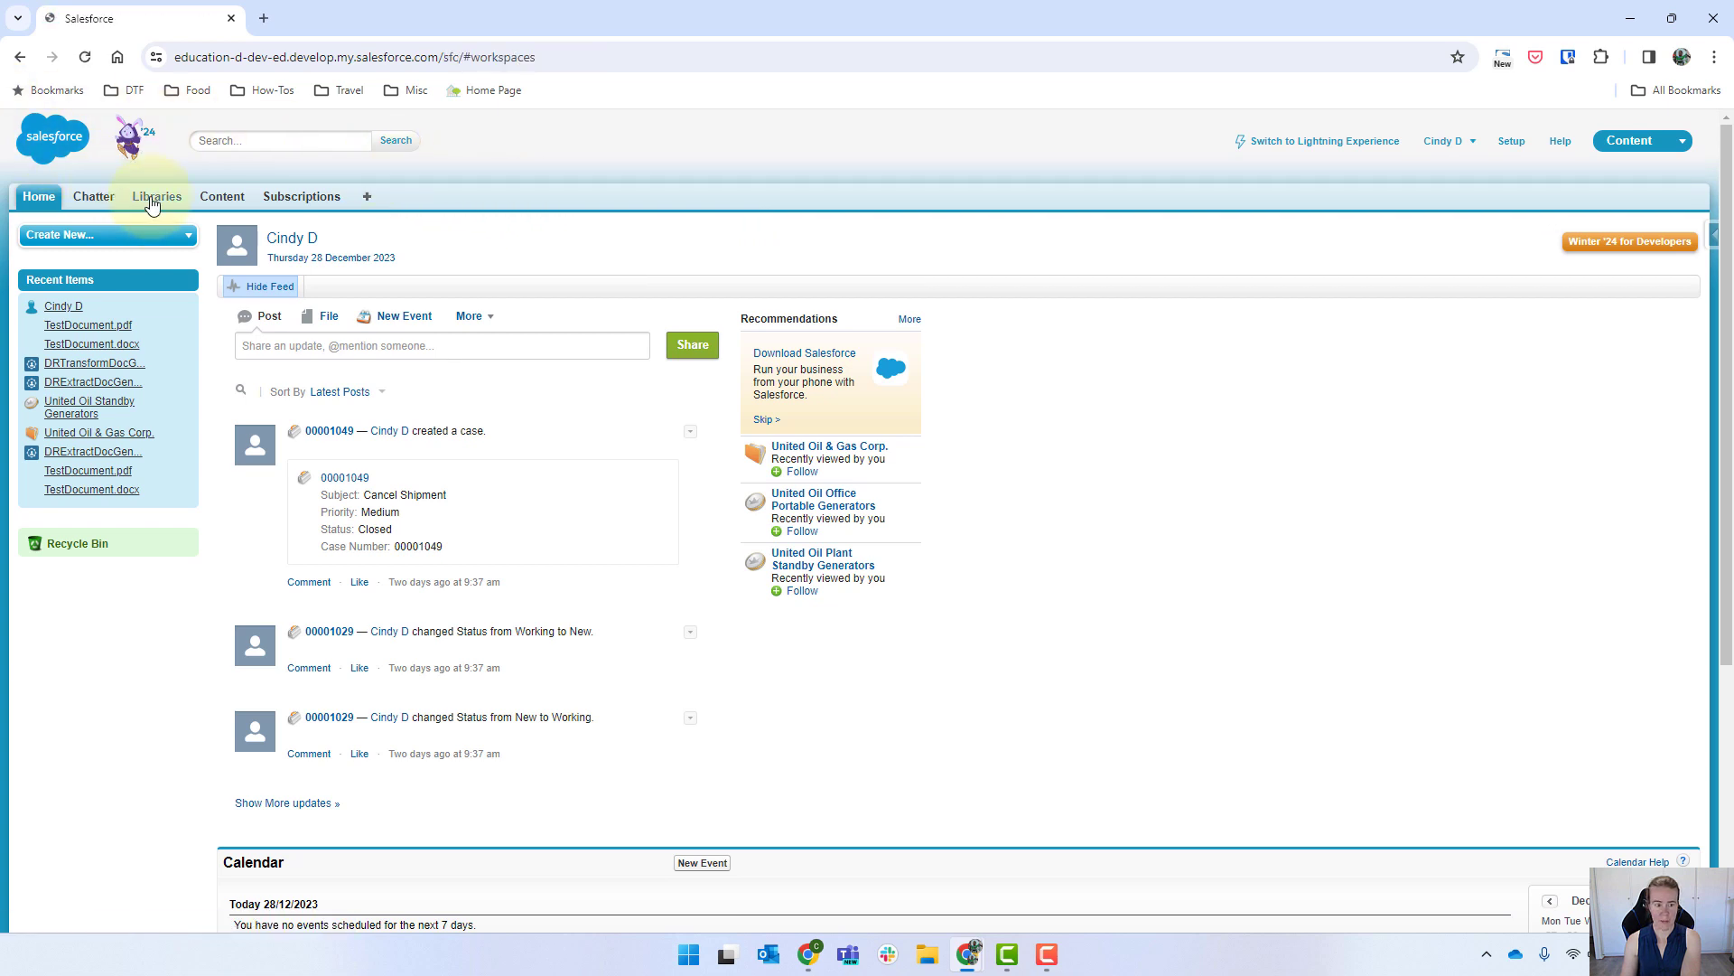
click(157, 196)
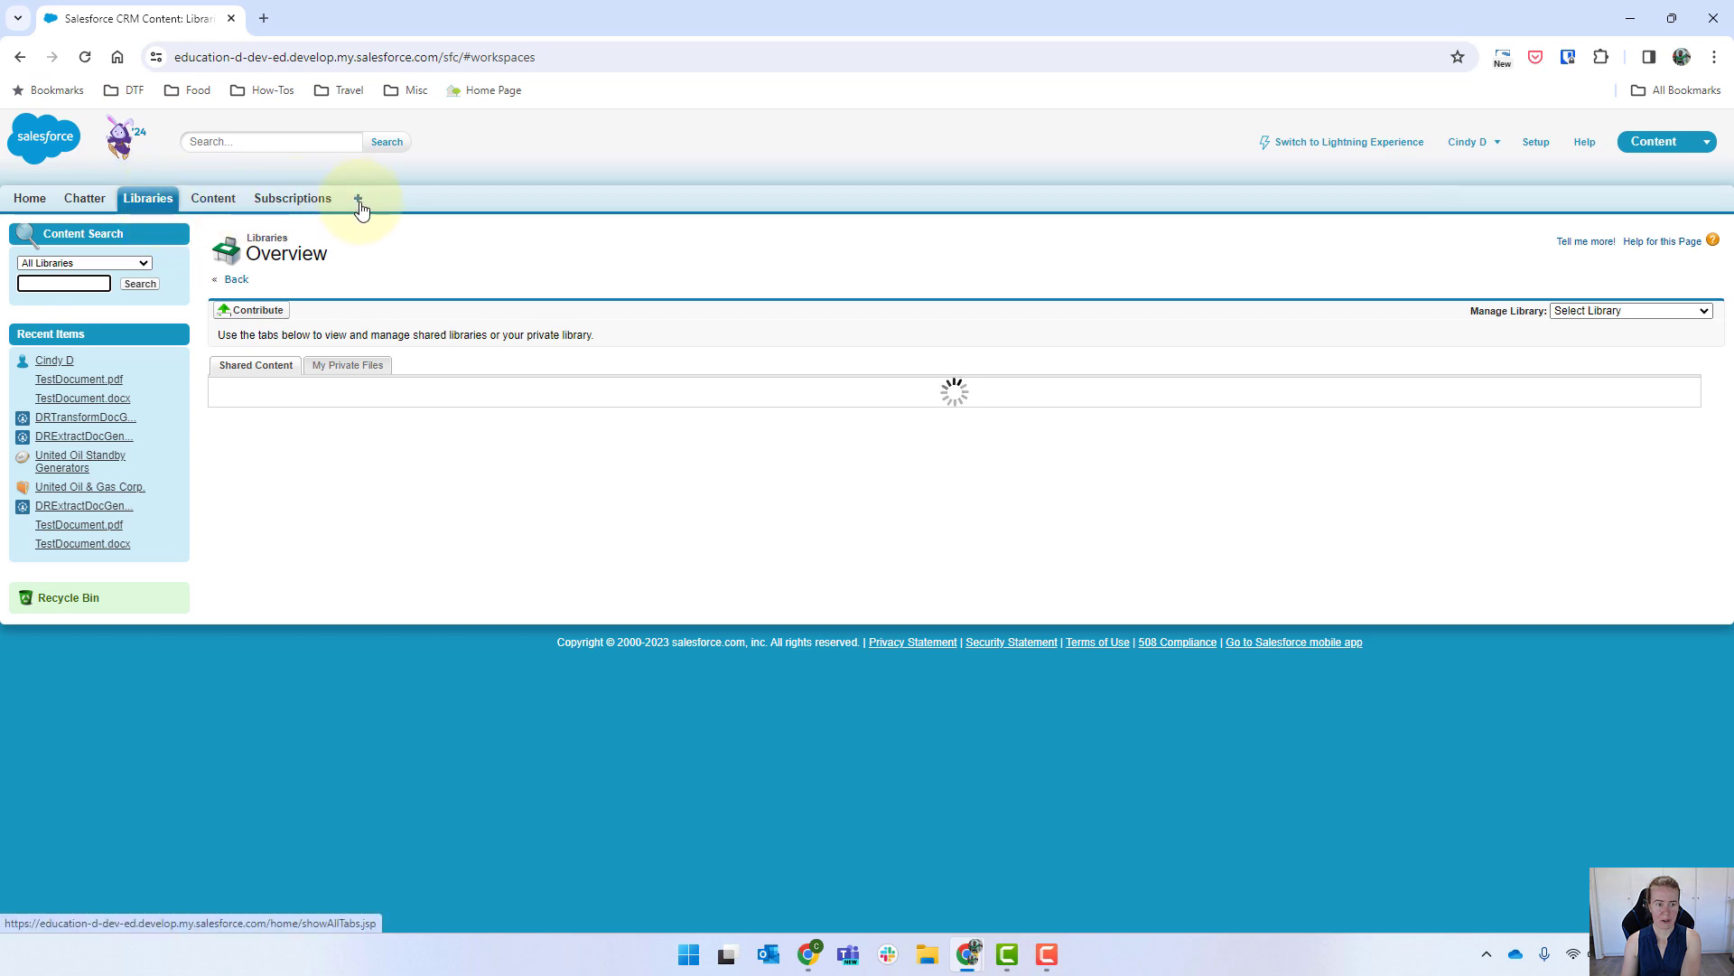
click(366, 196)
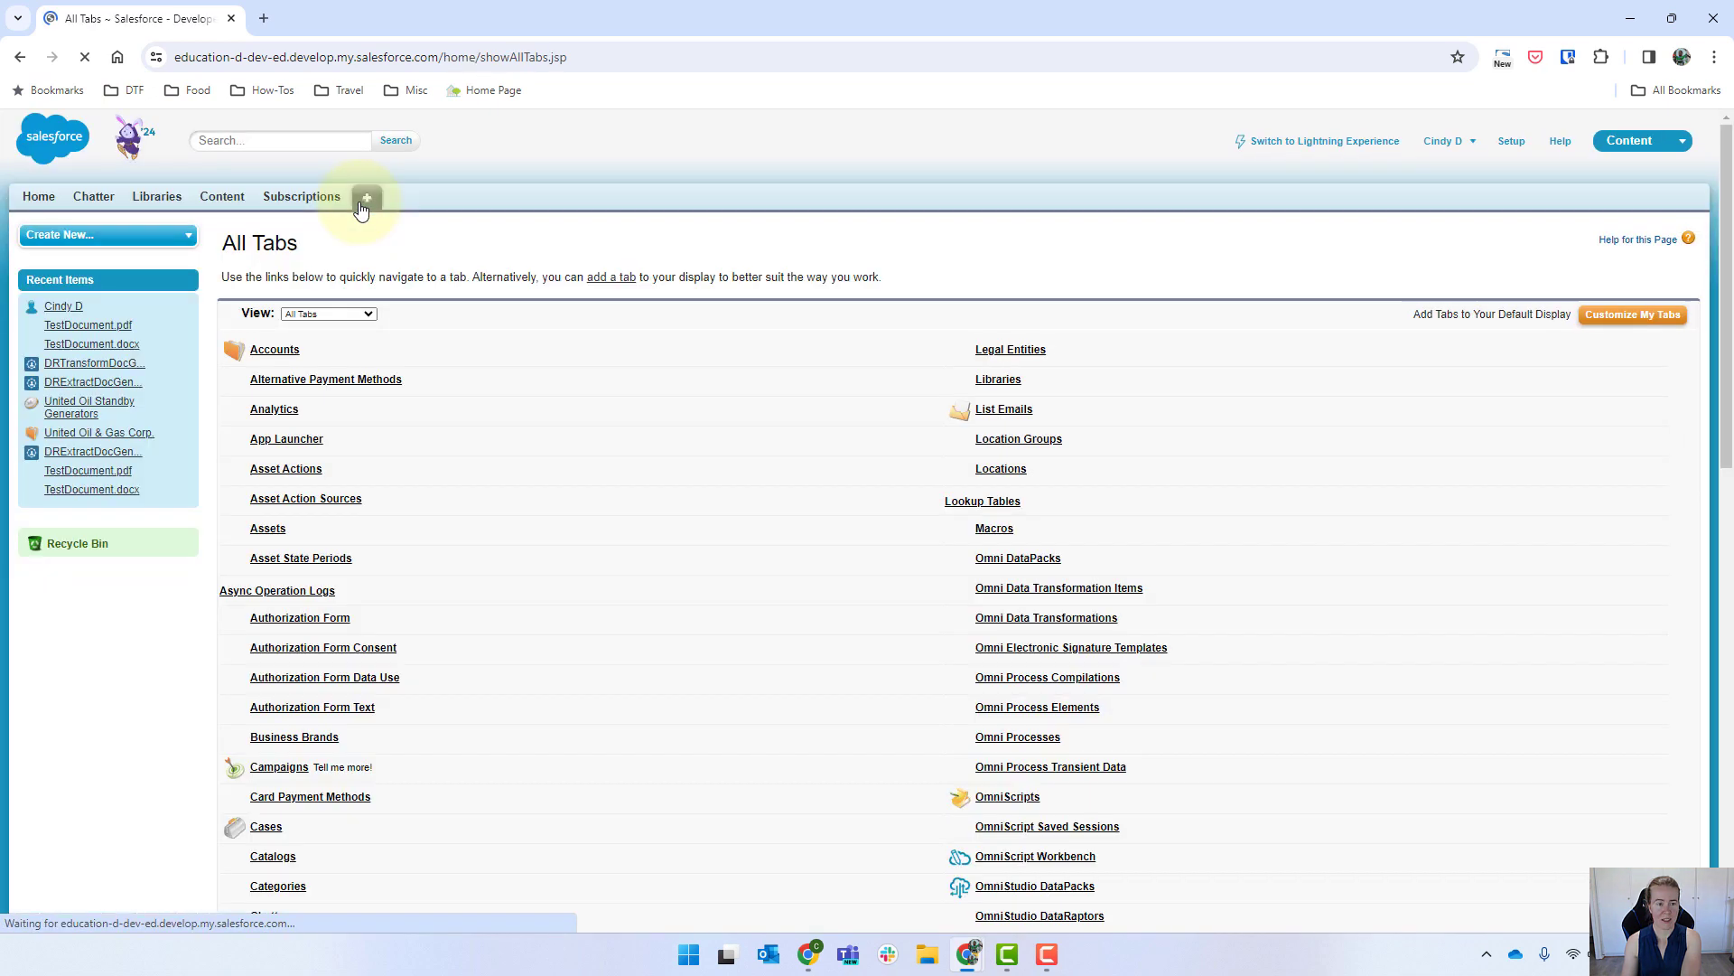
text(libraries)
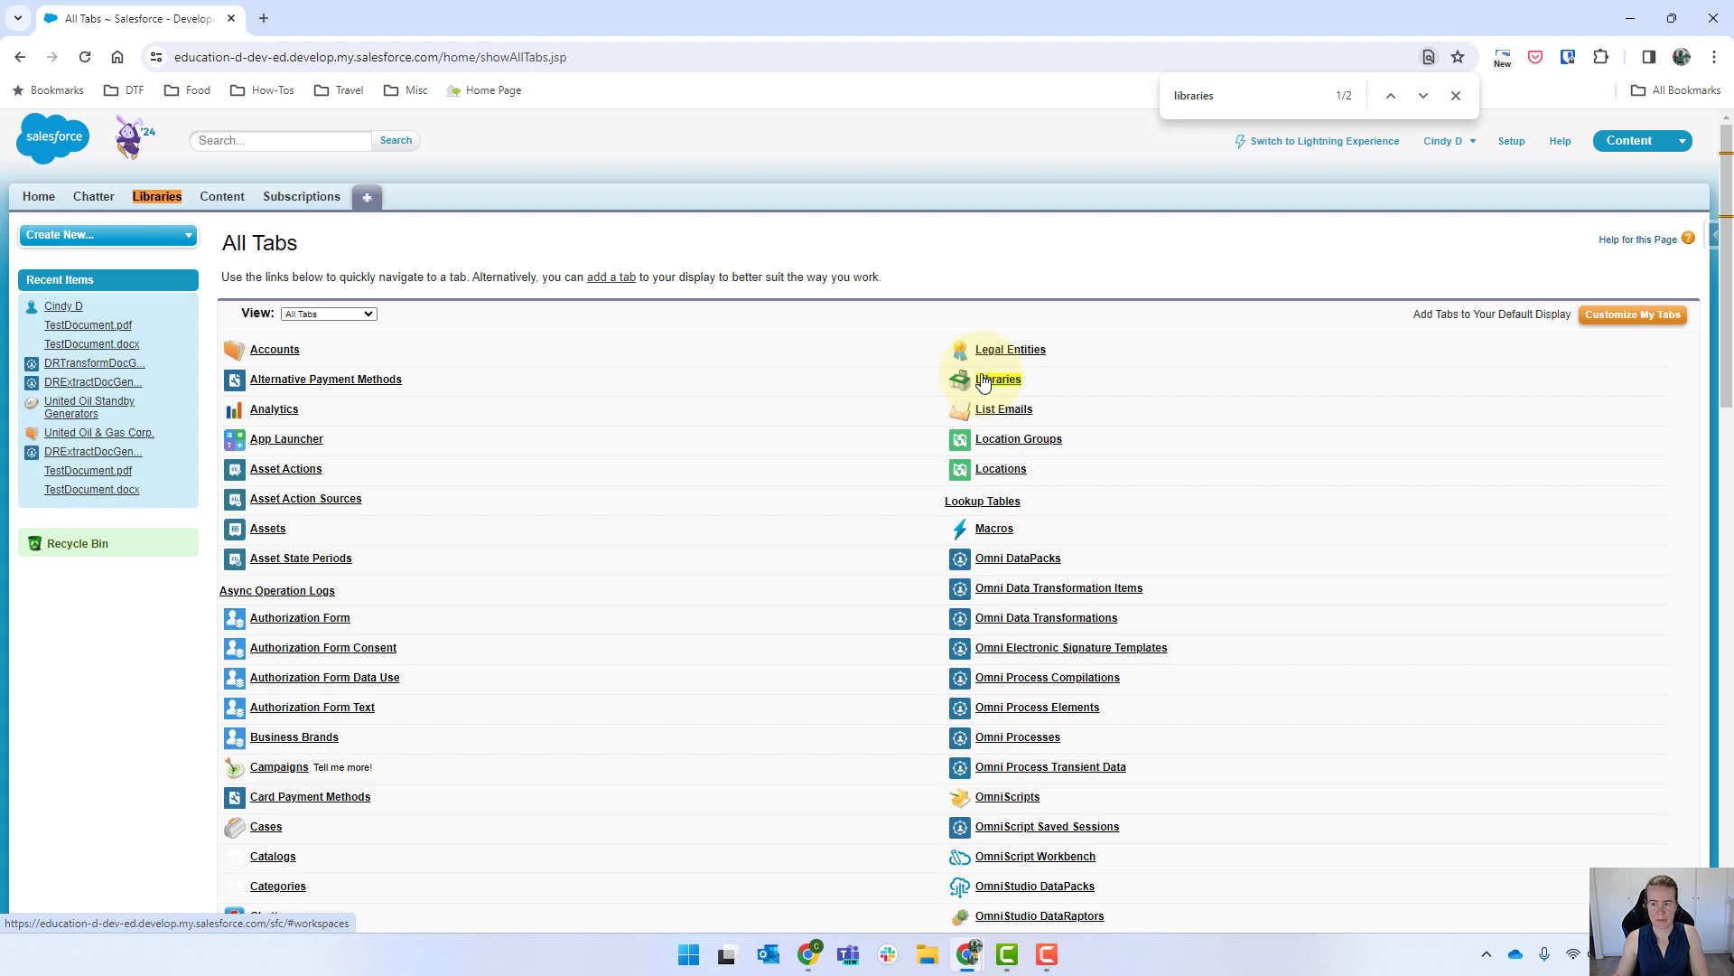
click(998, 378)
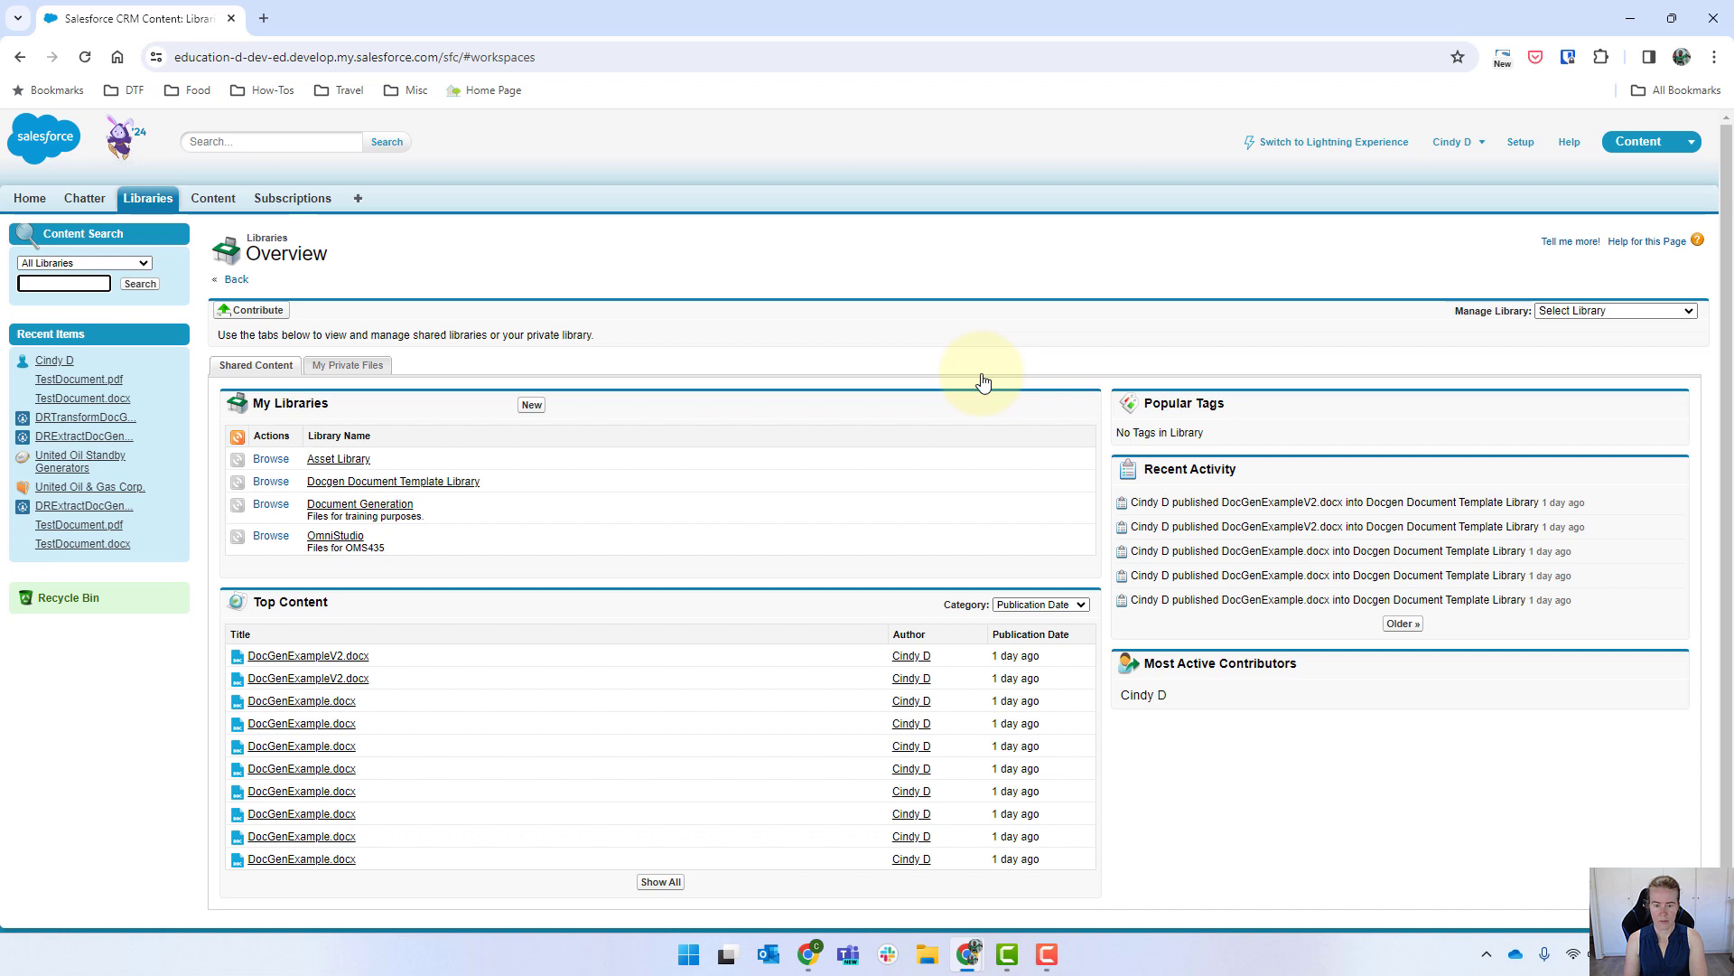
mouse_move(390, 491)
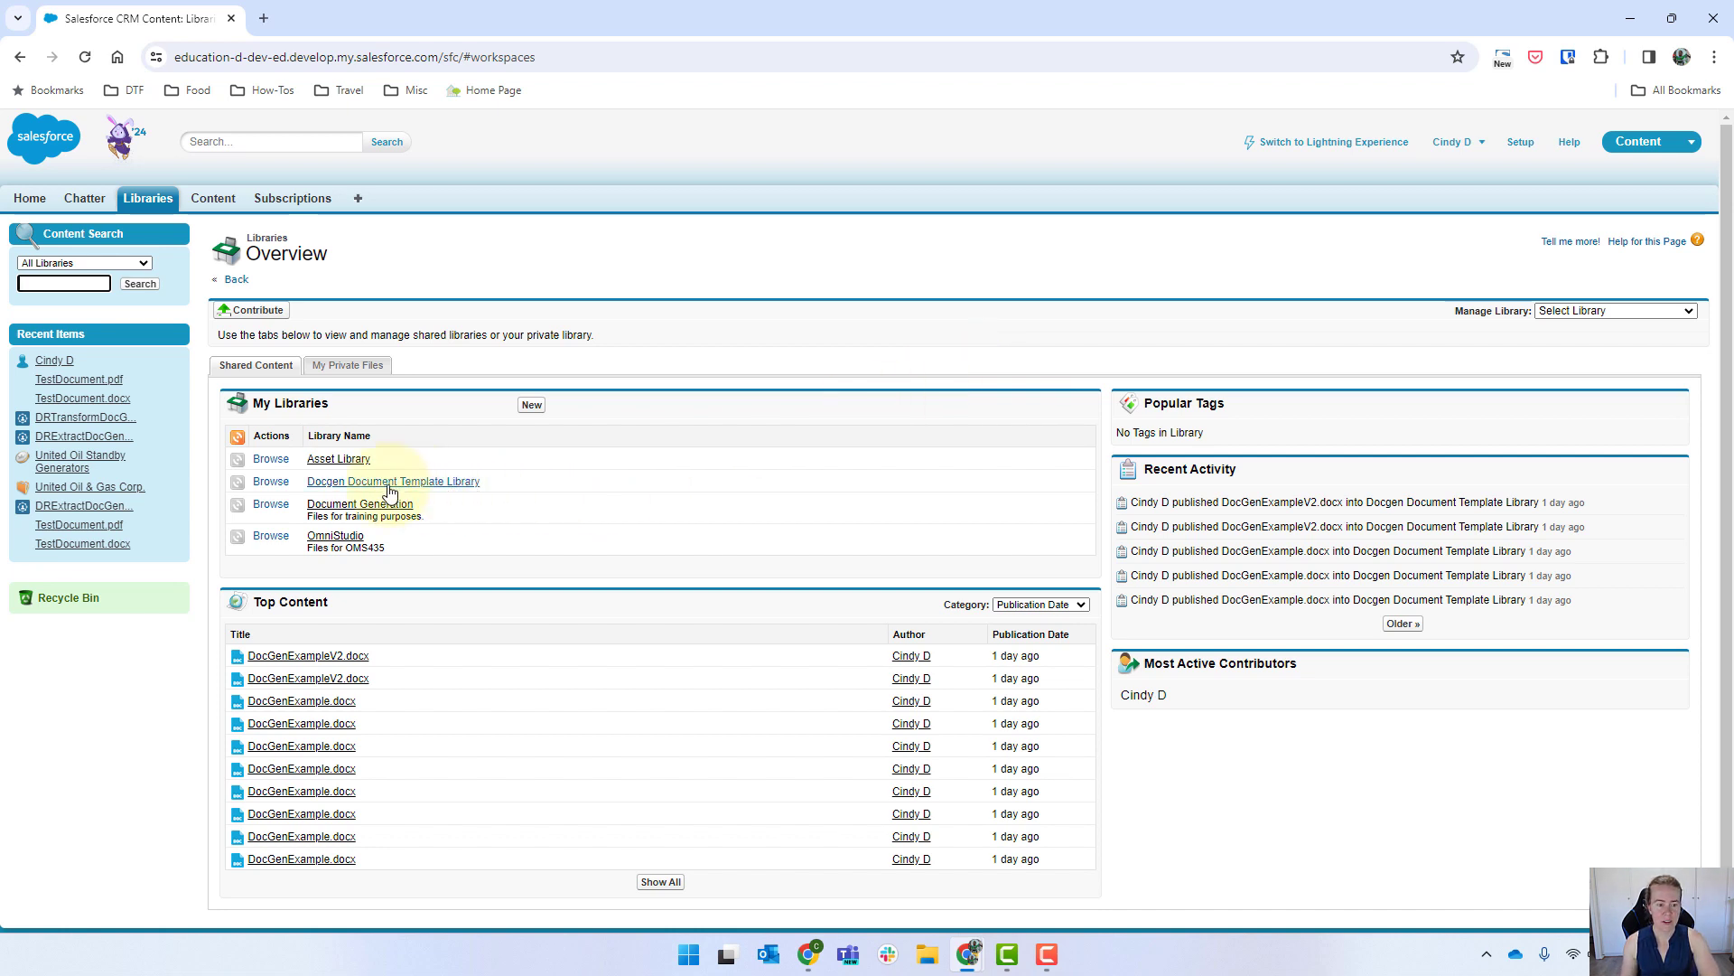
mouse_move(326, 497)
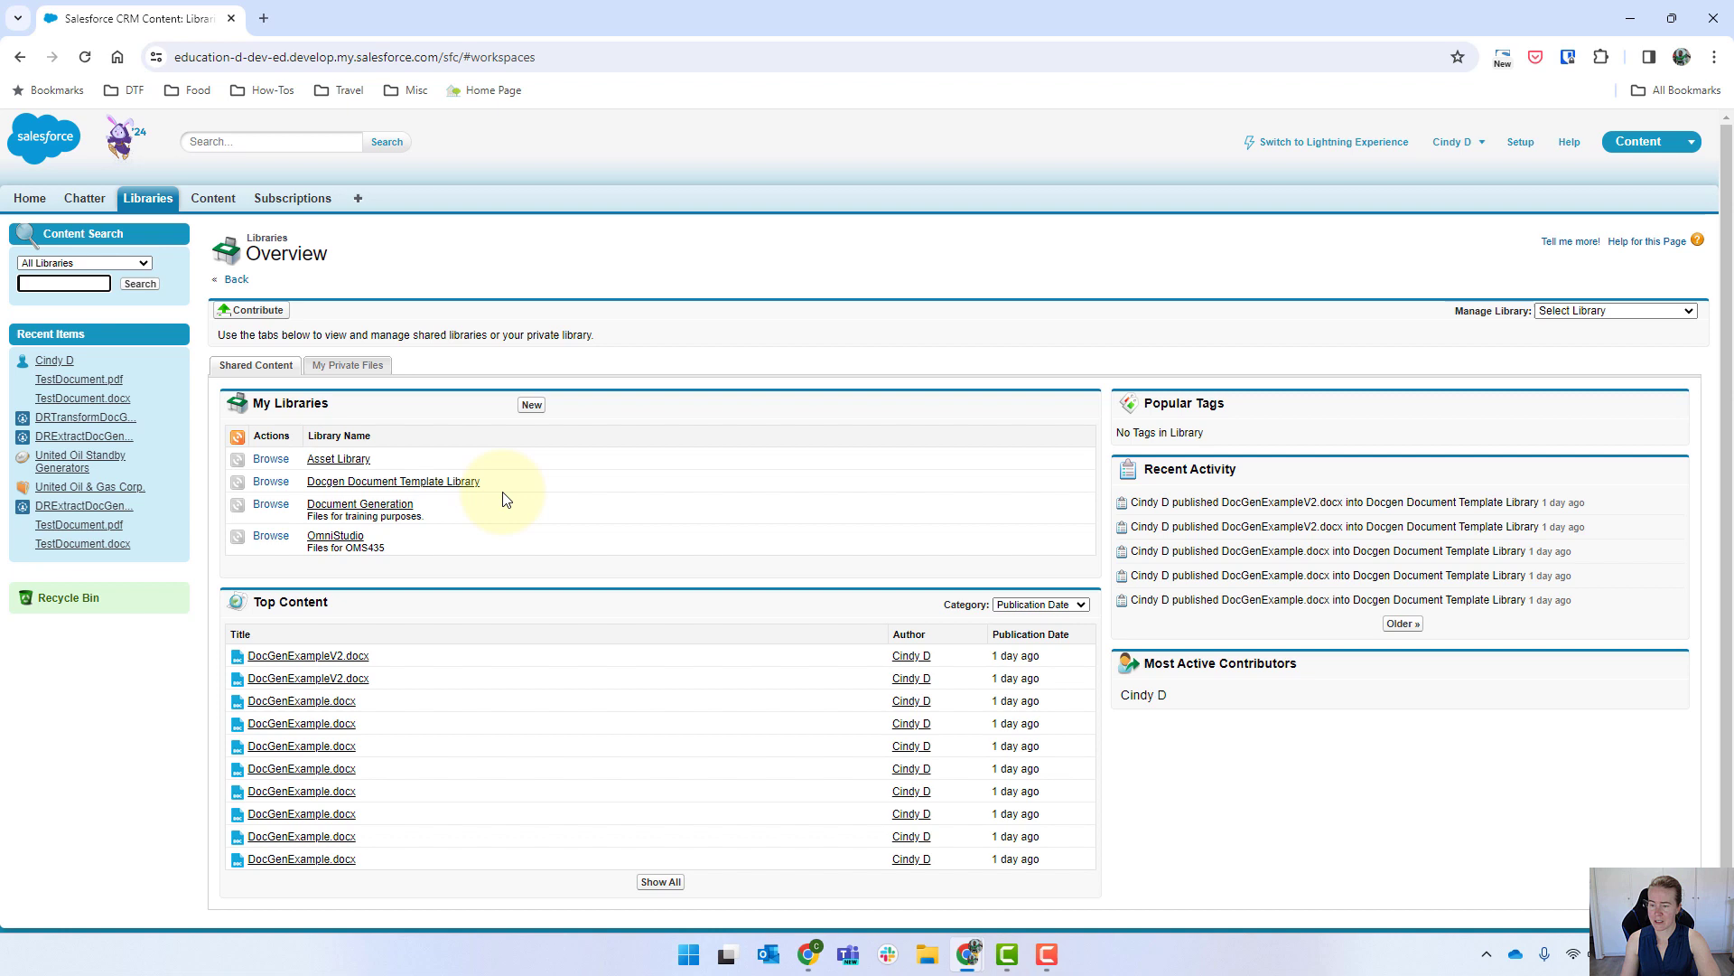
mouse_move(516, 475)
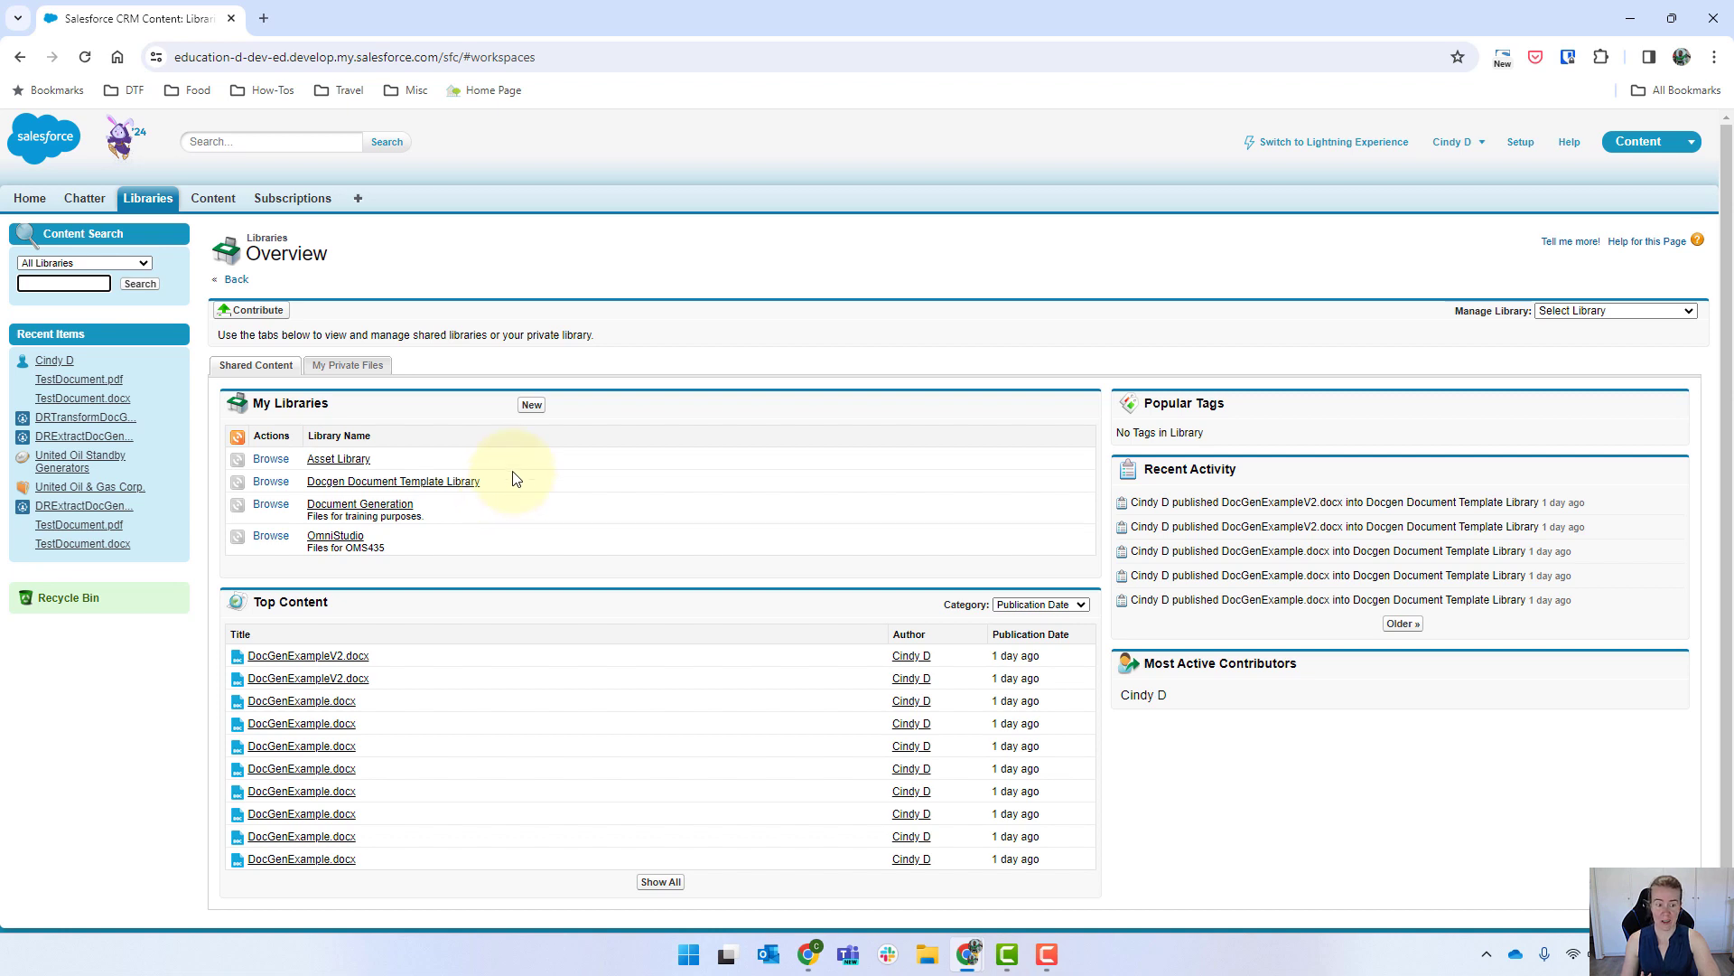
click(393, 481)
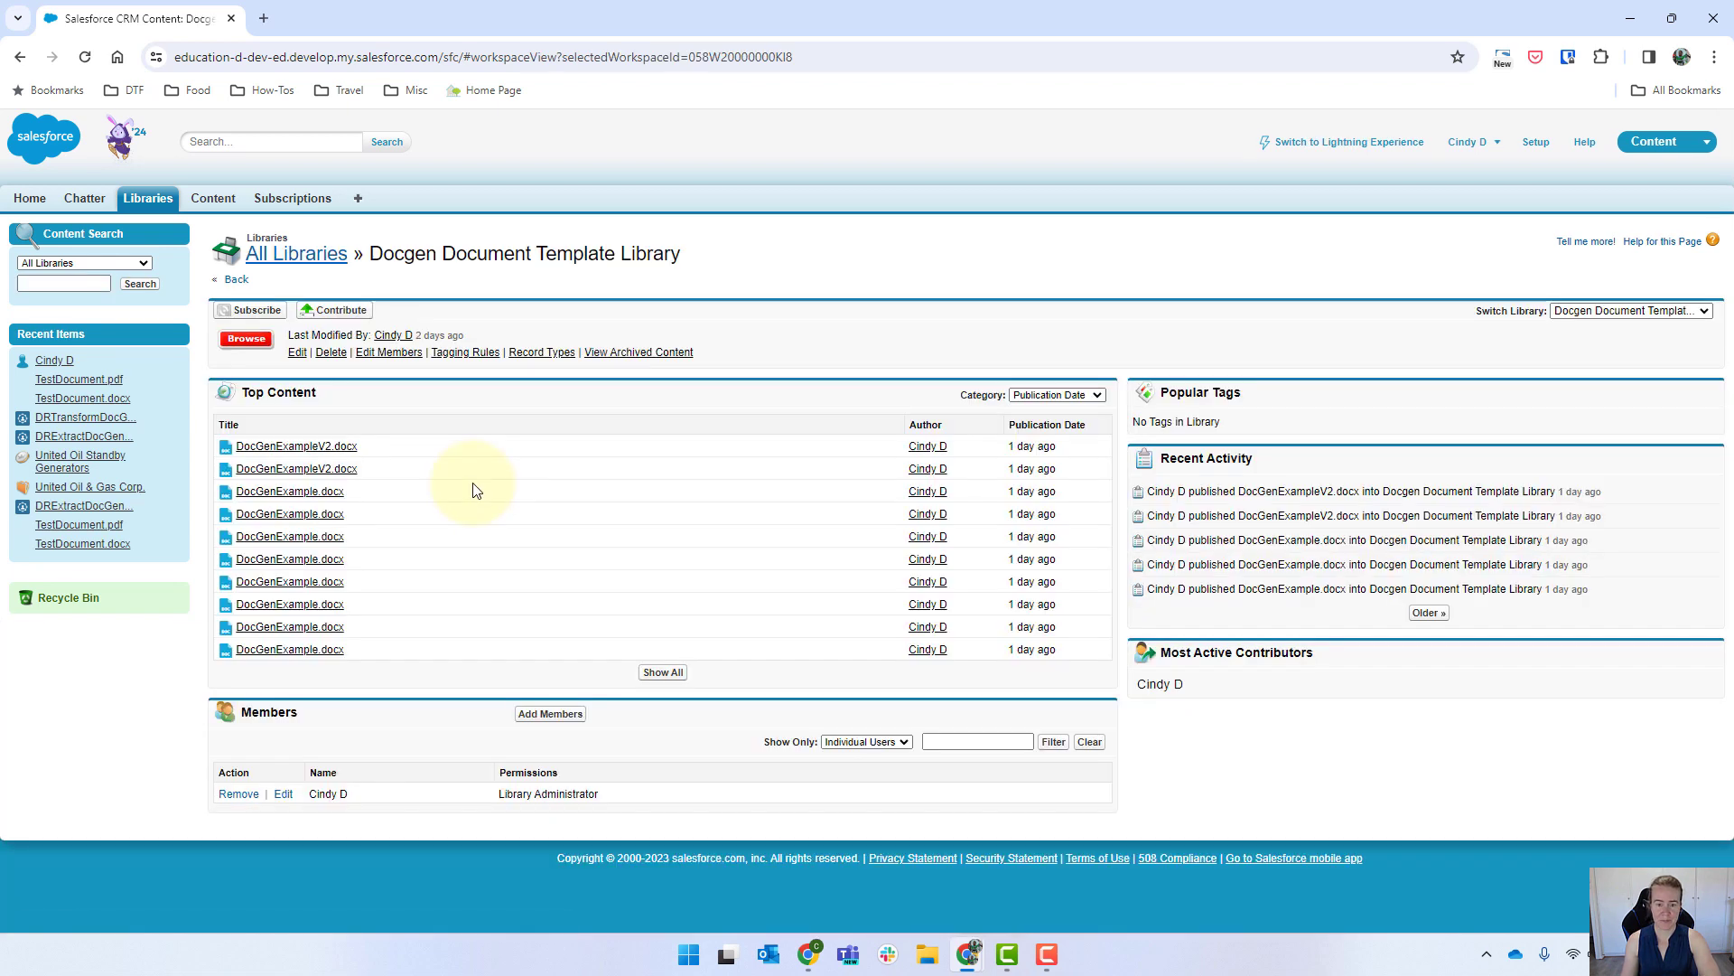
mouse_move(264, 491)
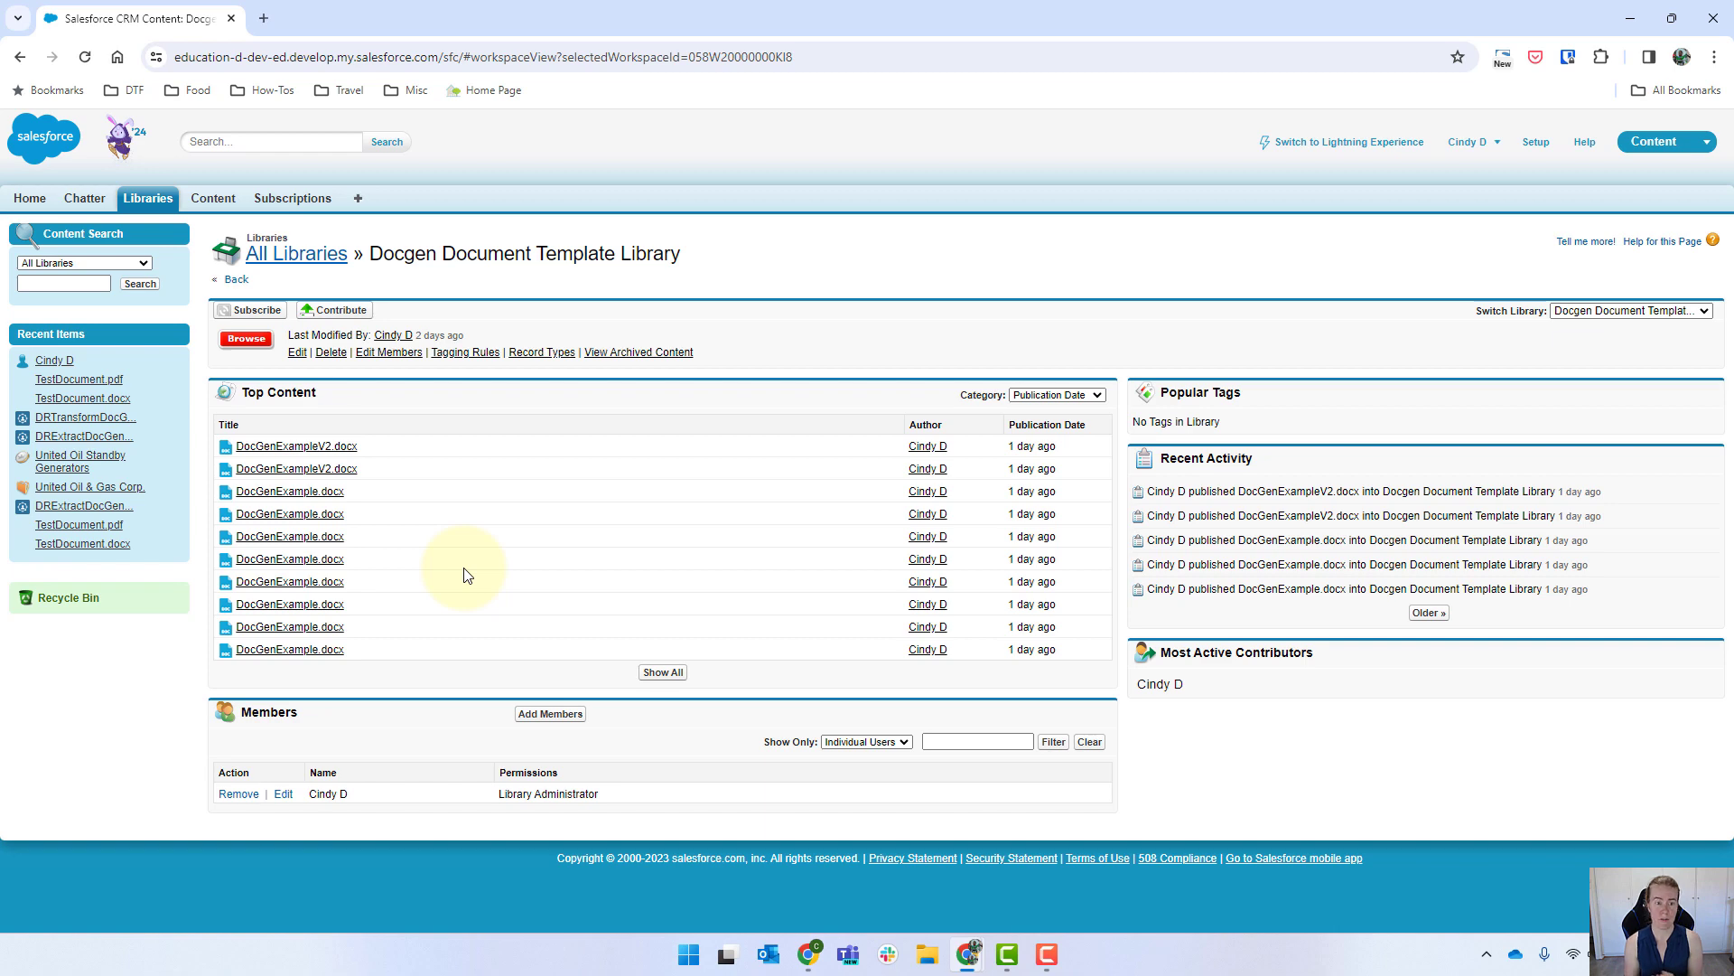
click(296, 254)
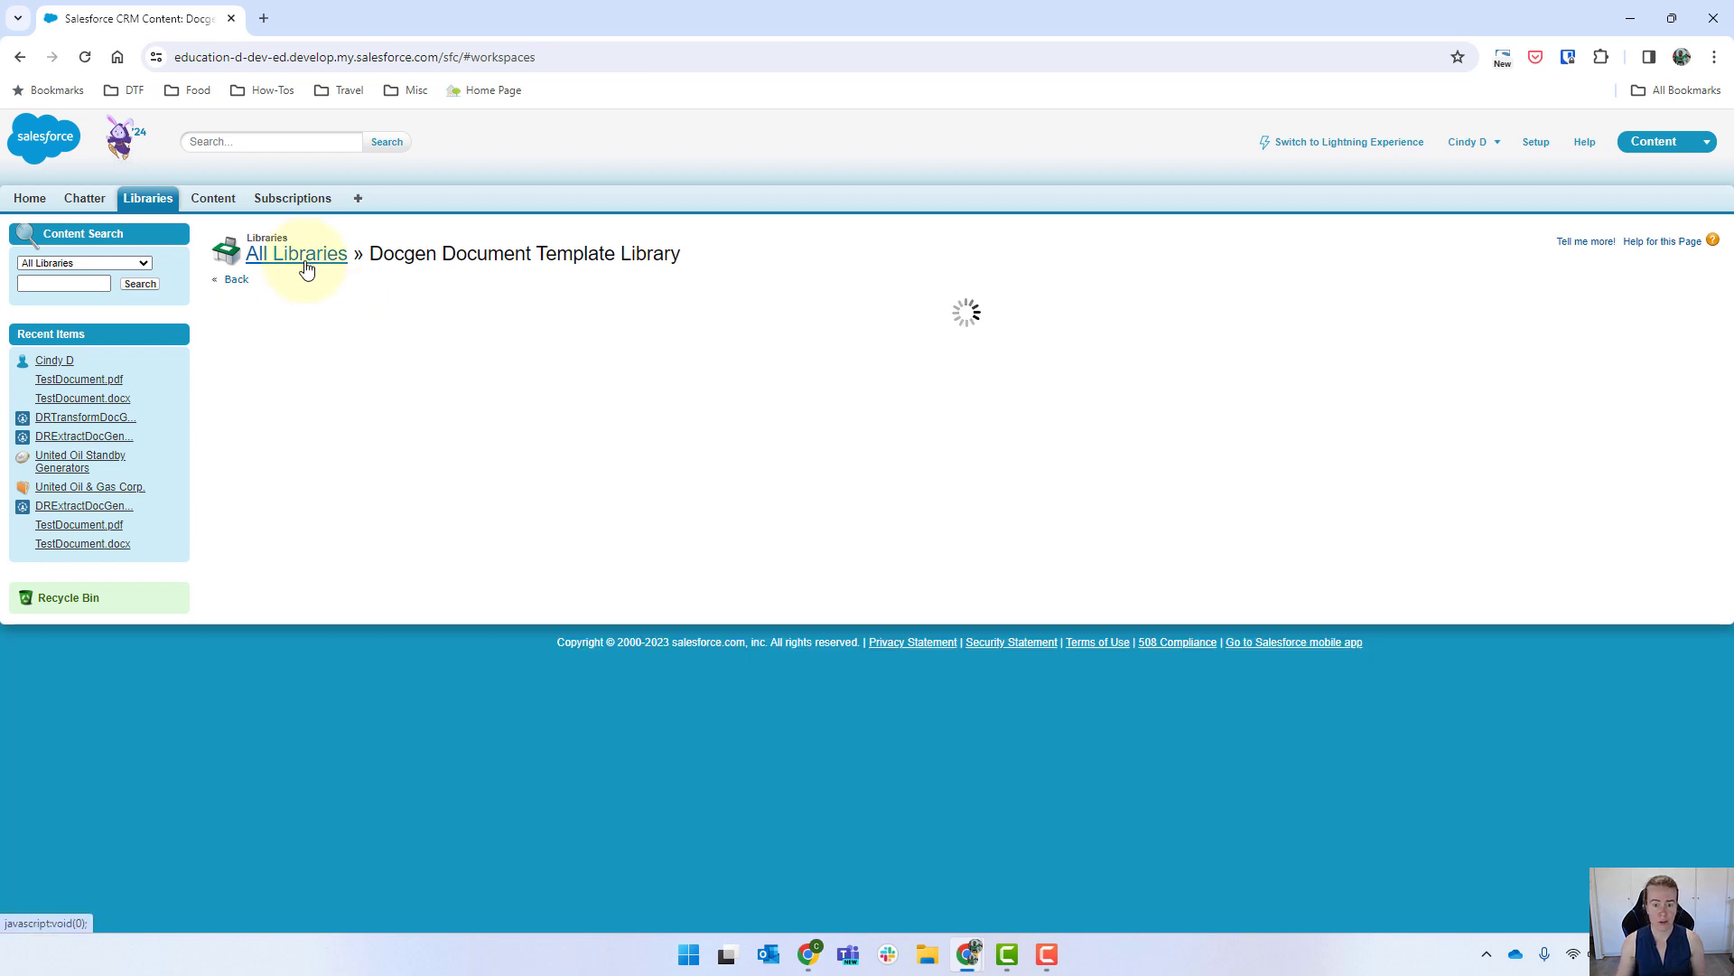
click(295, 253)
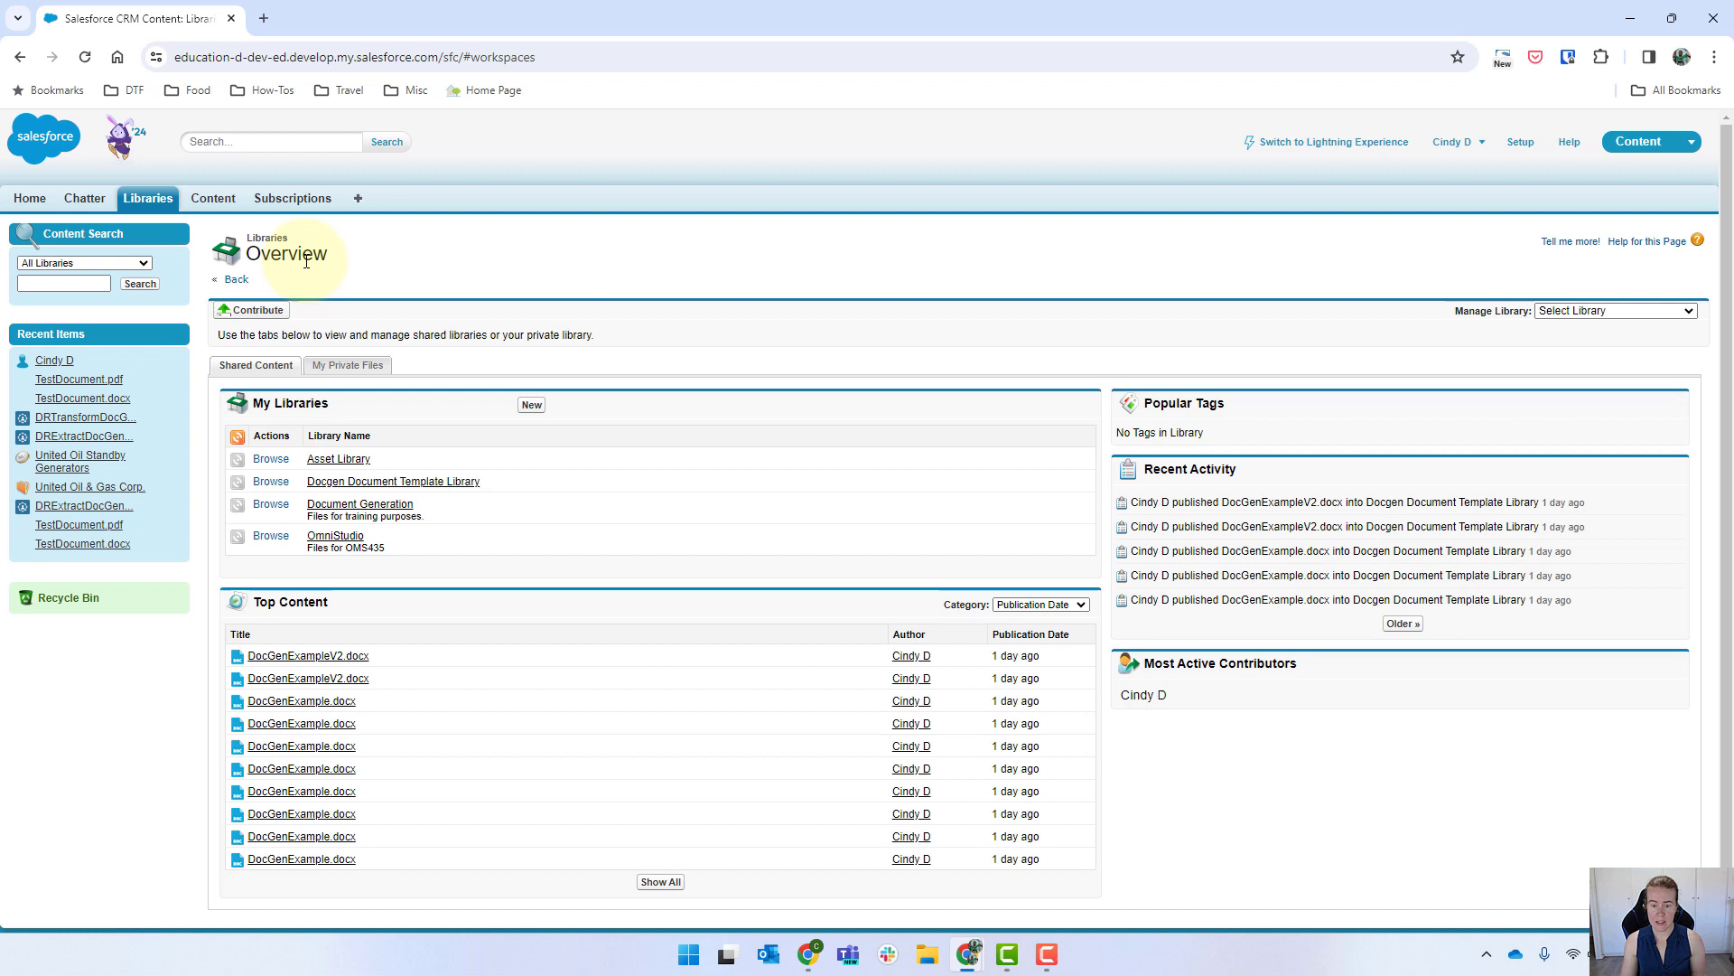
mouse_move(510, 388)
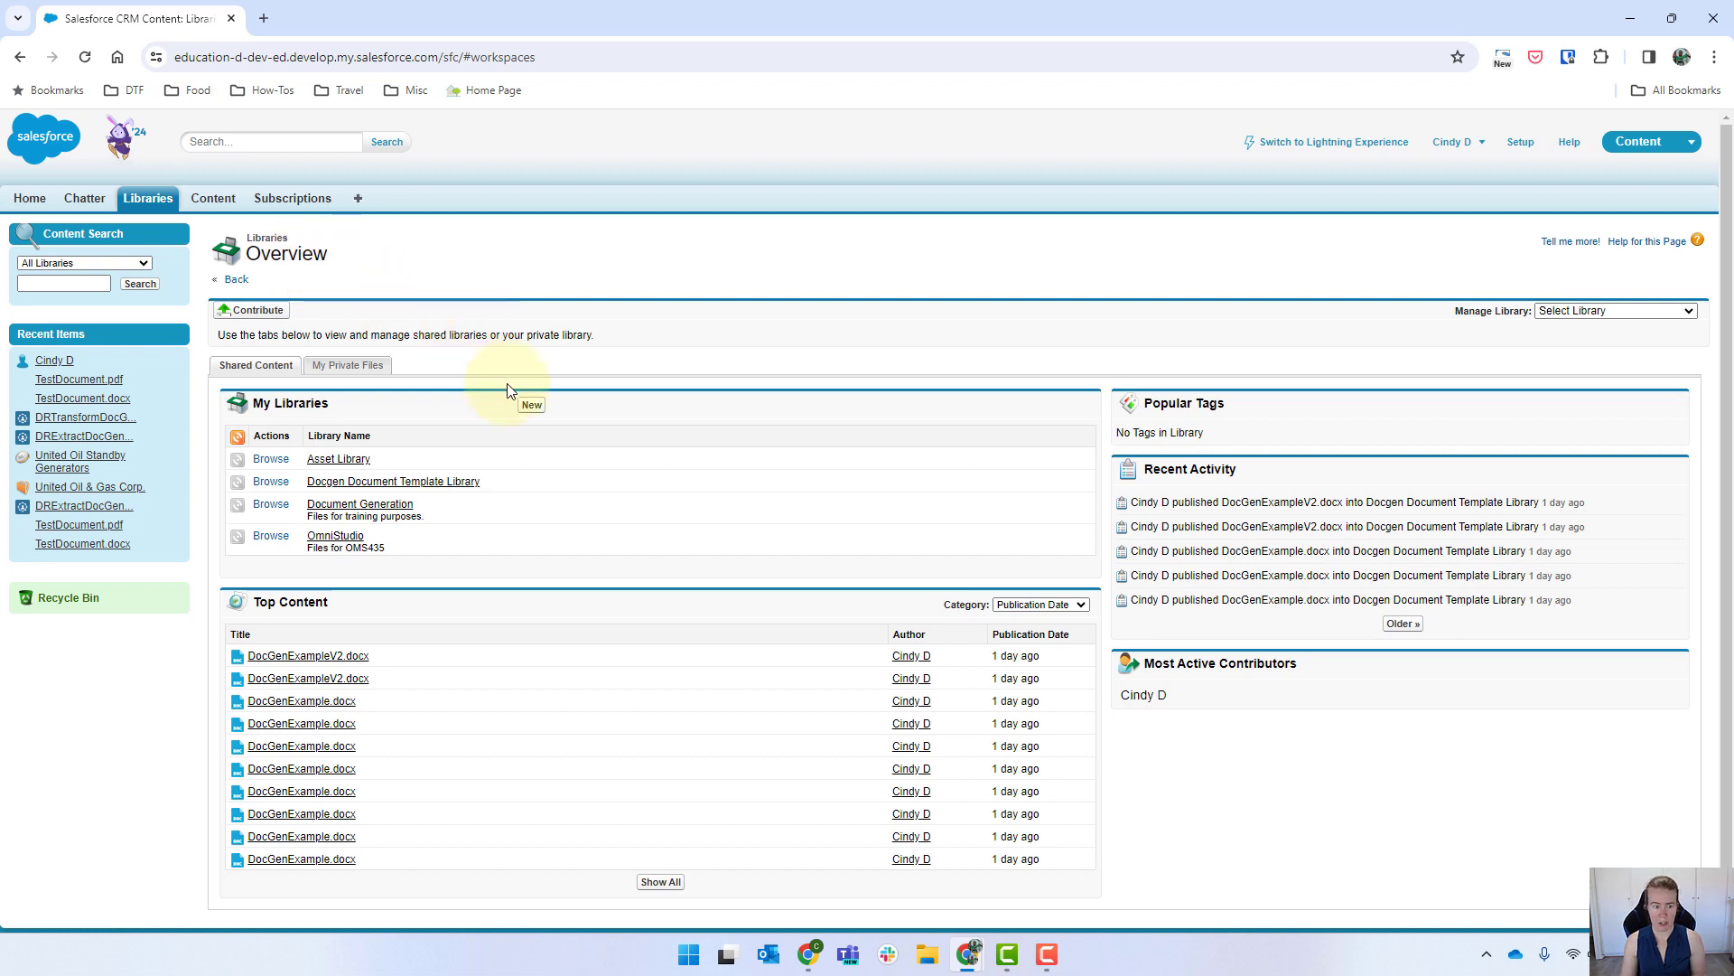
click(531, 404)
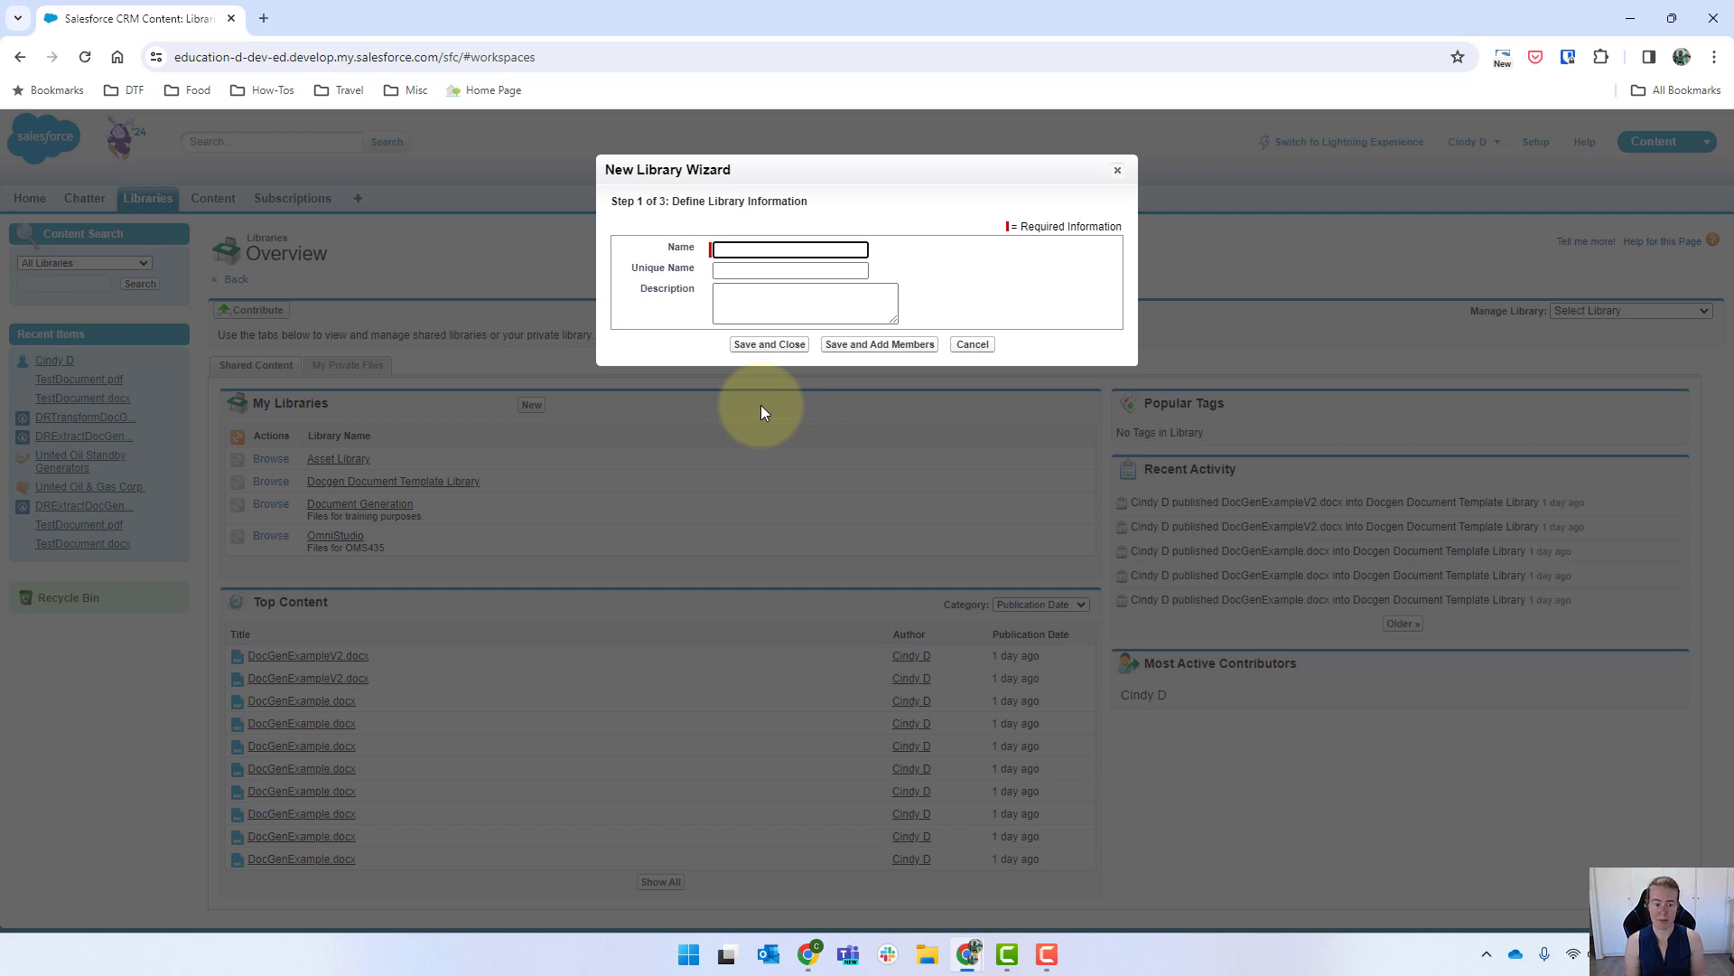
click(972, 344)
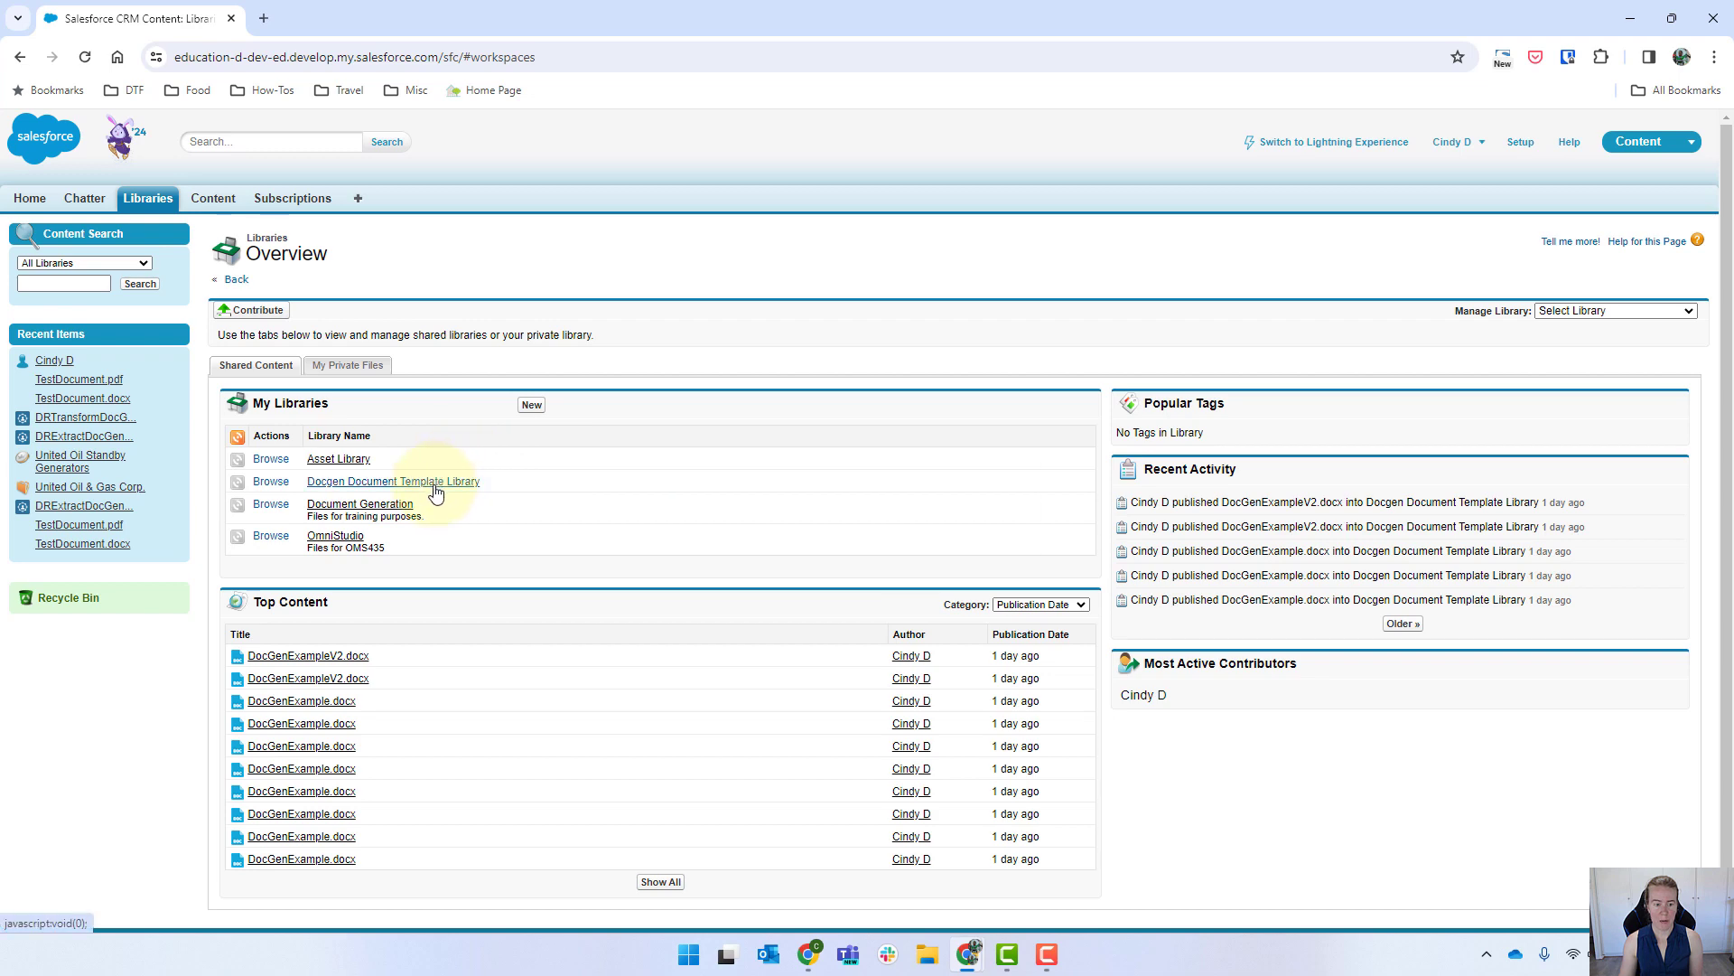
- Open Docgen Document Template Library from My Libraries to view its templates and members
click(392, 482)
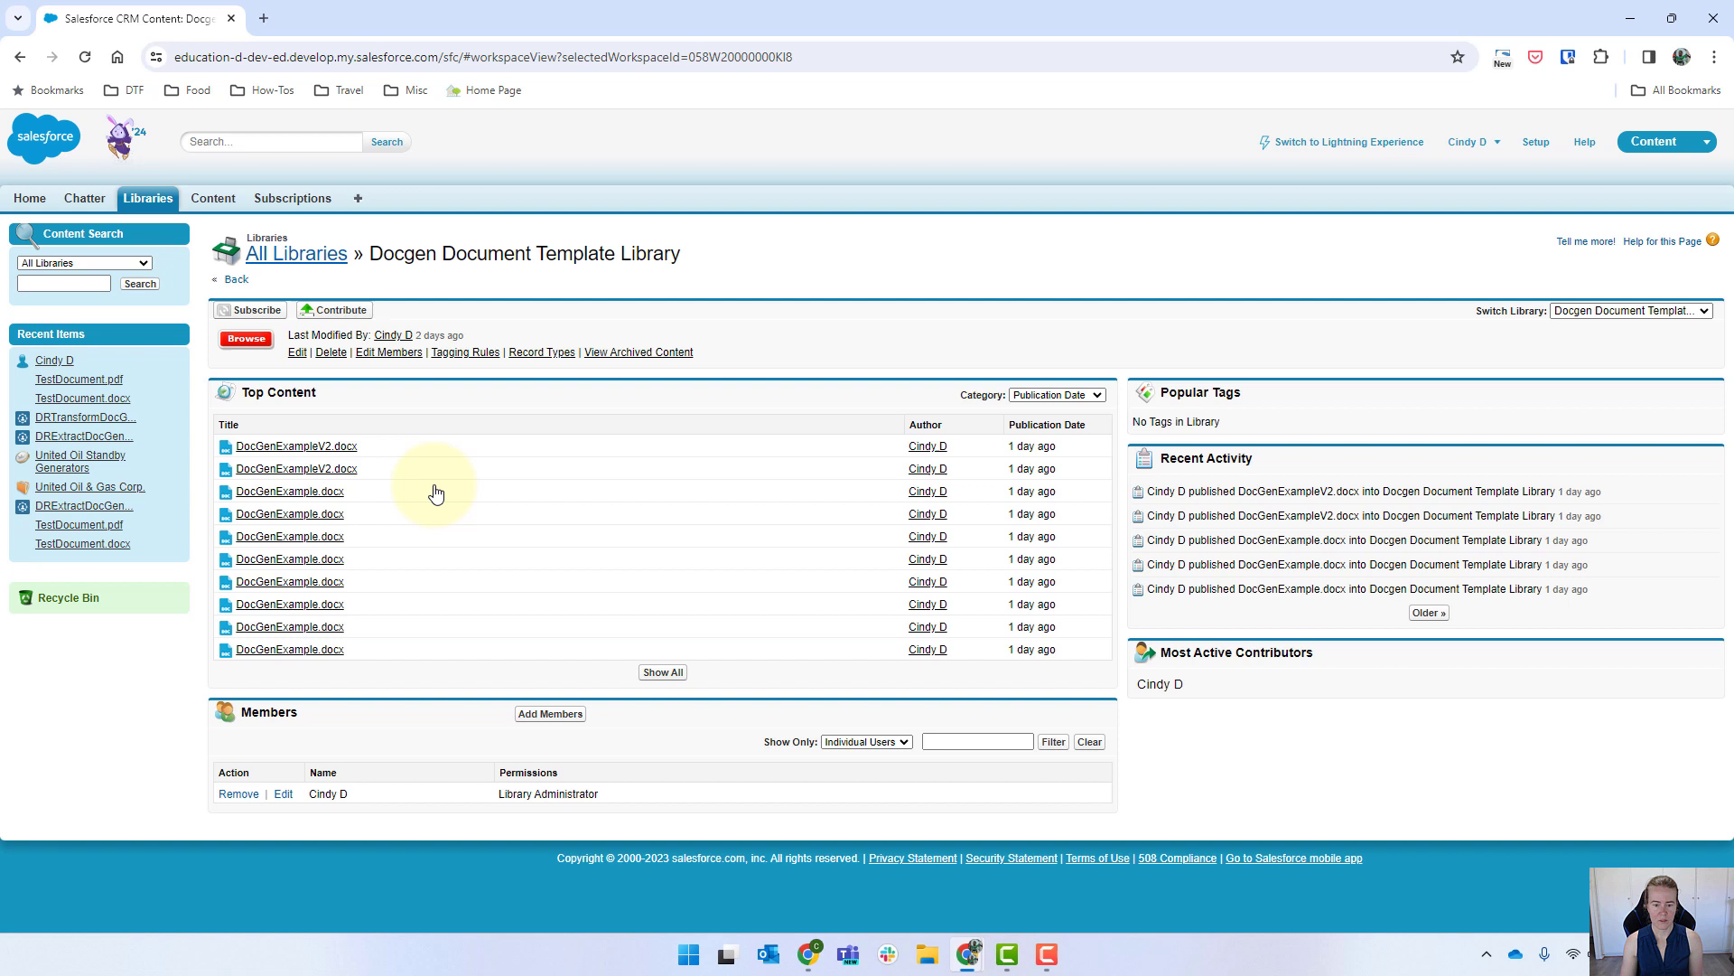
mouse_move(366, 768)
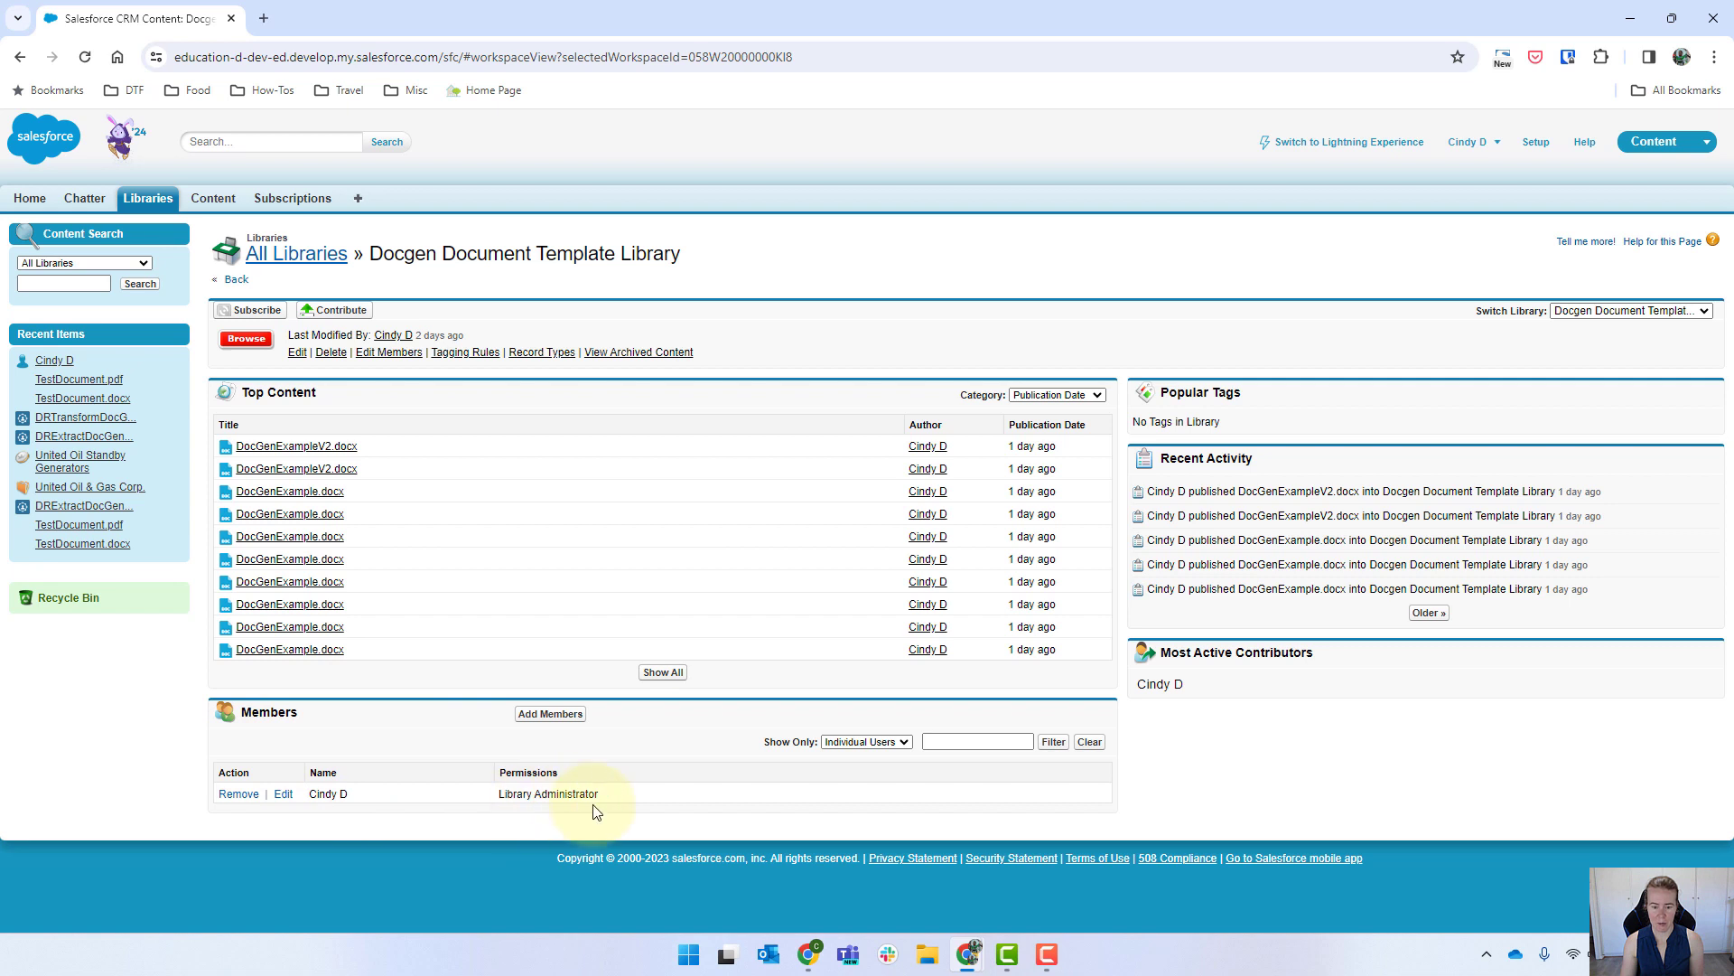
mouse_move(620, 812)
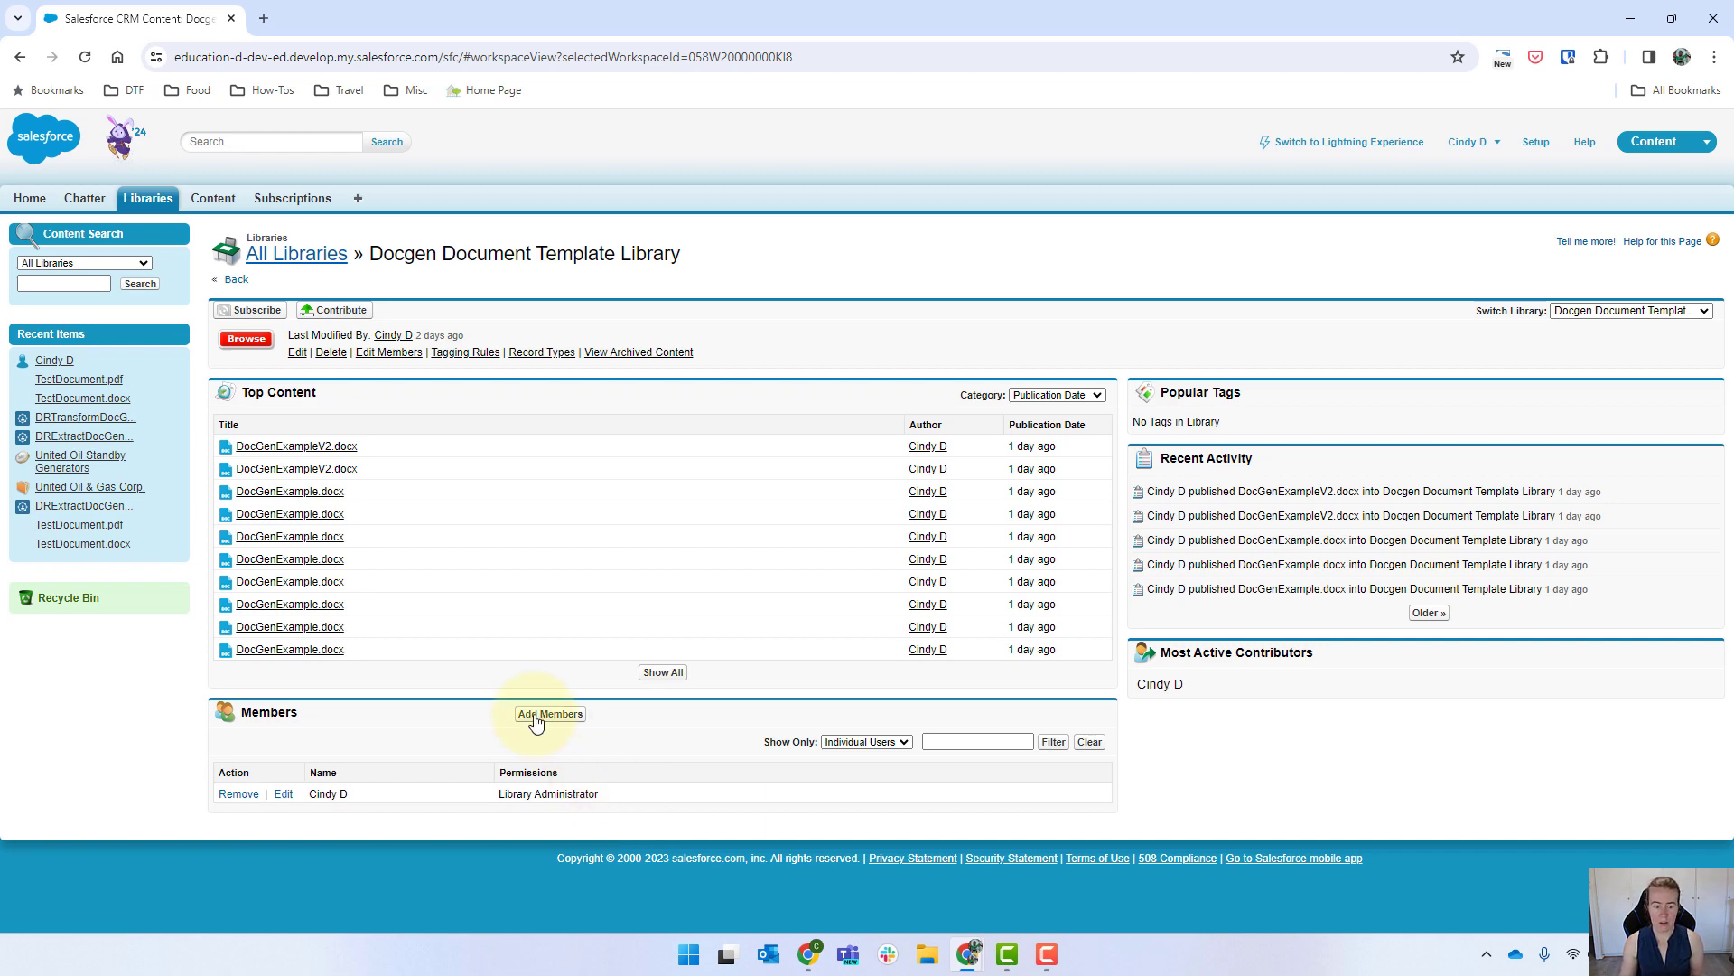
- Check Public Groups in the template library's Add Members wizard, then open Lightning Setup Home
click(550, 713)
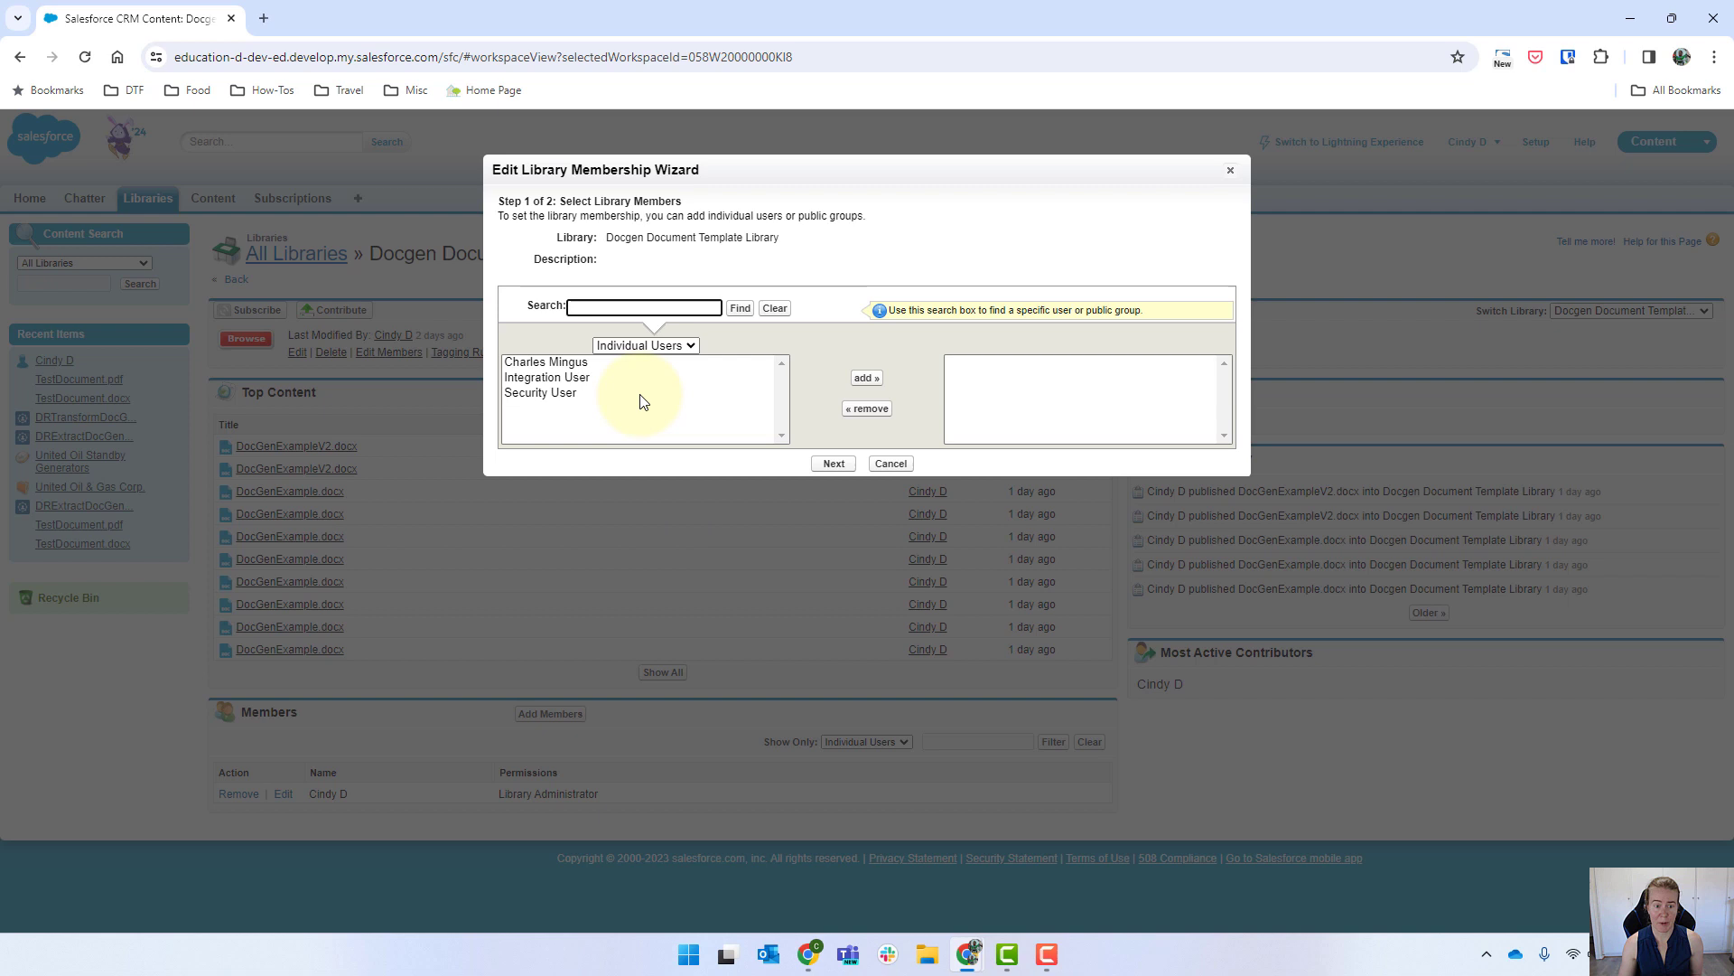
click(645, 345)
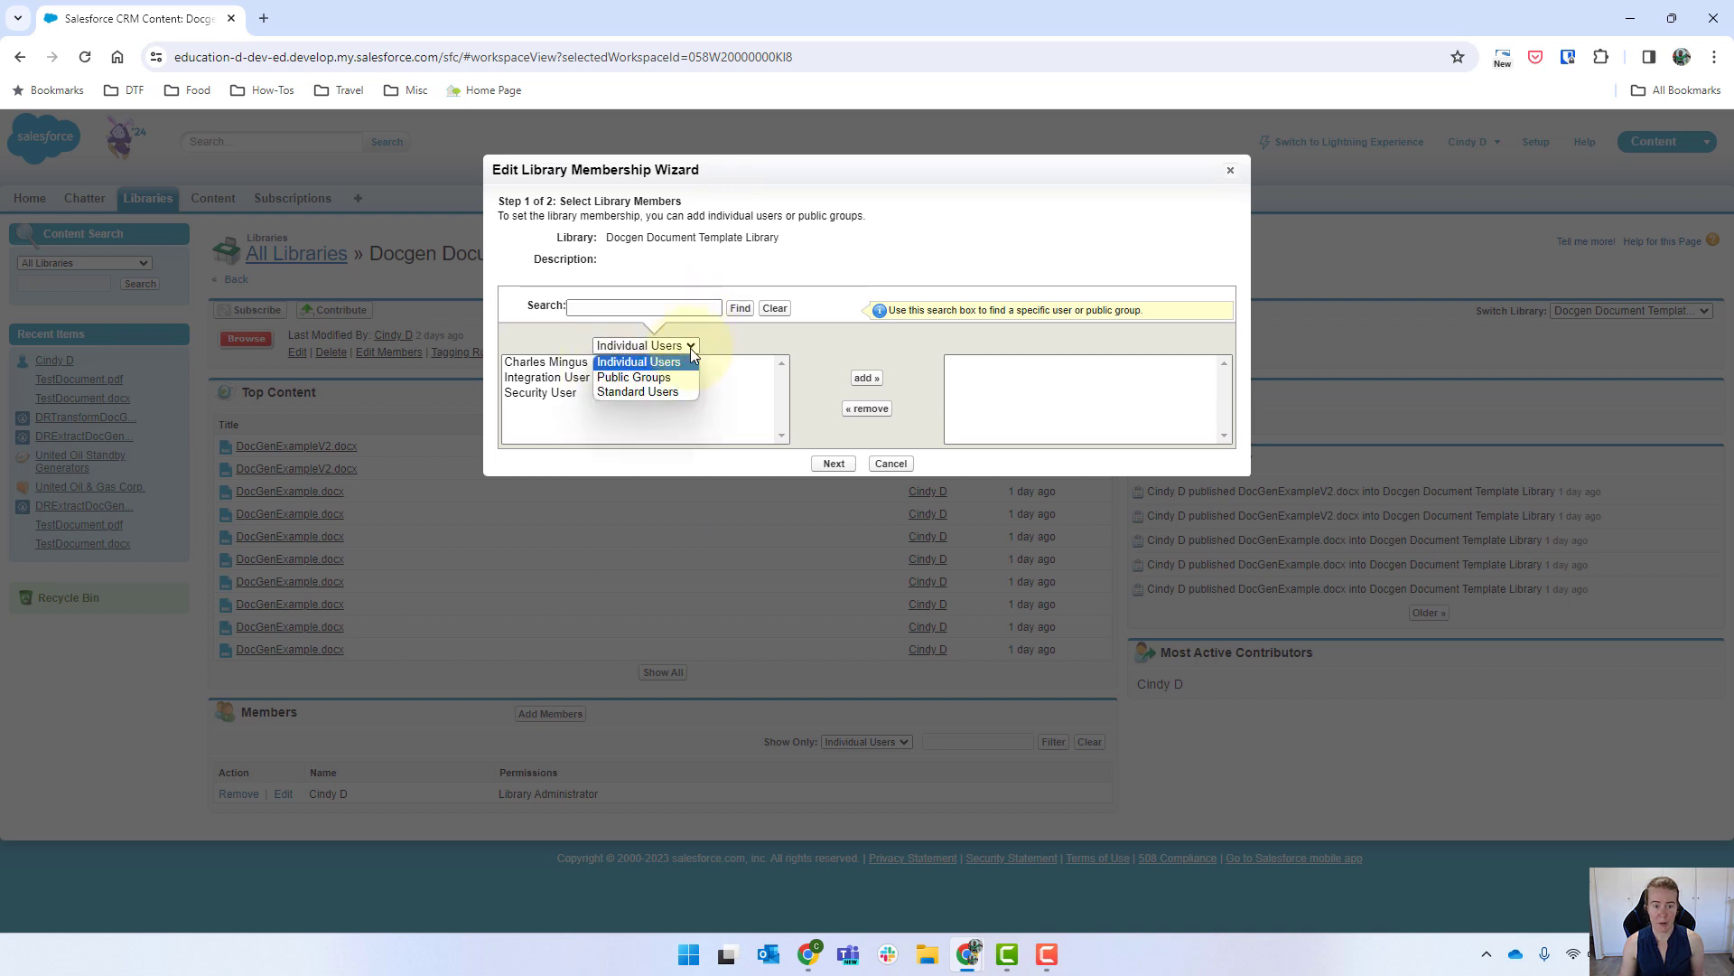
mouse_move(634, 377)
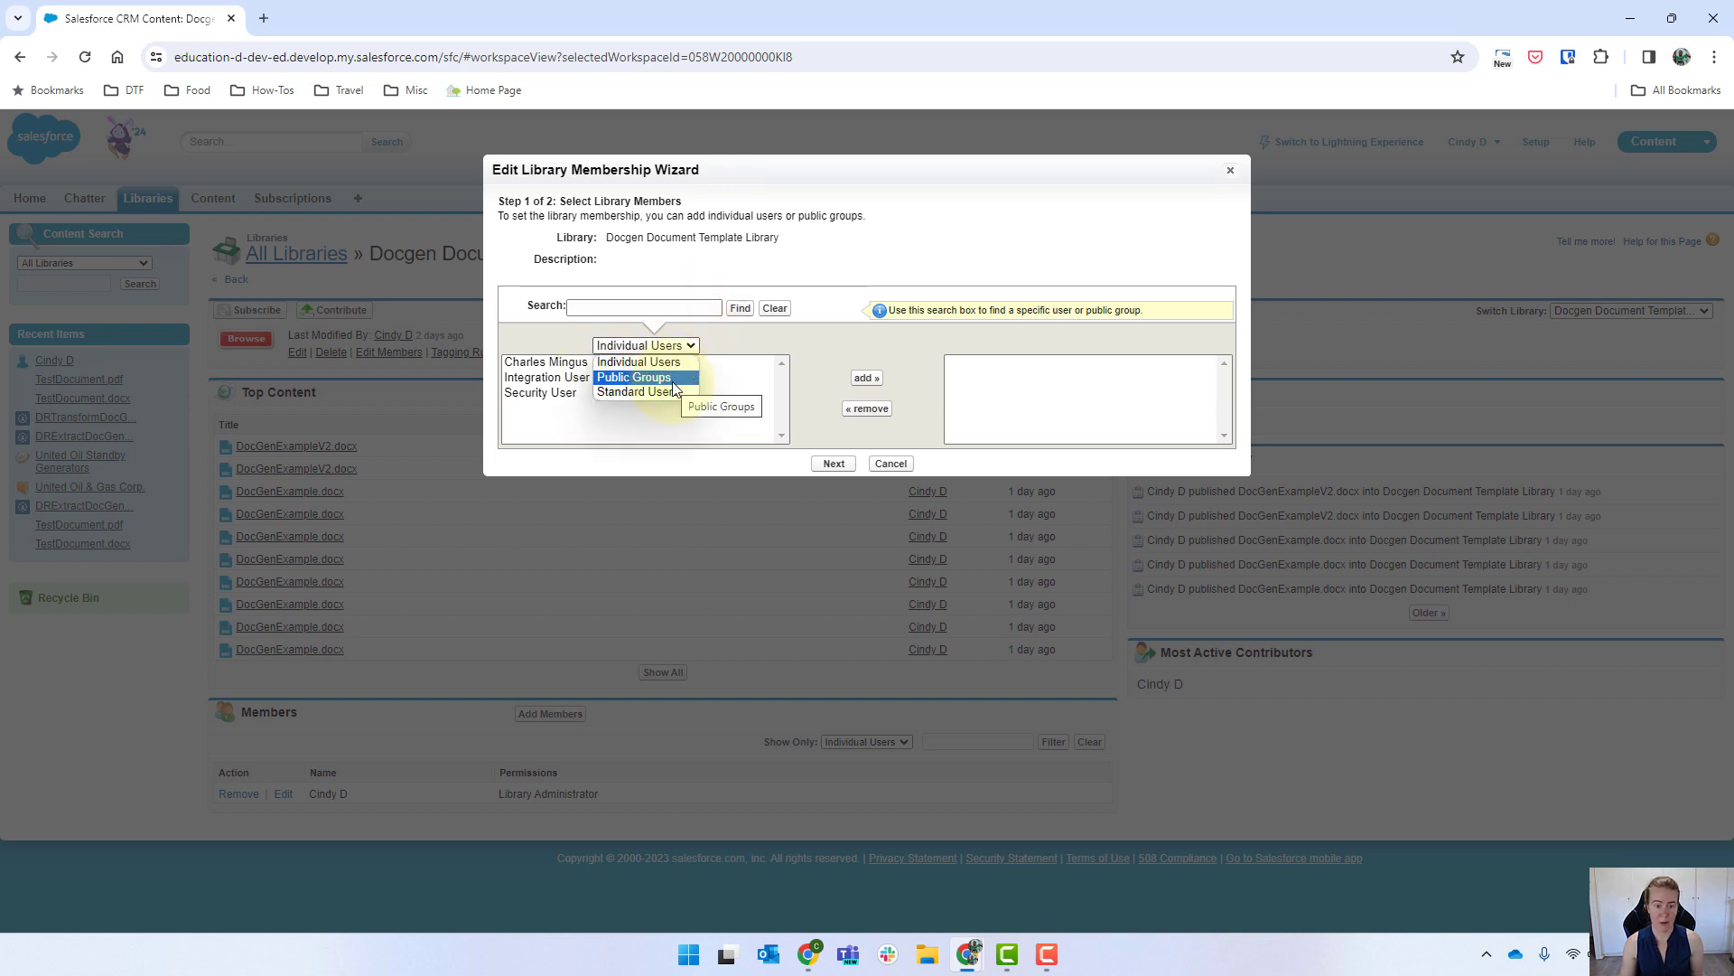
click(632, 377)
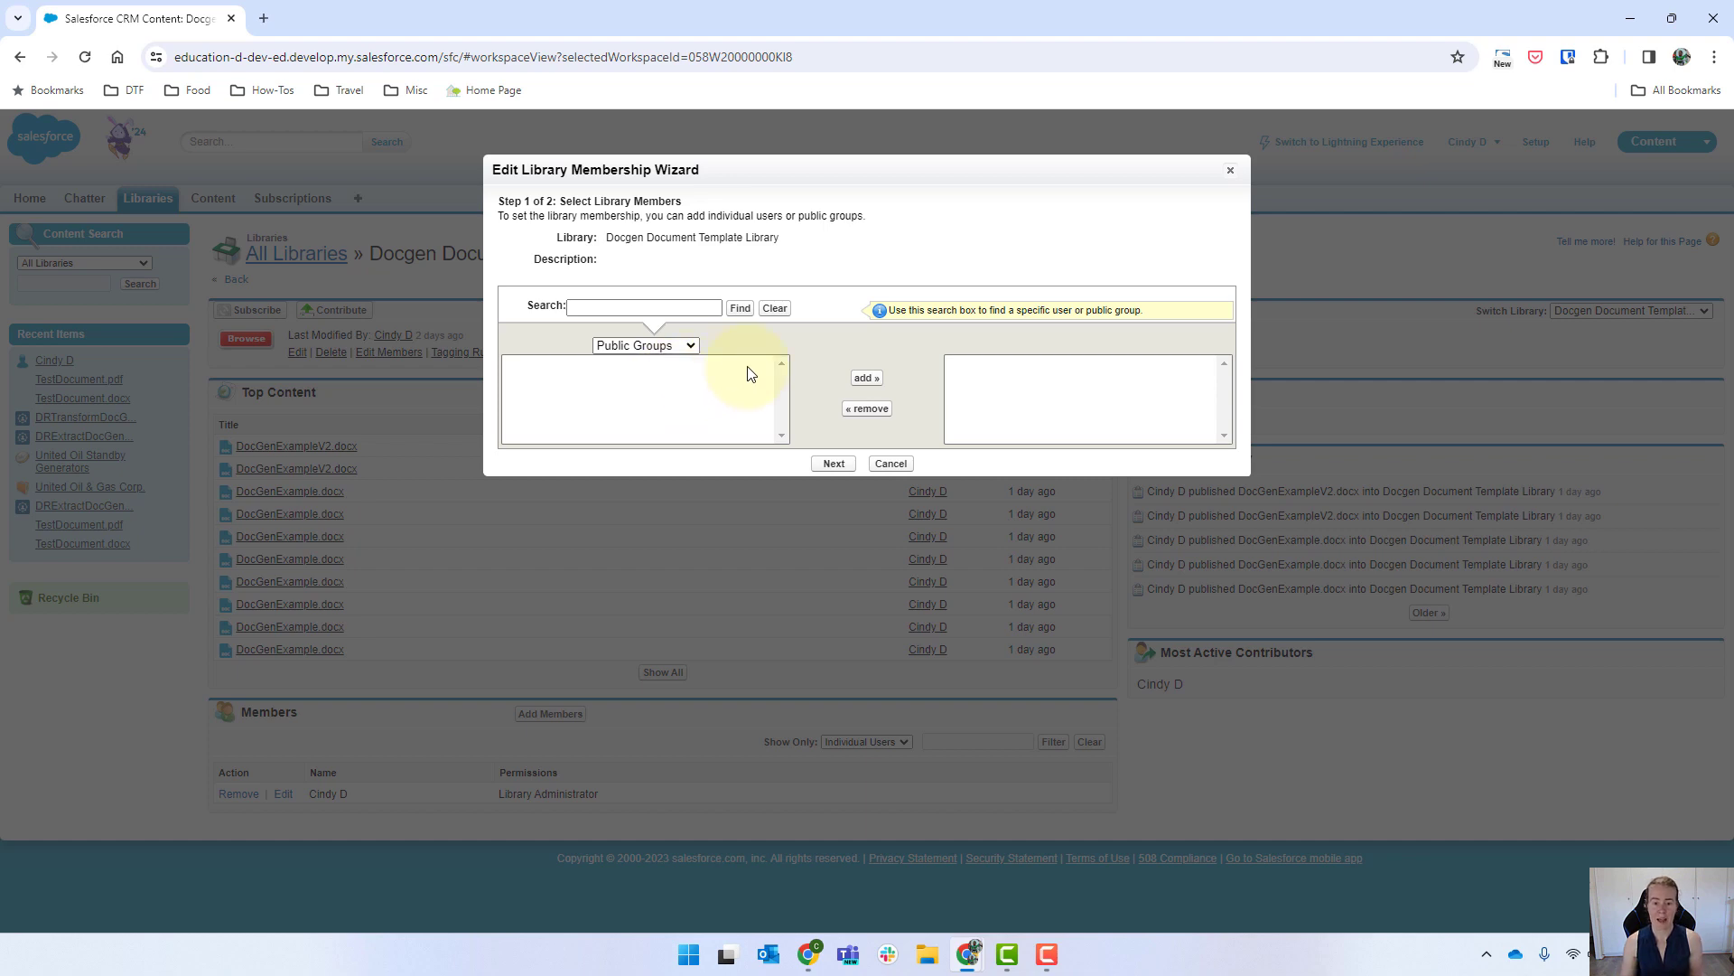
click(891, 462)
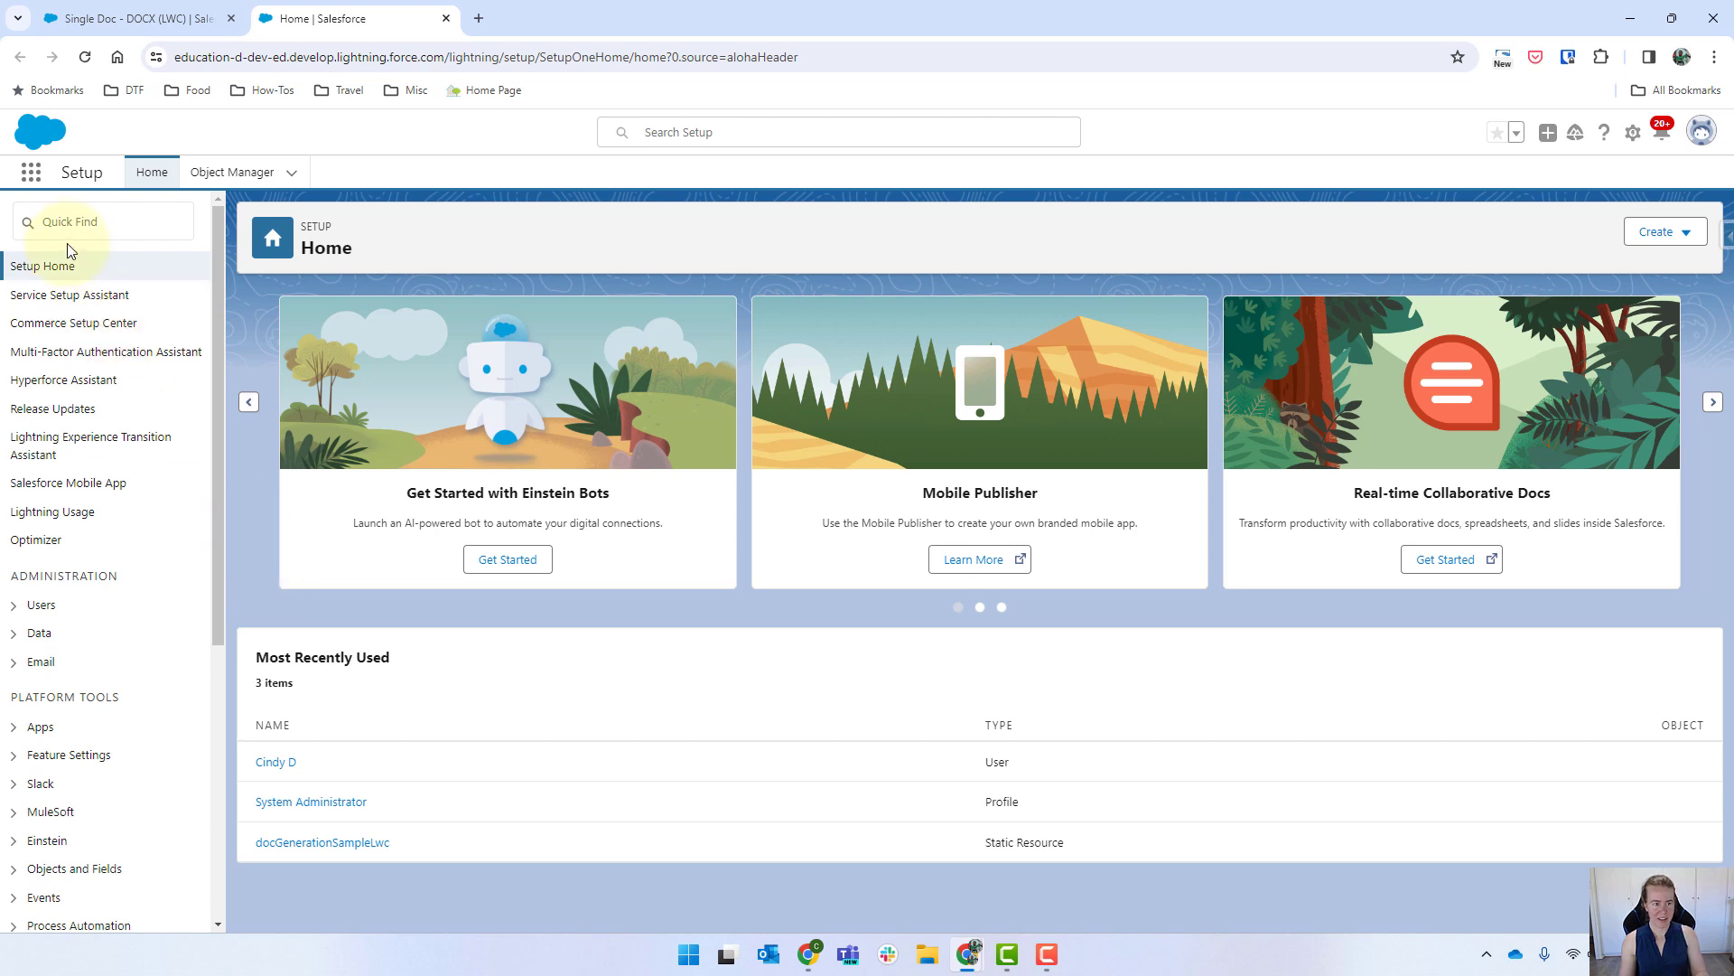
- Confirm Document Generation Settings use DocgenDocumentTemplateLibrary, then return to the Document Template Designer
click(103, 221)
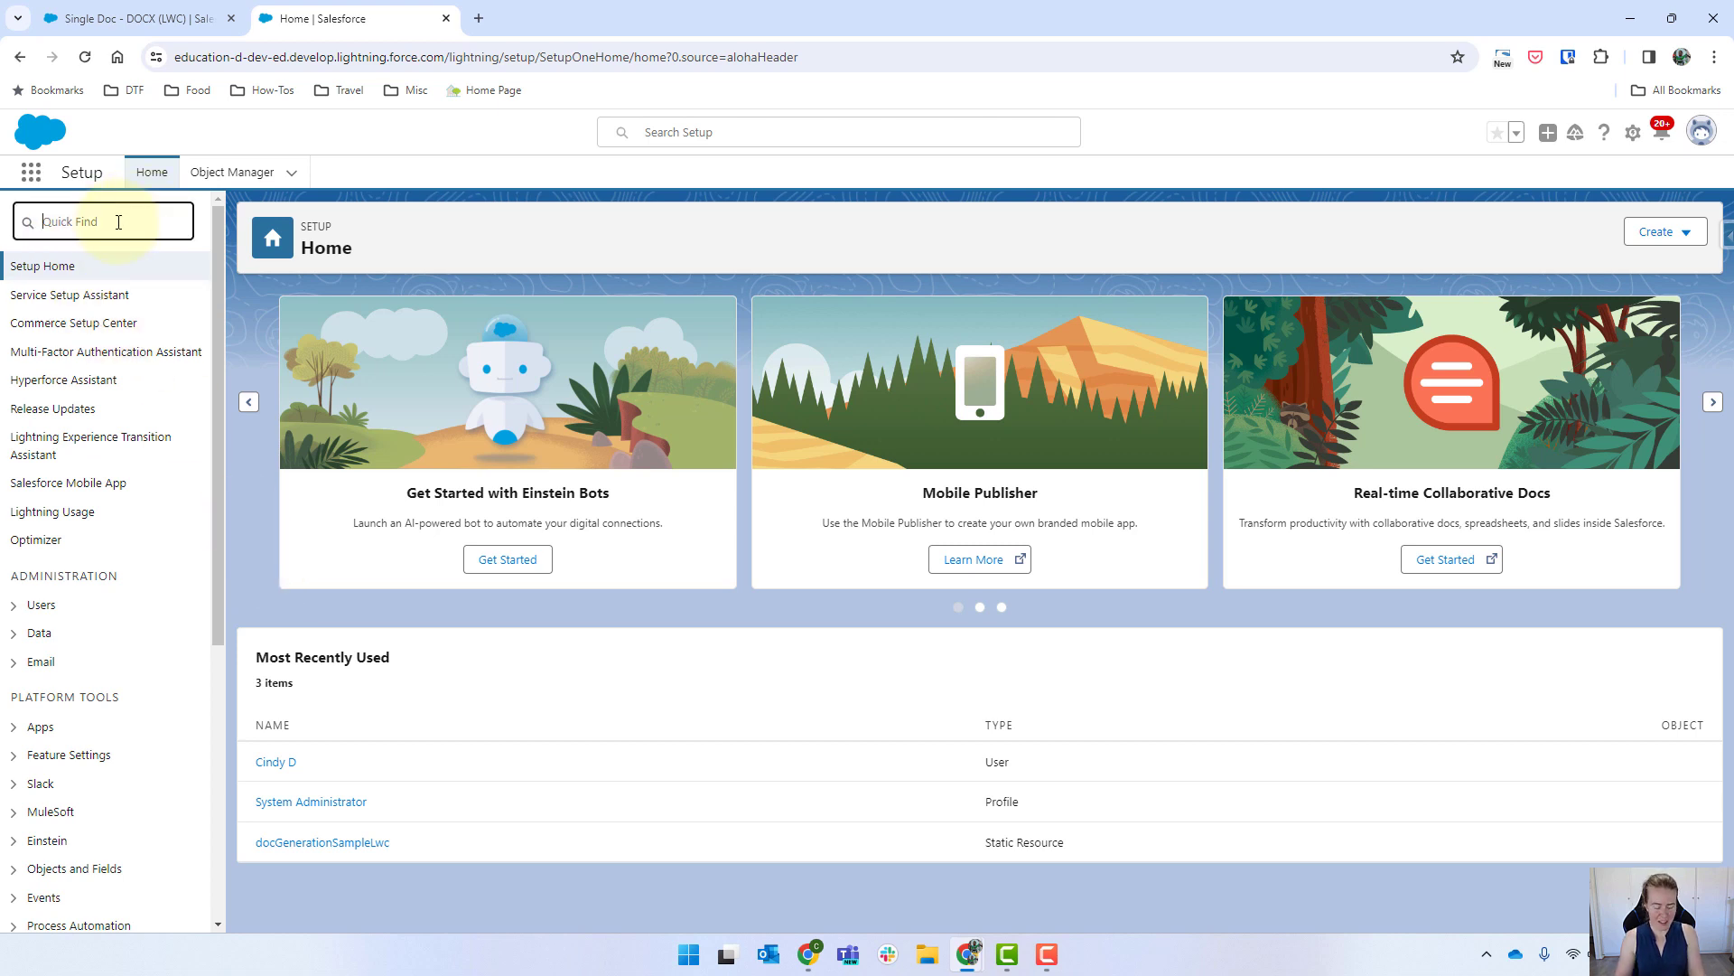
text(document)
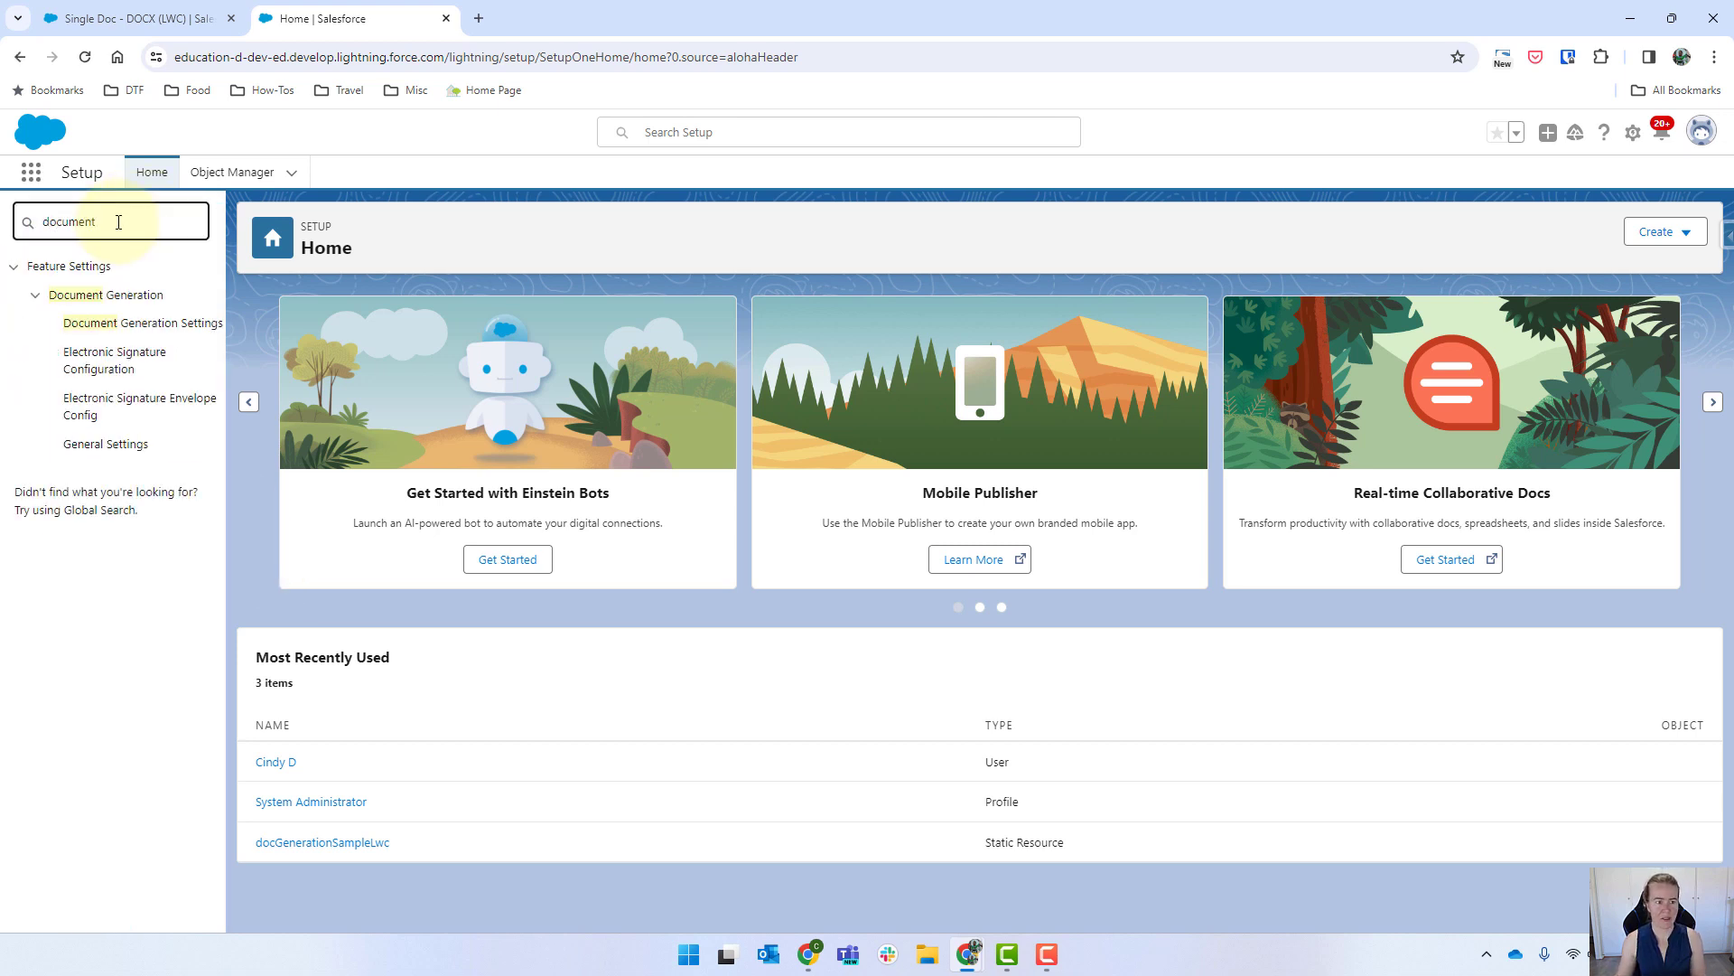
mouse_move(150, 328)
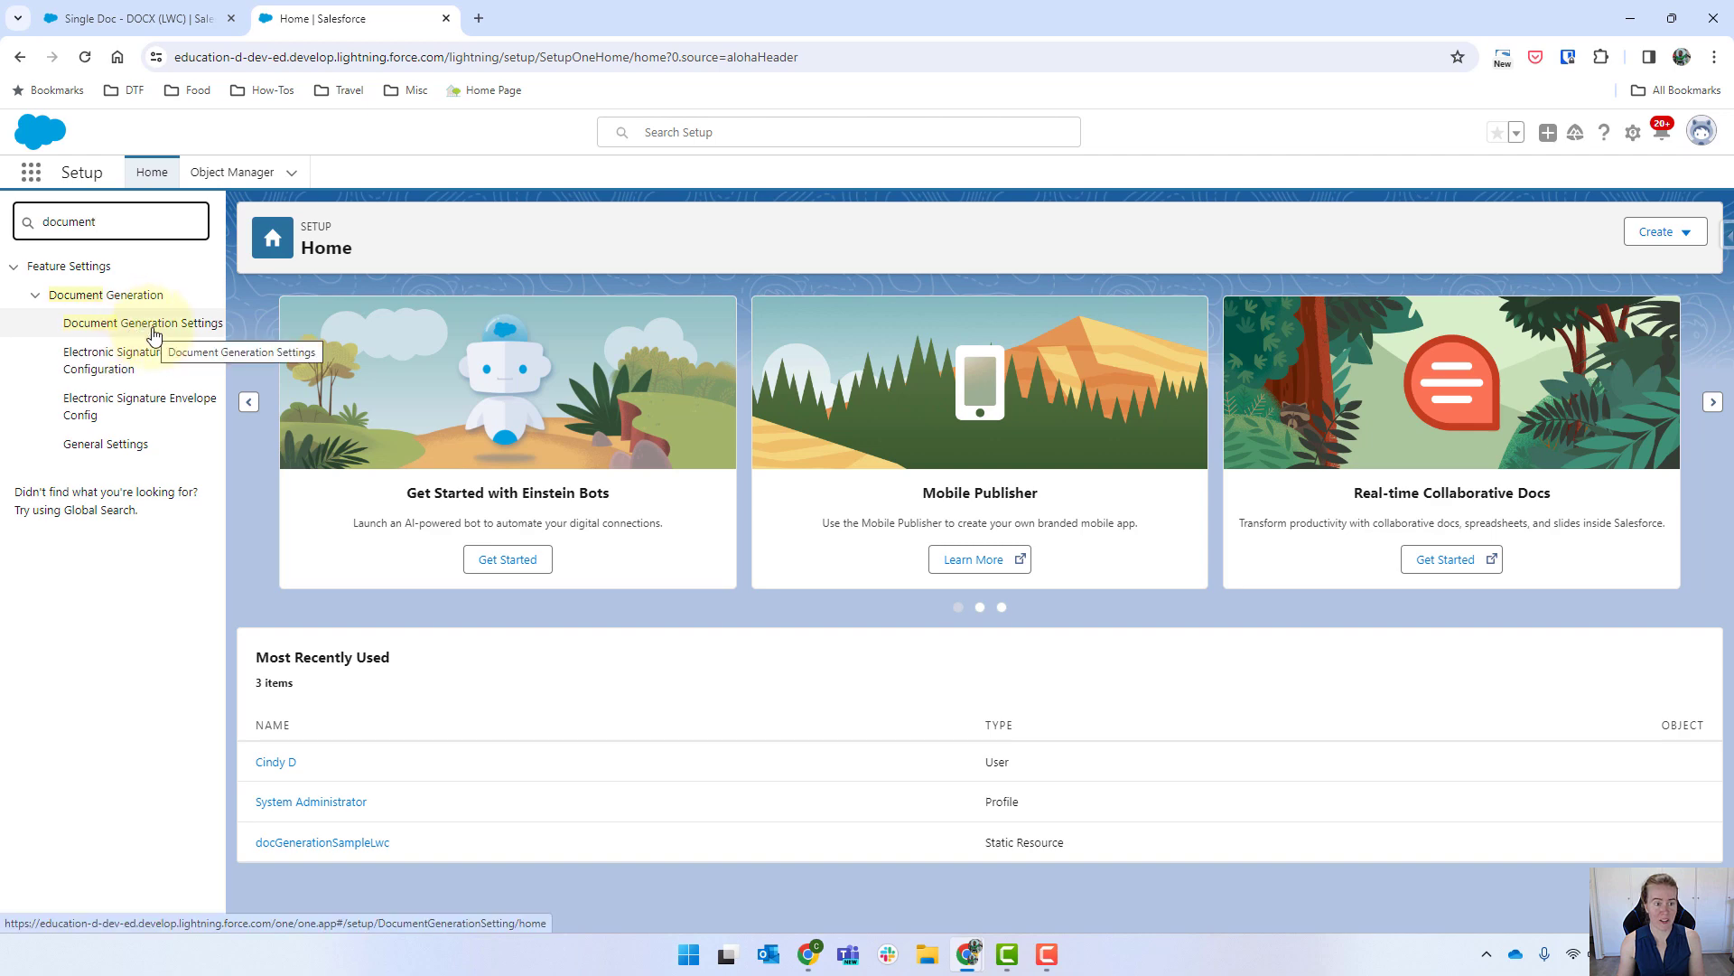
click(127, 323)
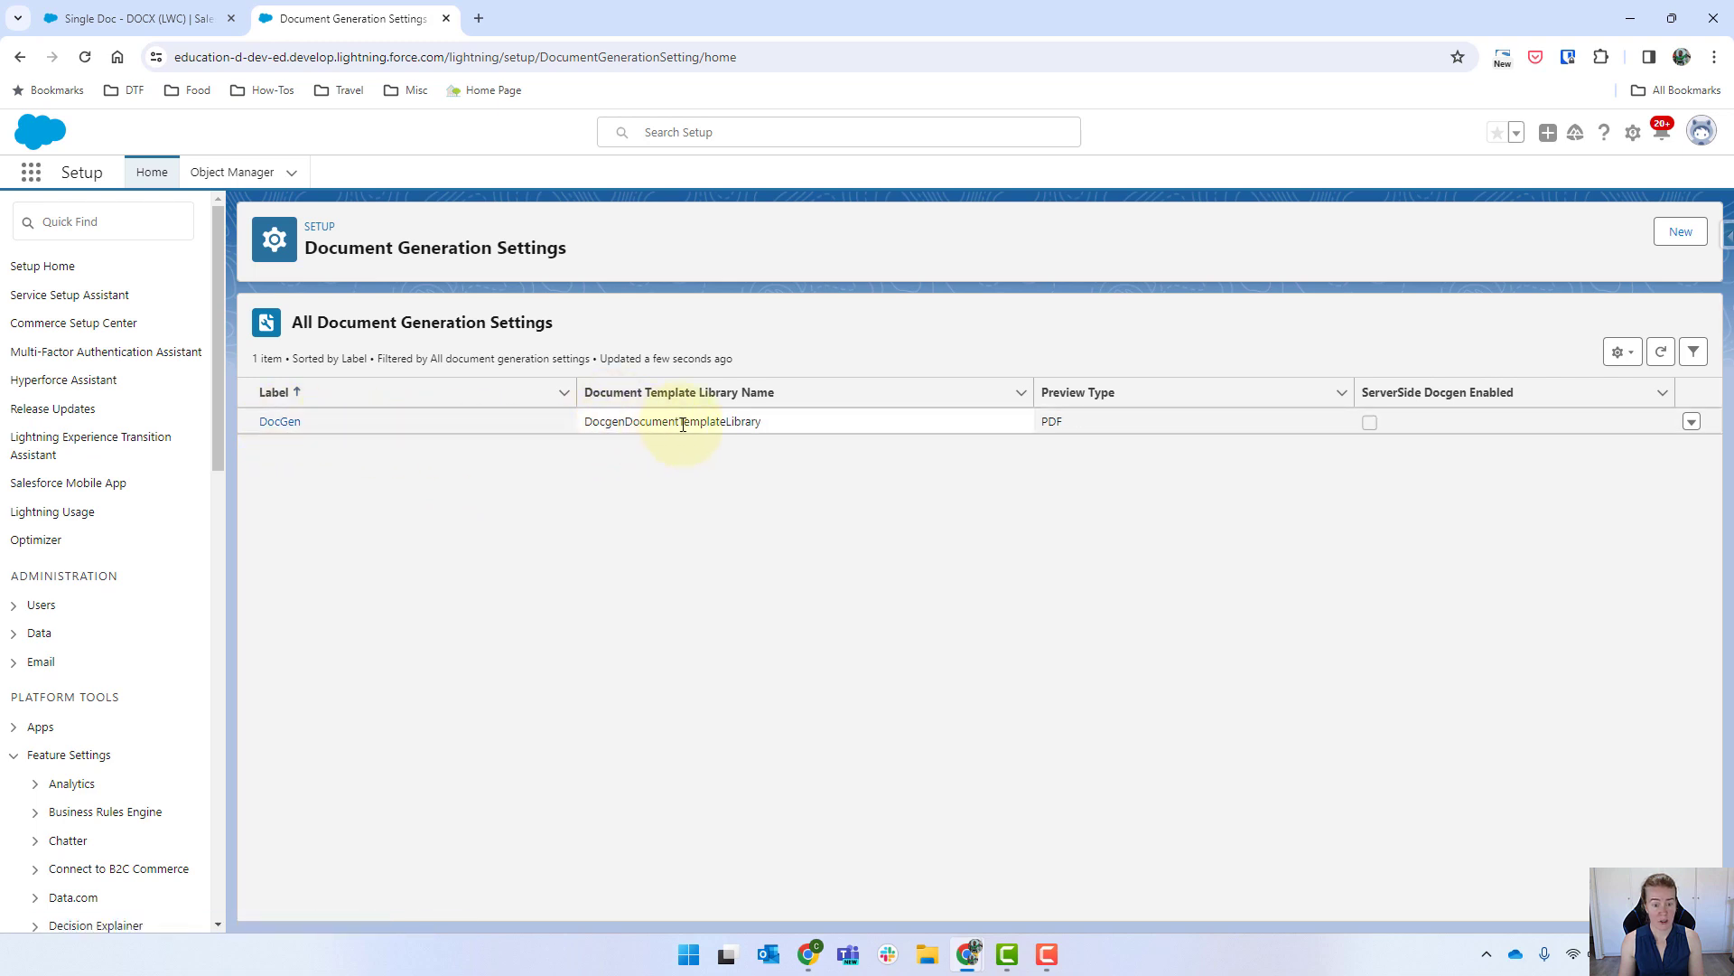
mouse_move(857, 496)
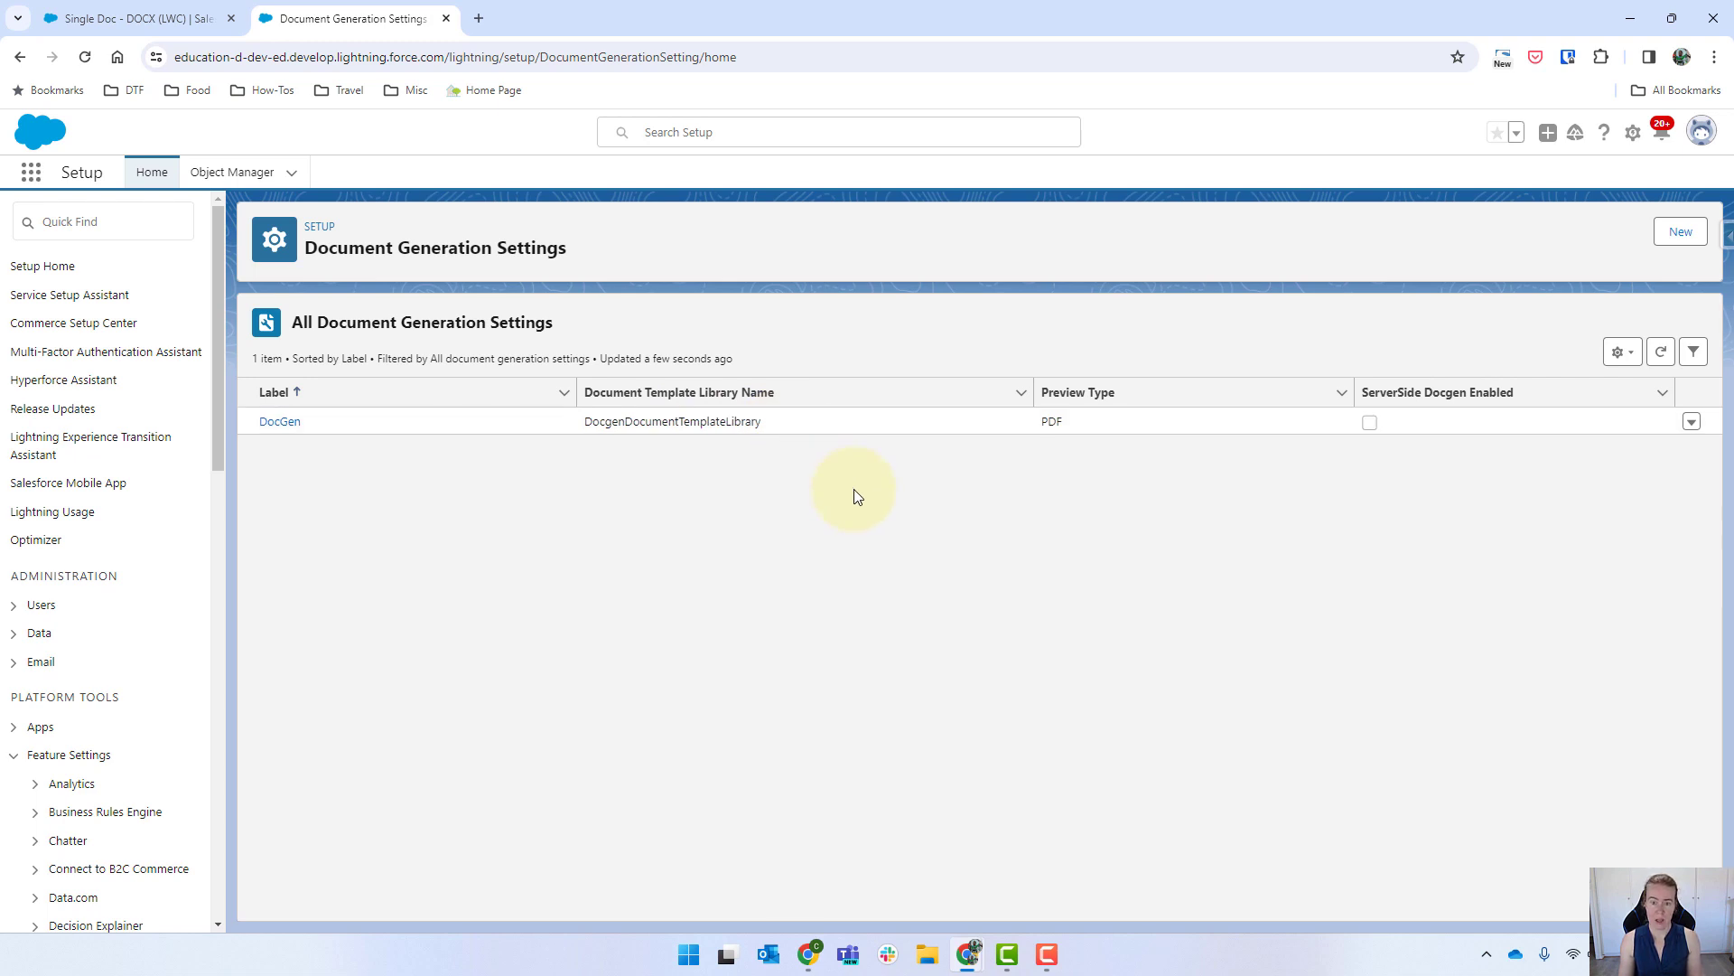
mouse_move(814, 441)
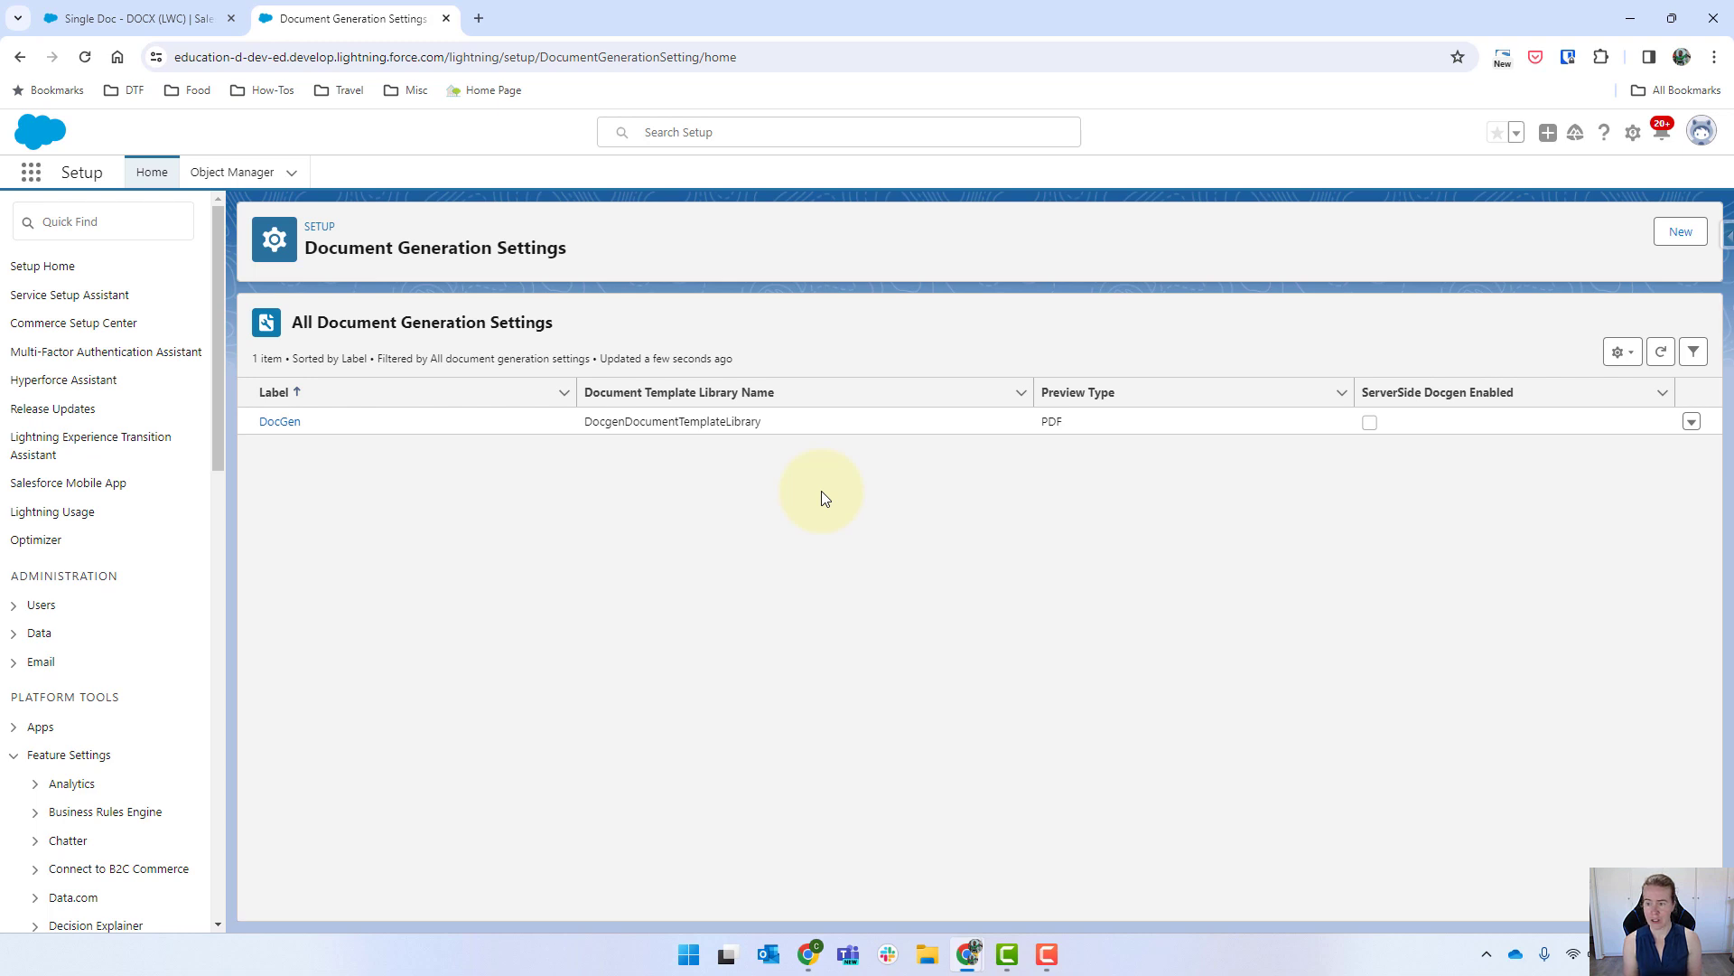
mouse_move(724, 470)
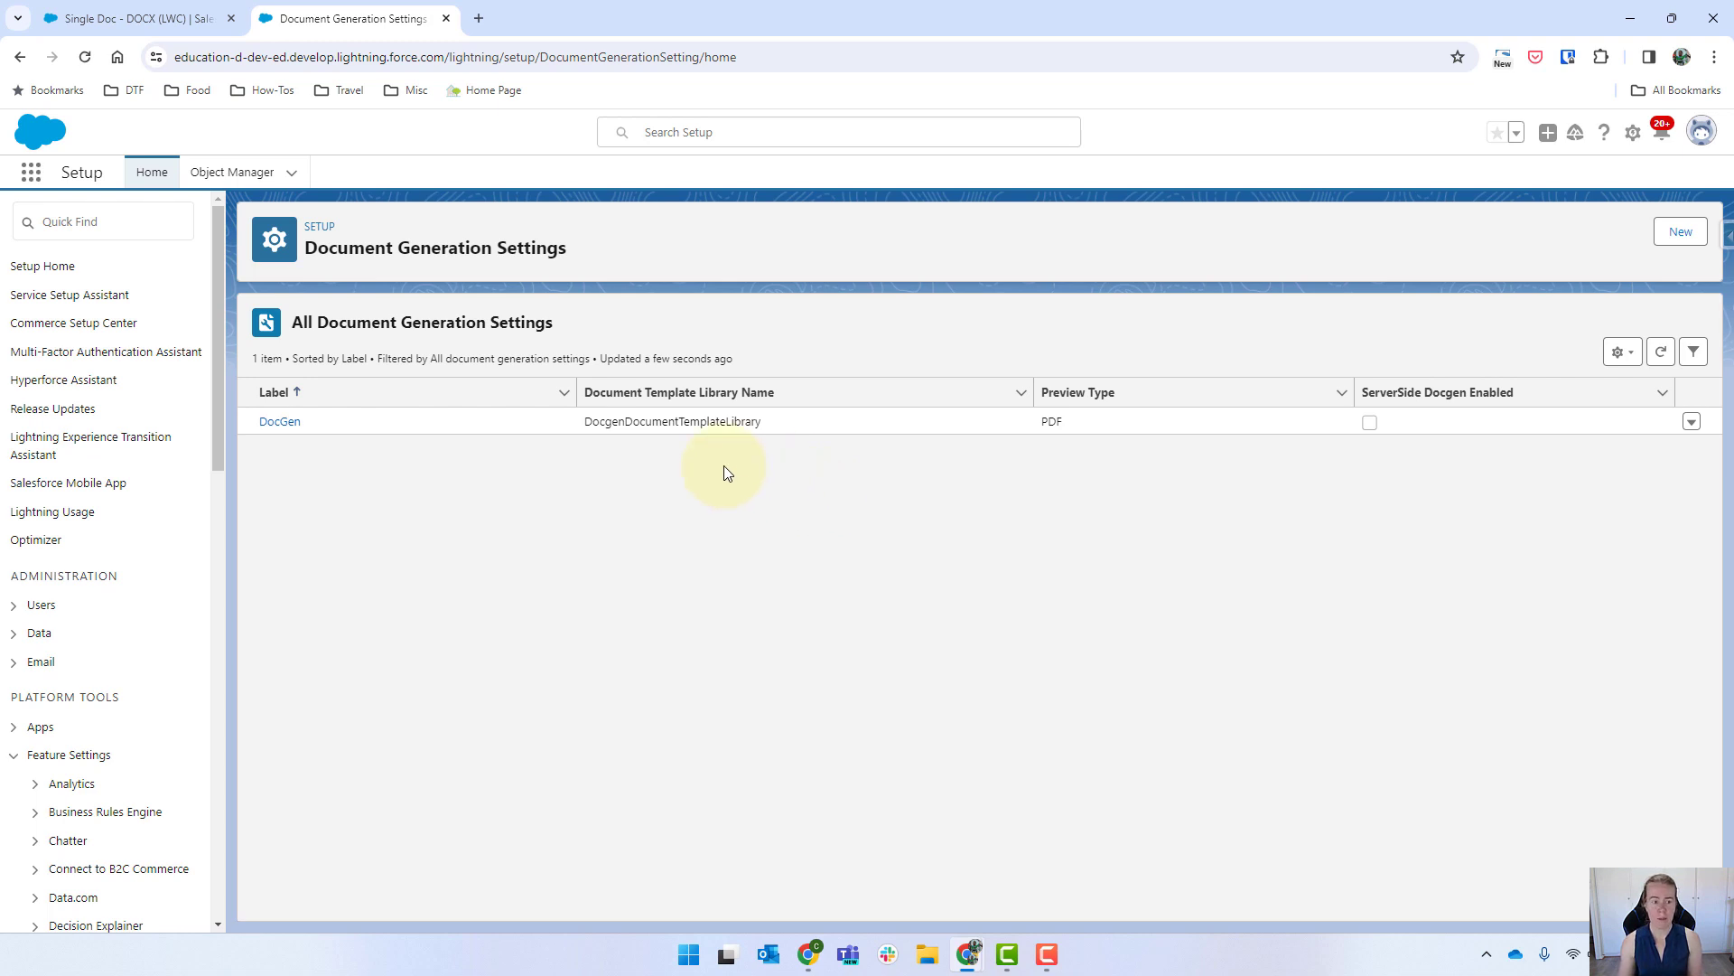
click(657, 392)
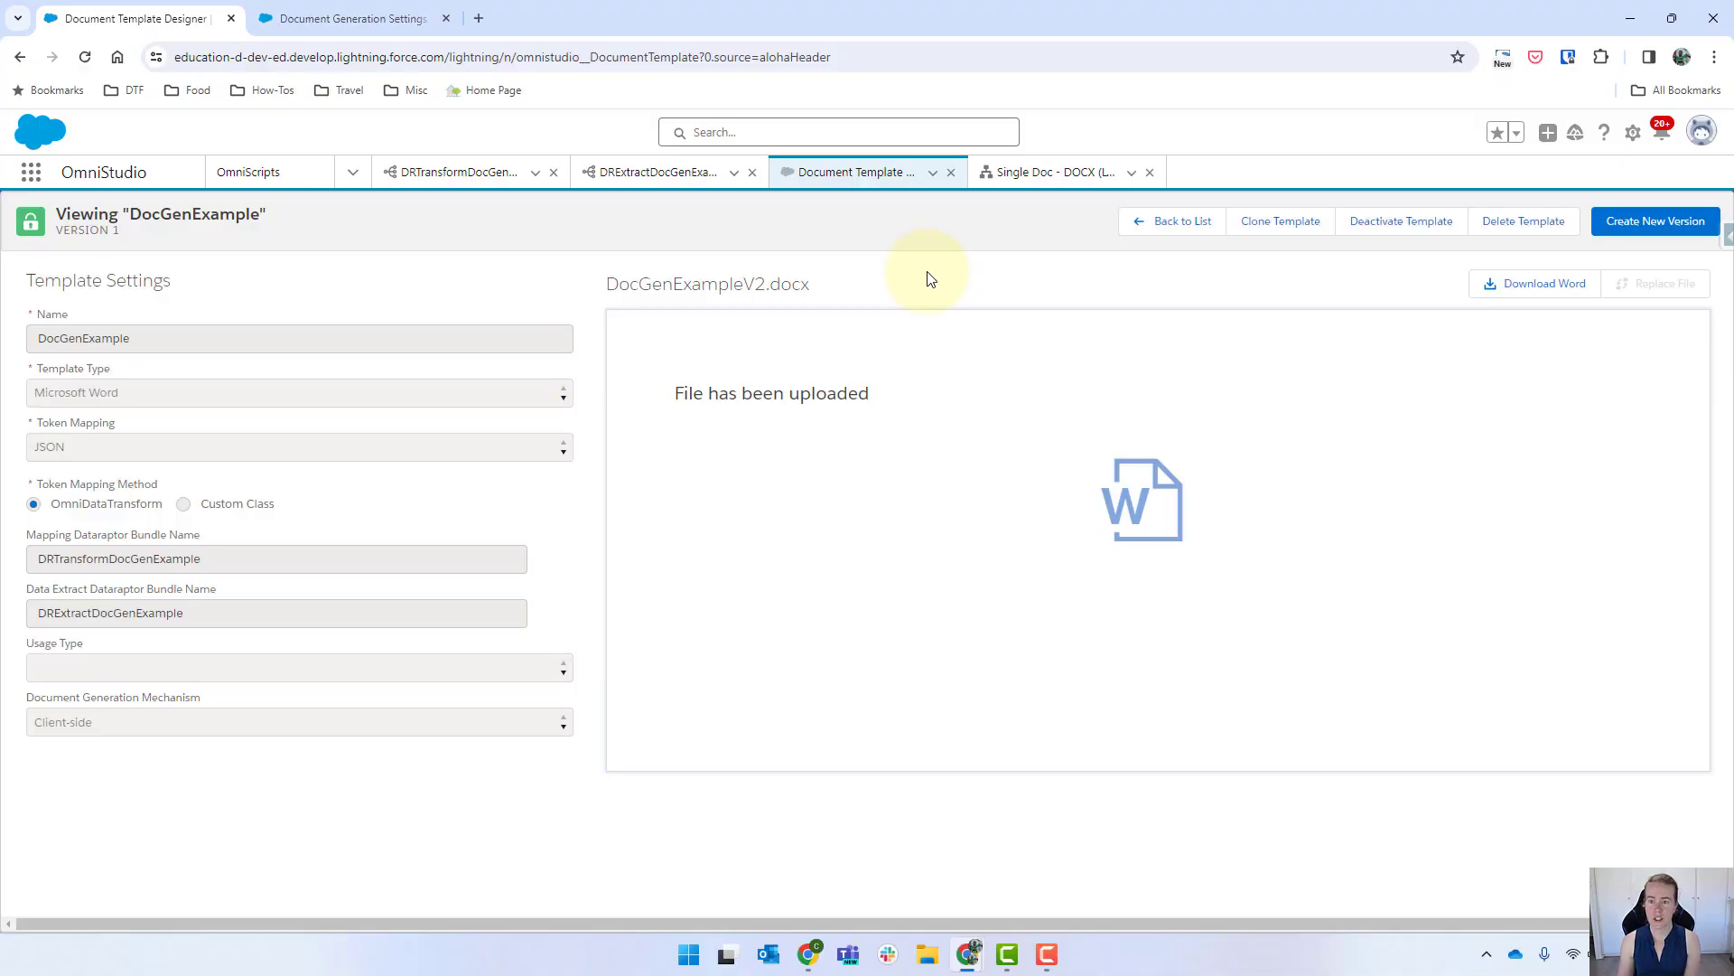
mouse_move(1380, 213)
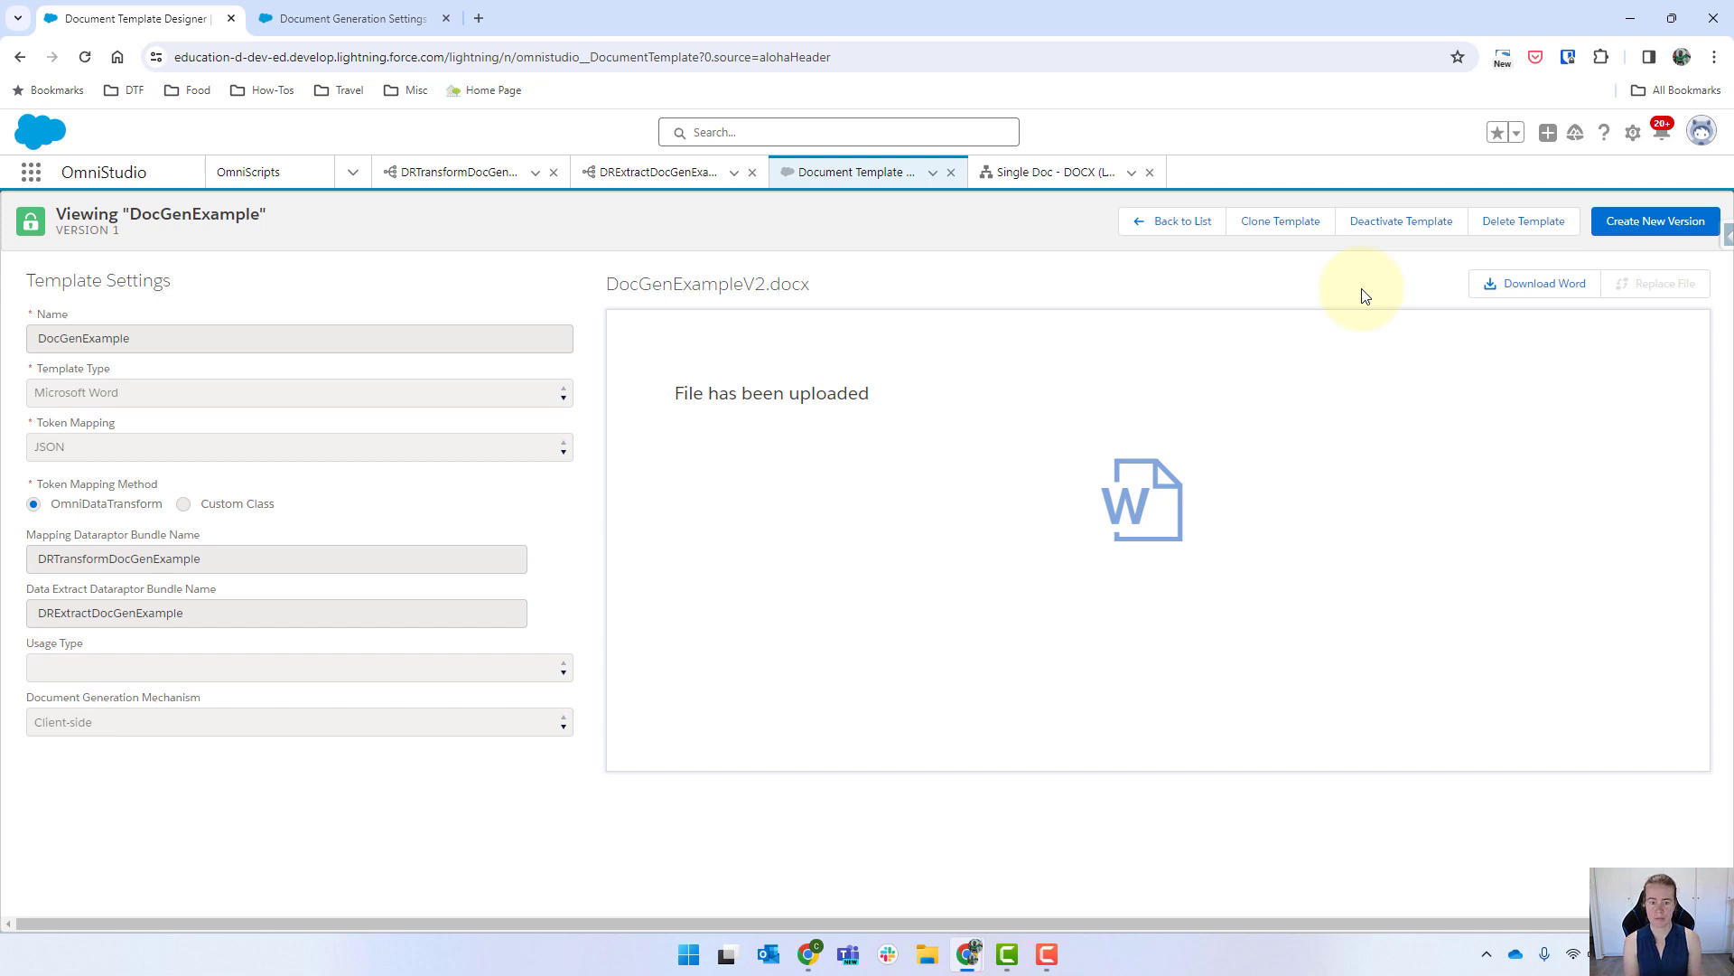
- After reviewing the DocGenExample template, open the Single Doc - DOCX (LWC) OmniScript tab
click(1051, 172)
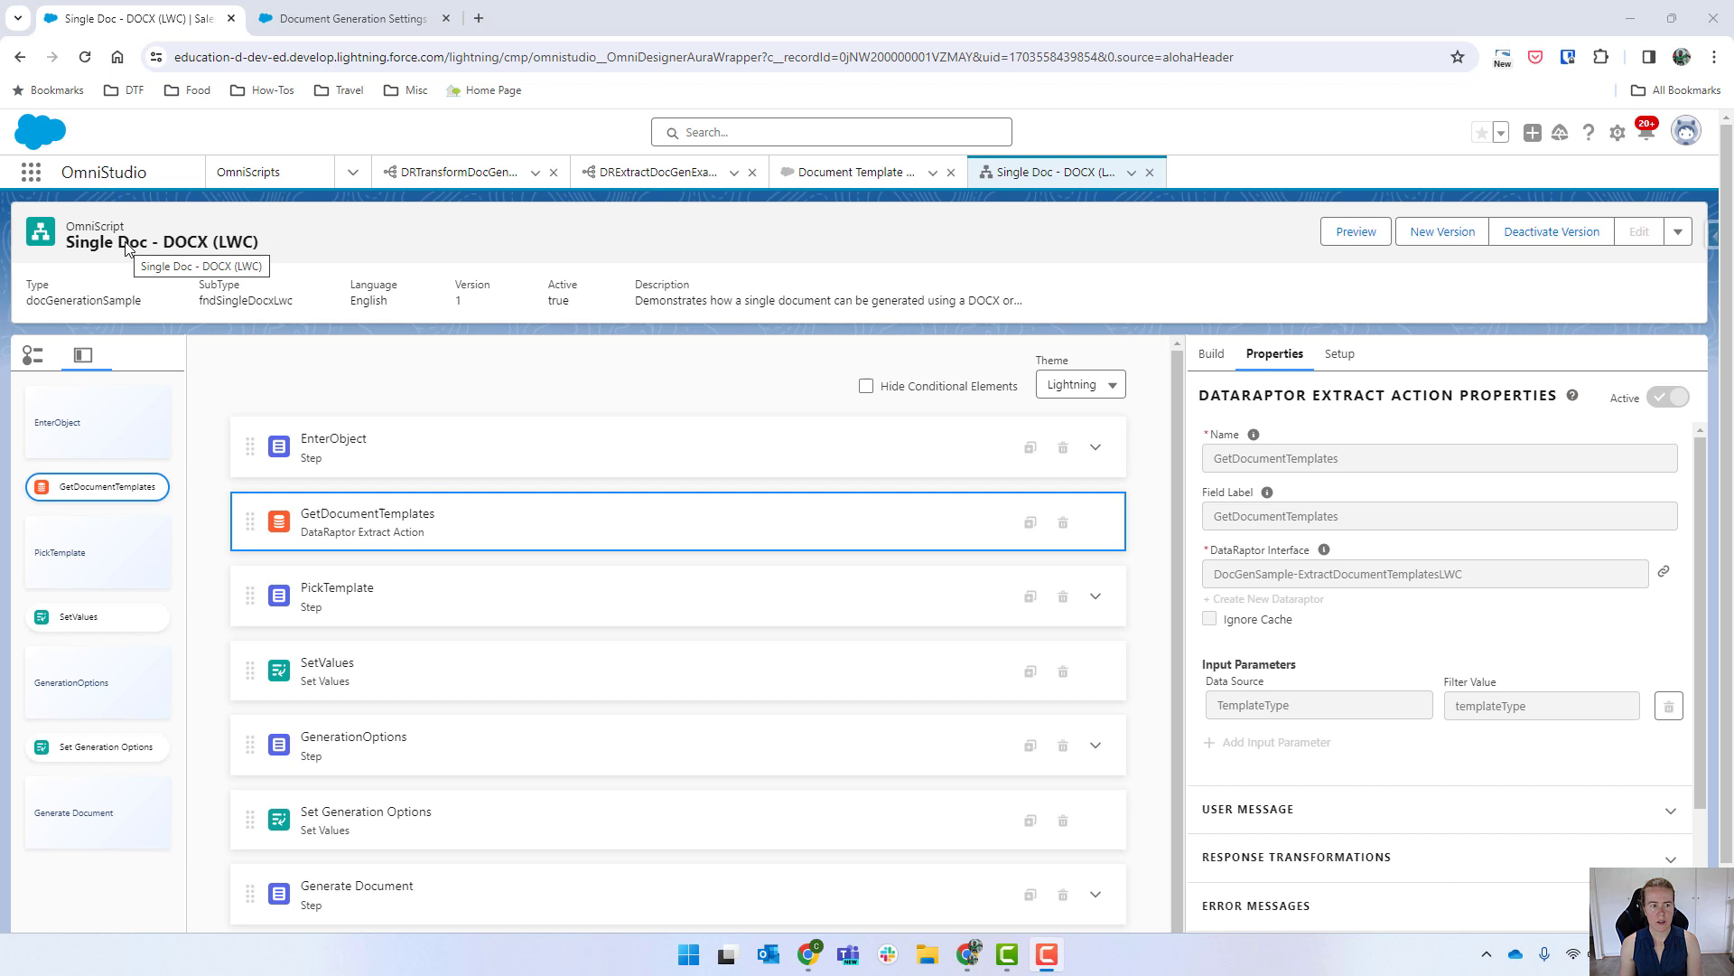
mouse_move(616, 375)
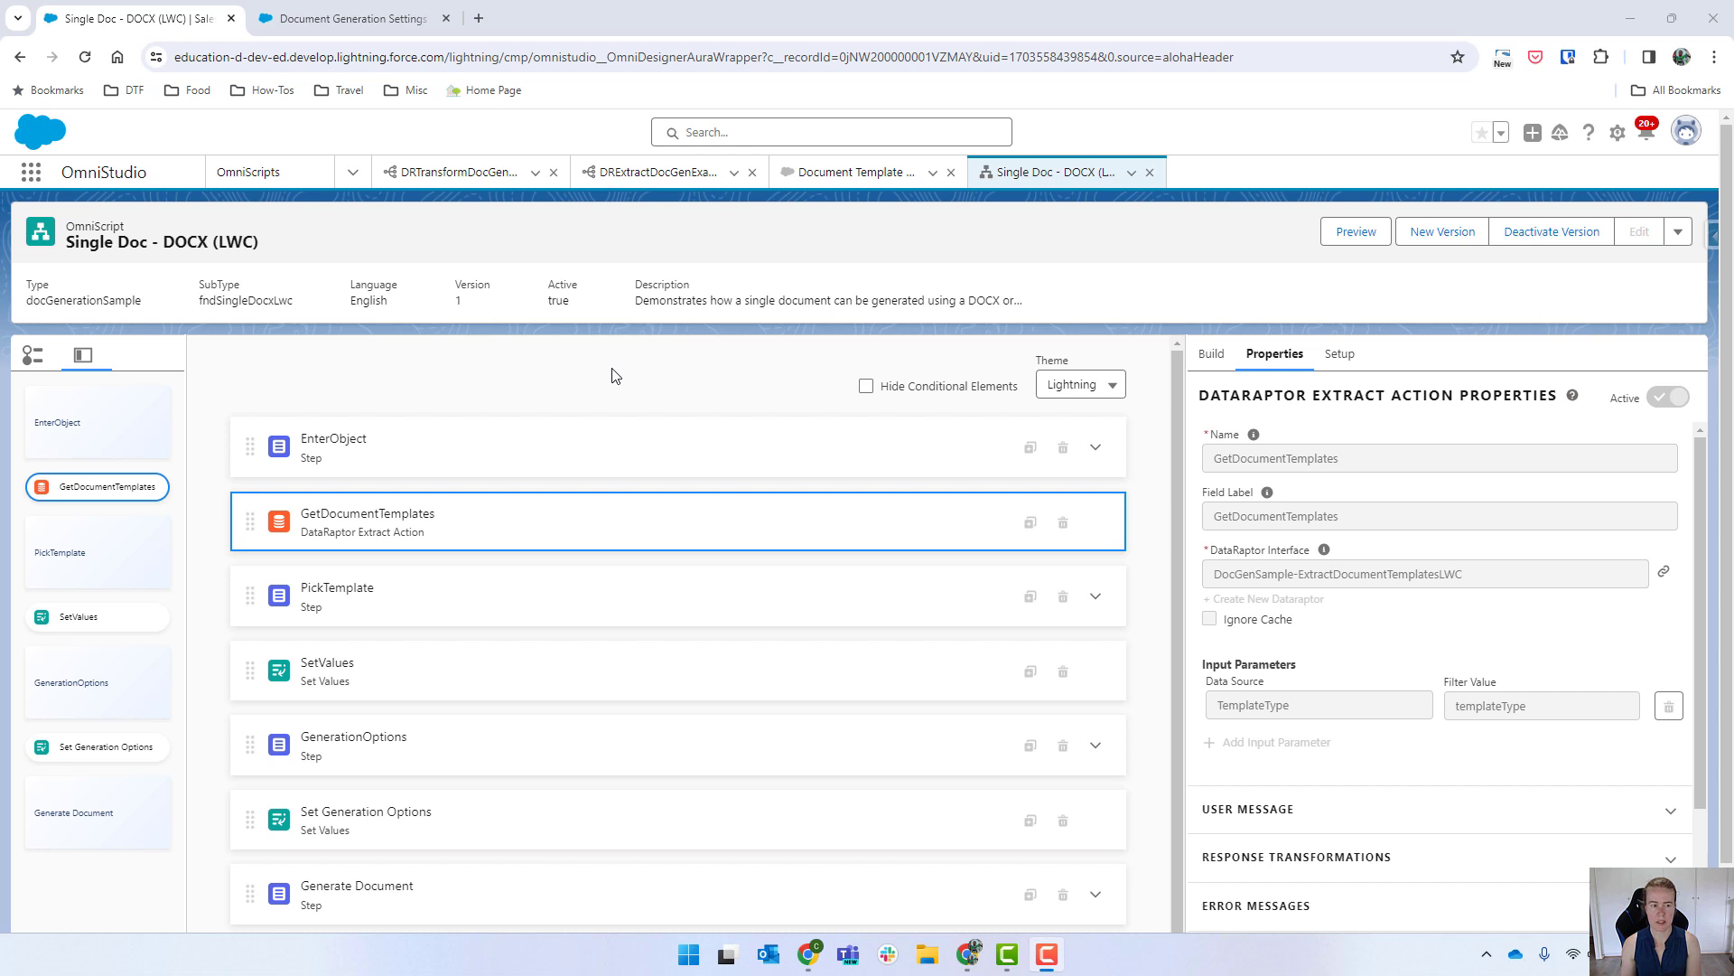
mouse_move(345, 521)
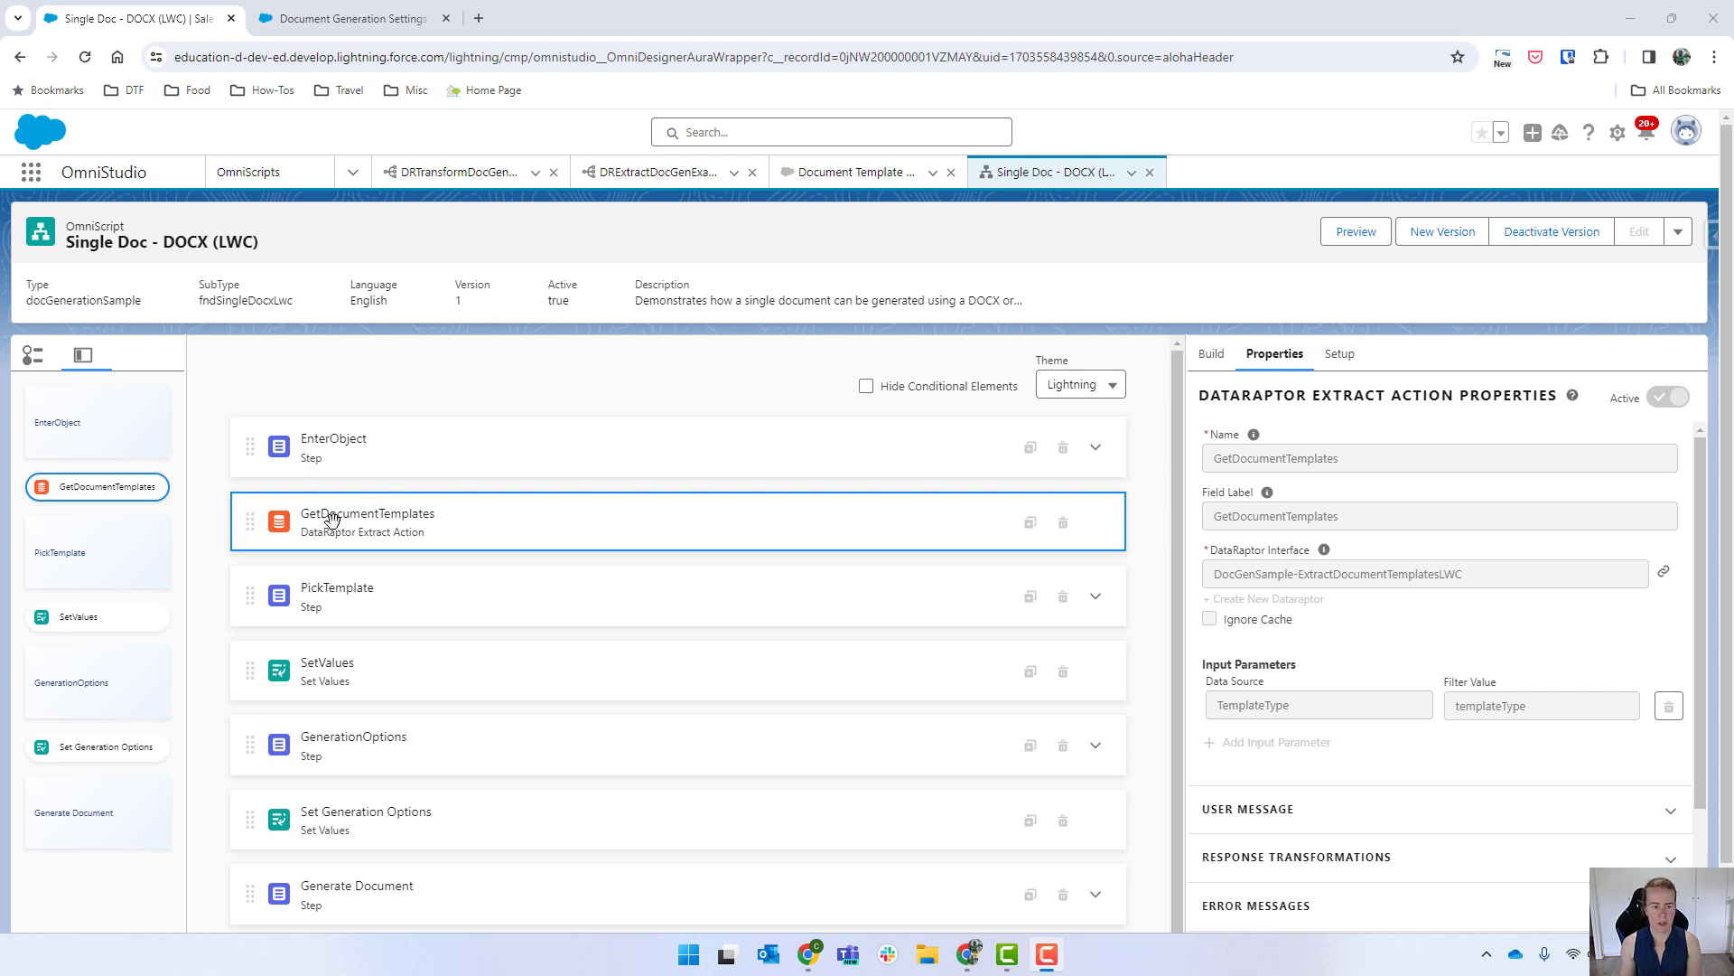
mouse_move(450, 540)
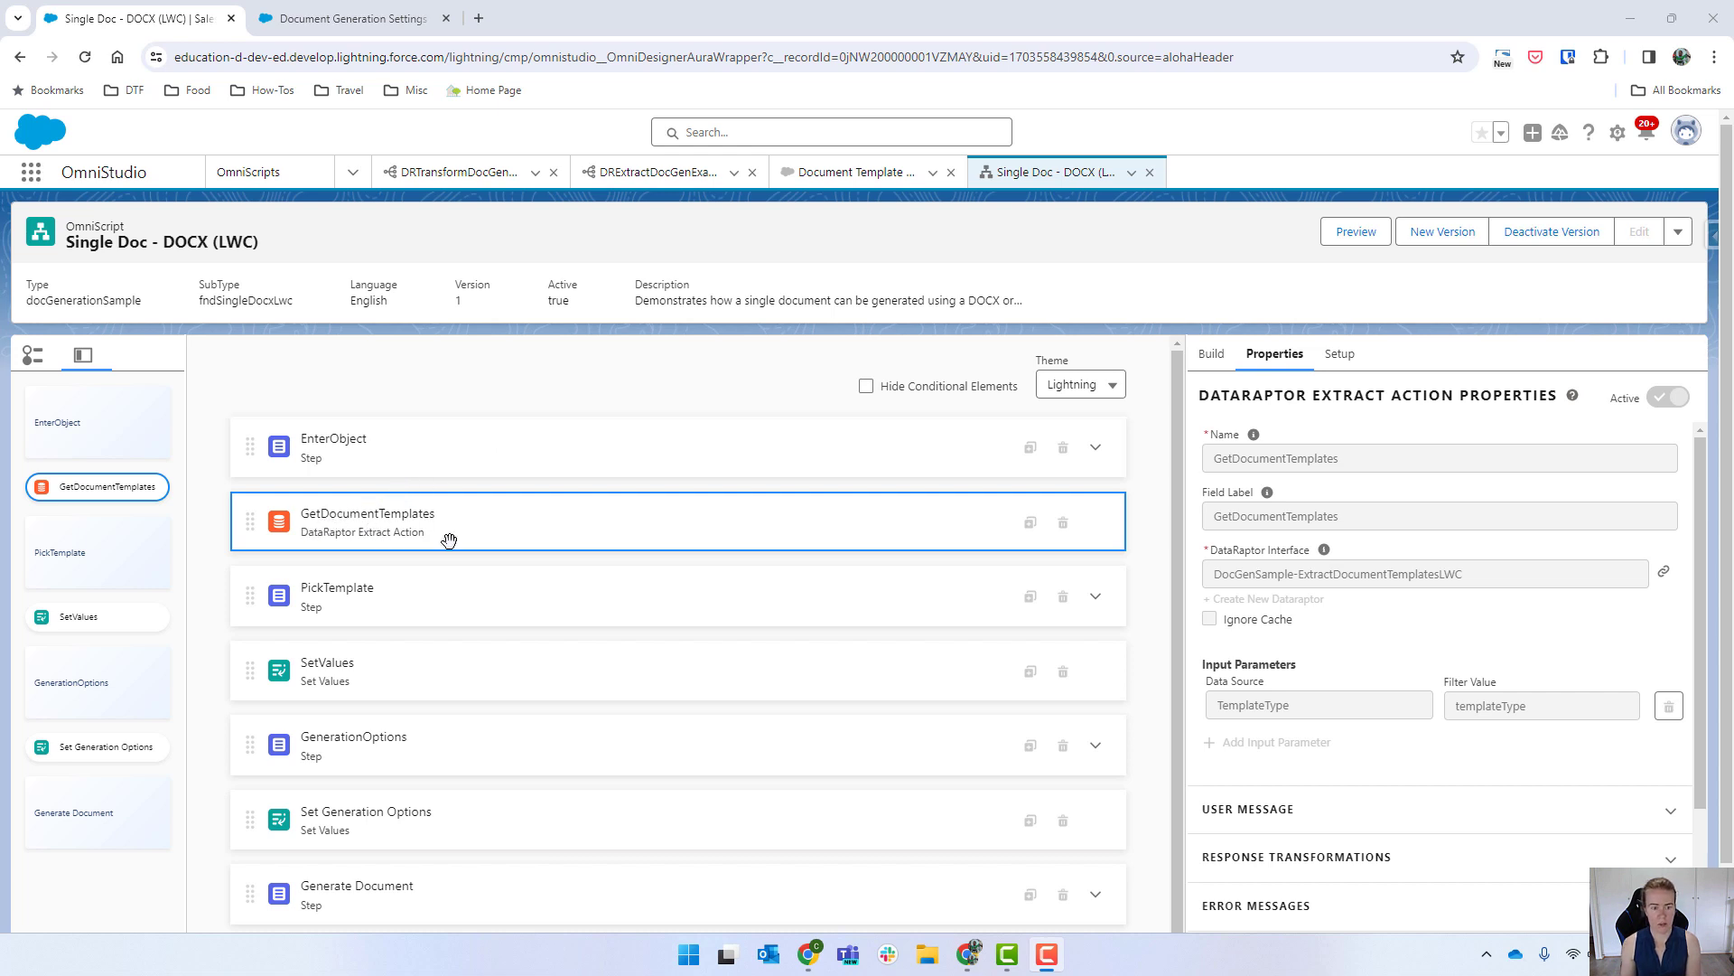
mouse_move(879, 577)
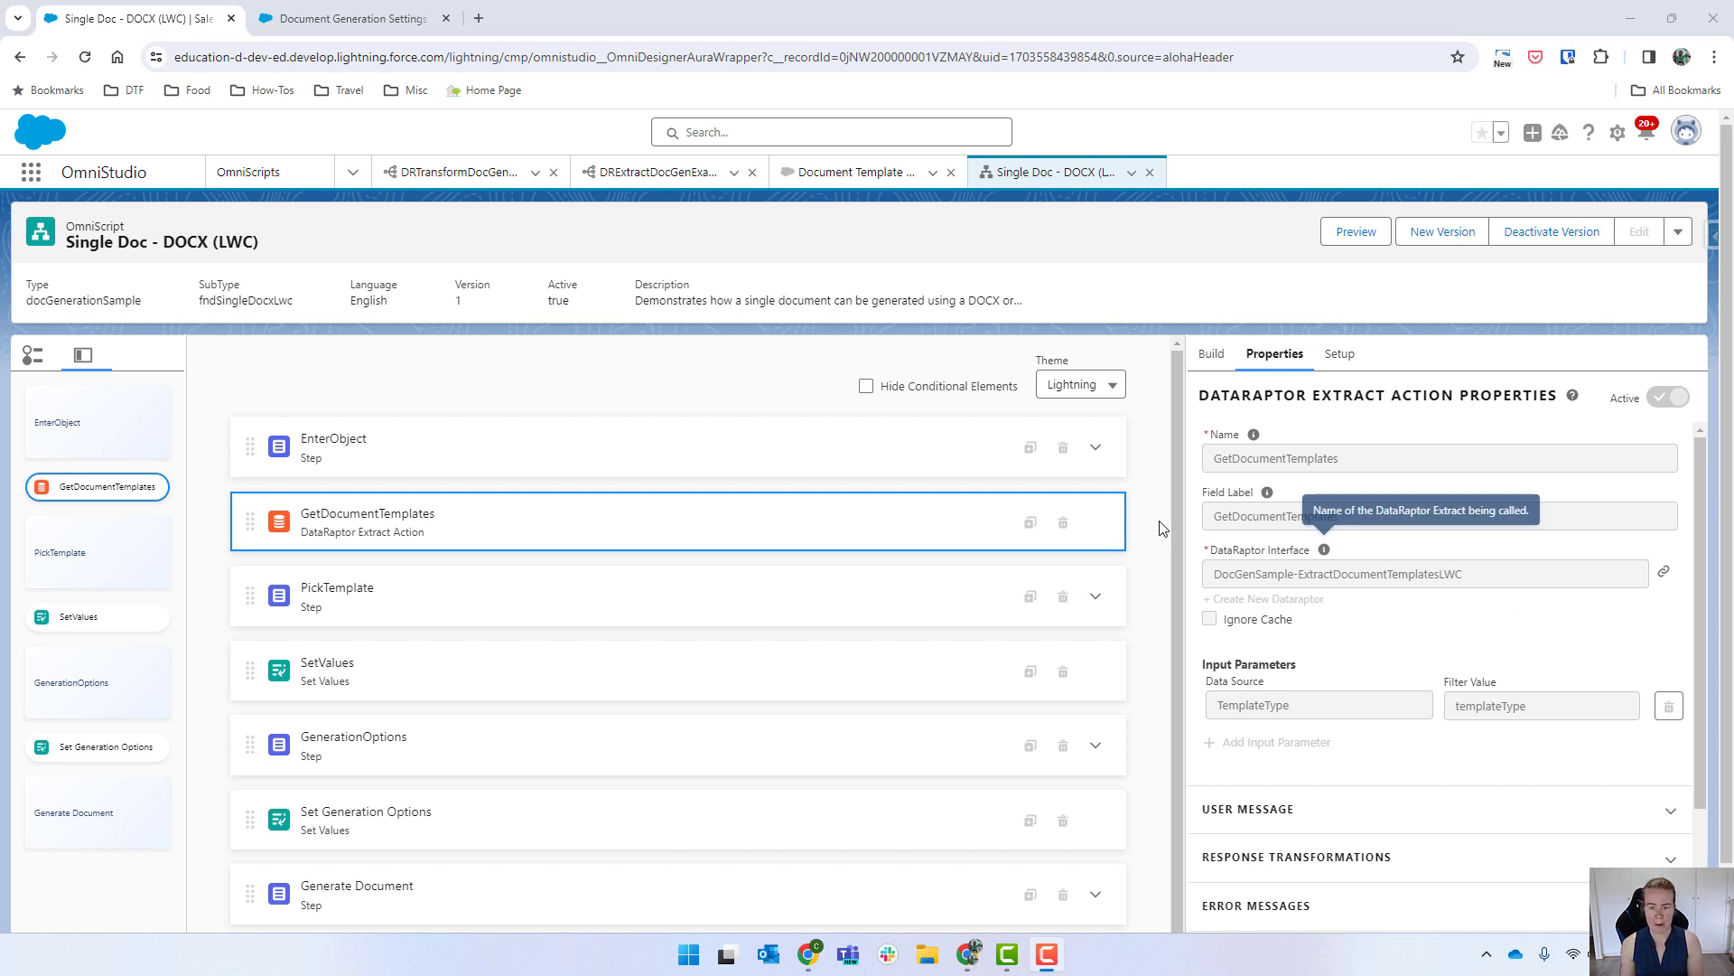
mouse_move(1524, 618)
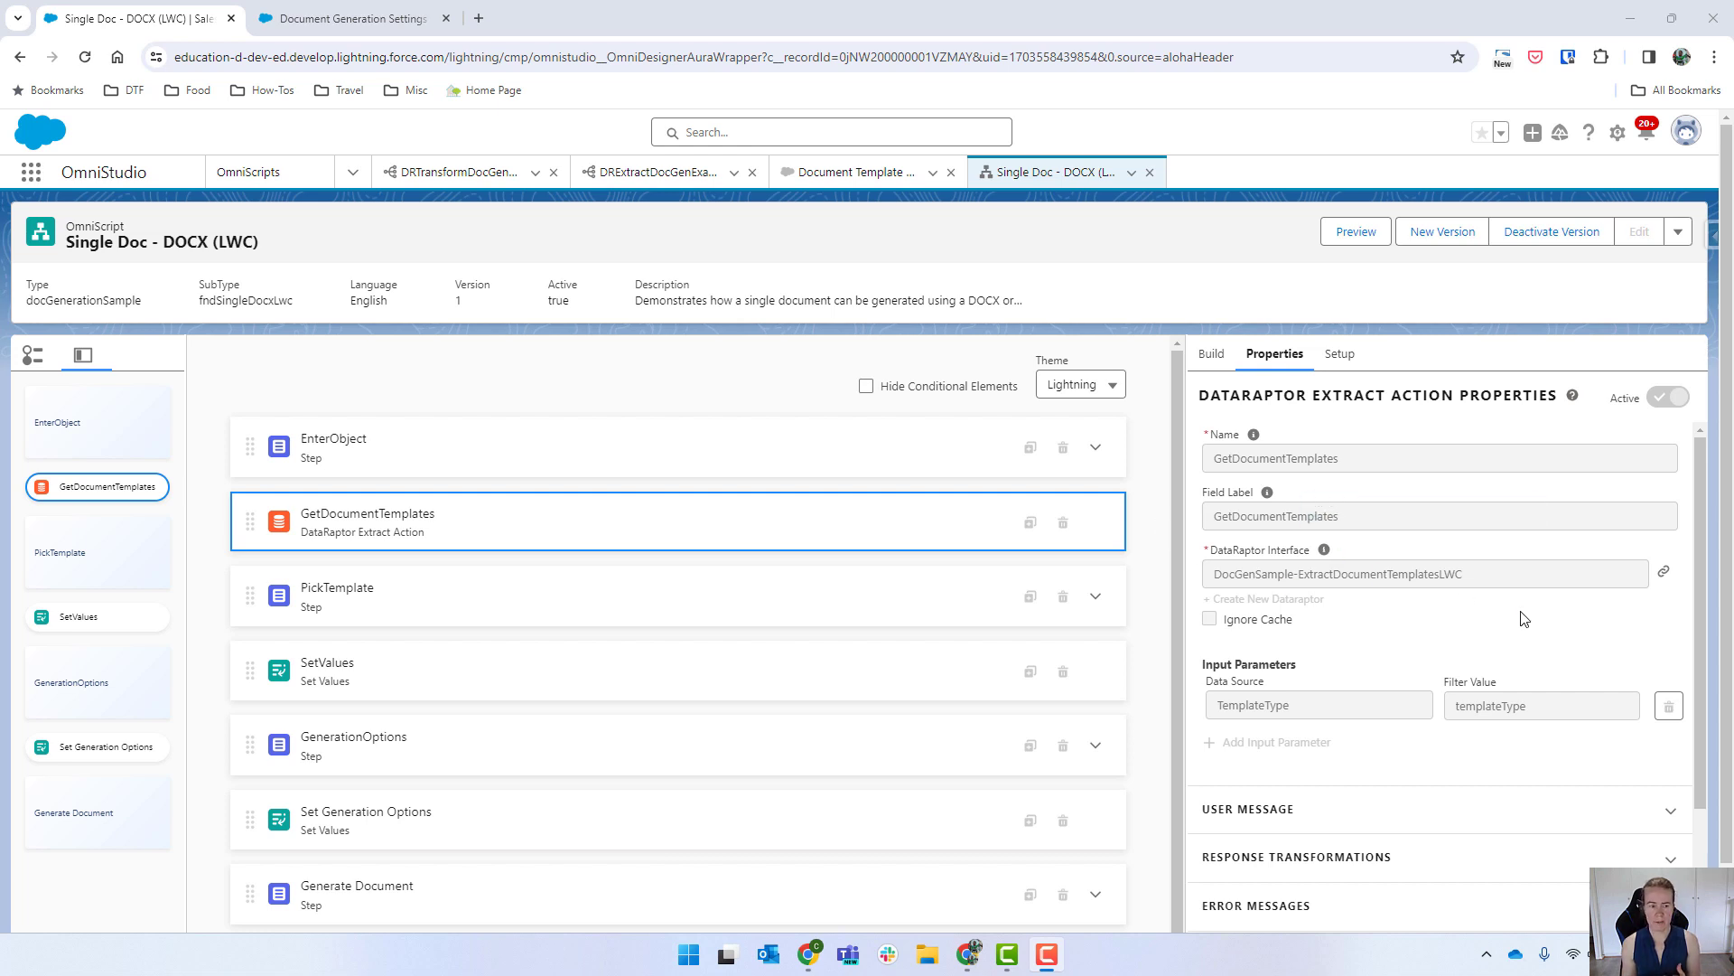
mouse_move(1318, 578)
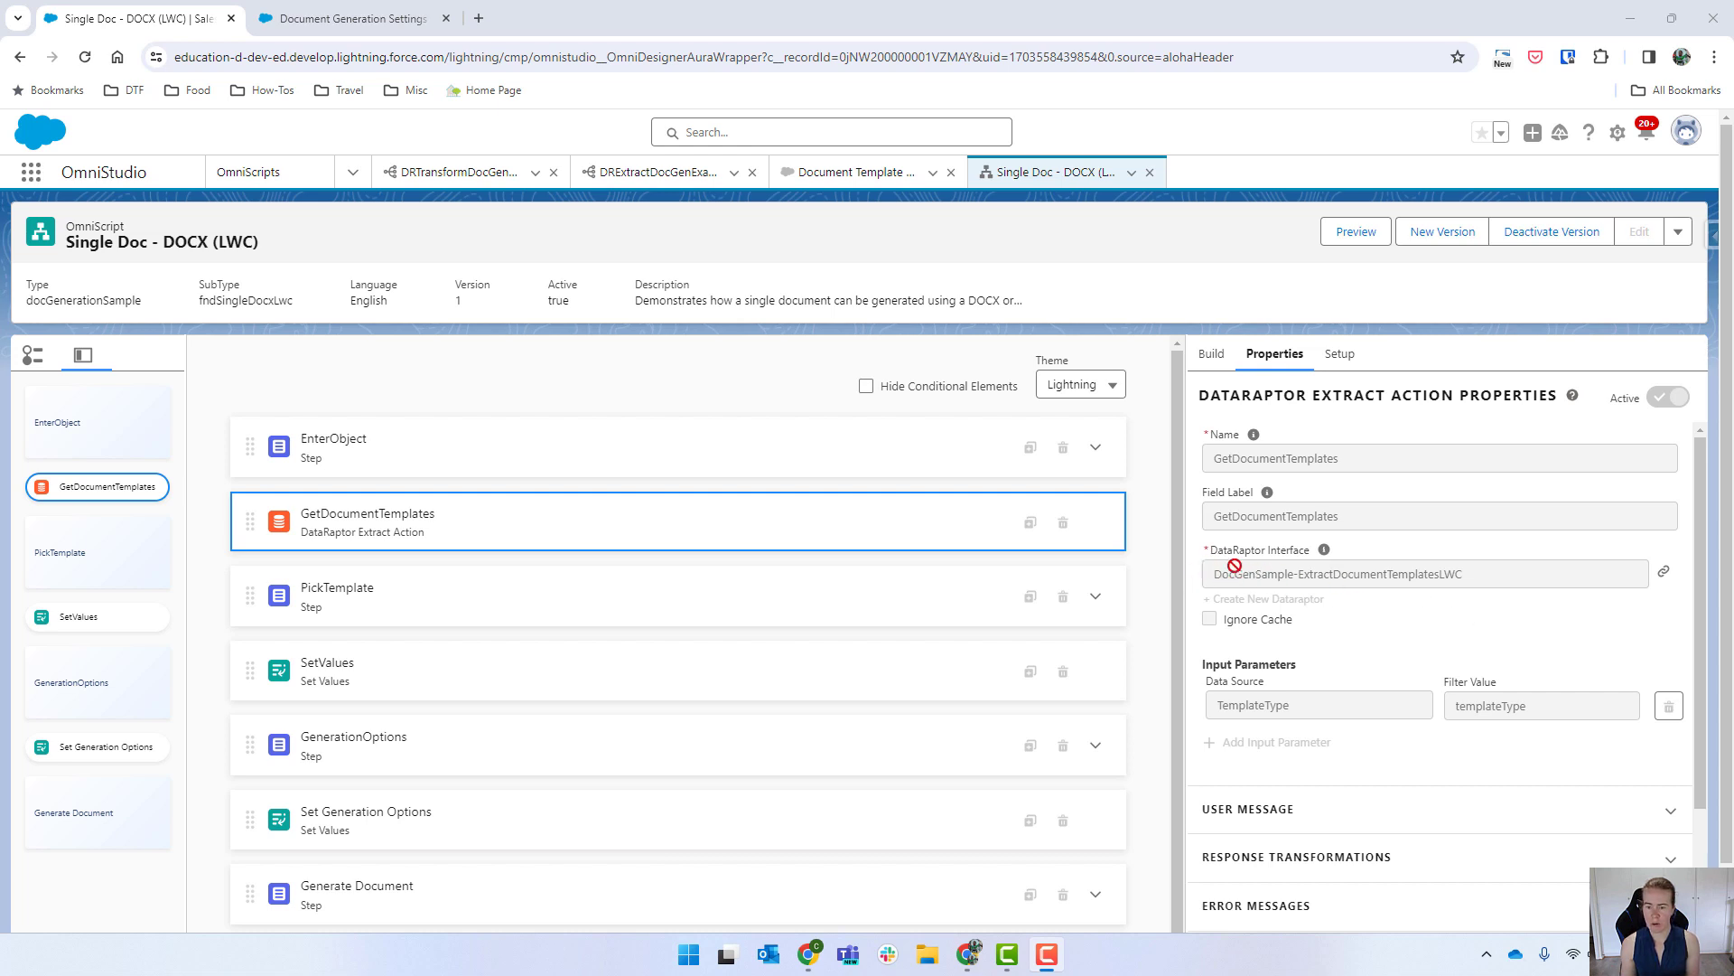
mouse_move(1554, 649)
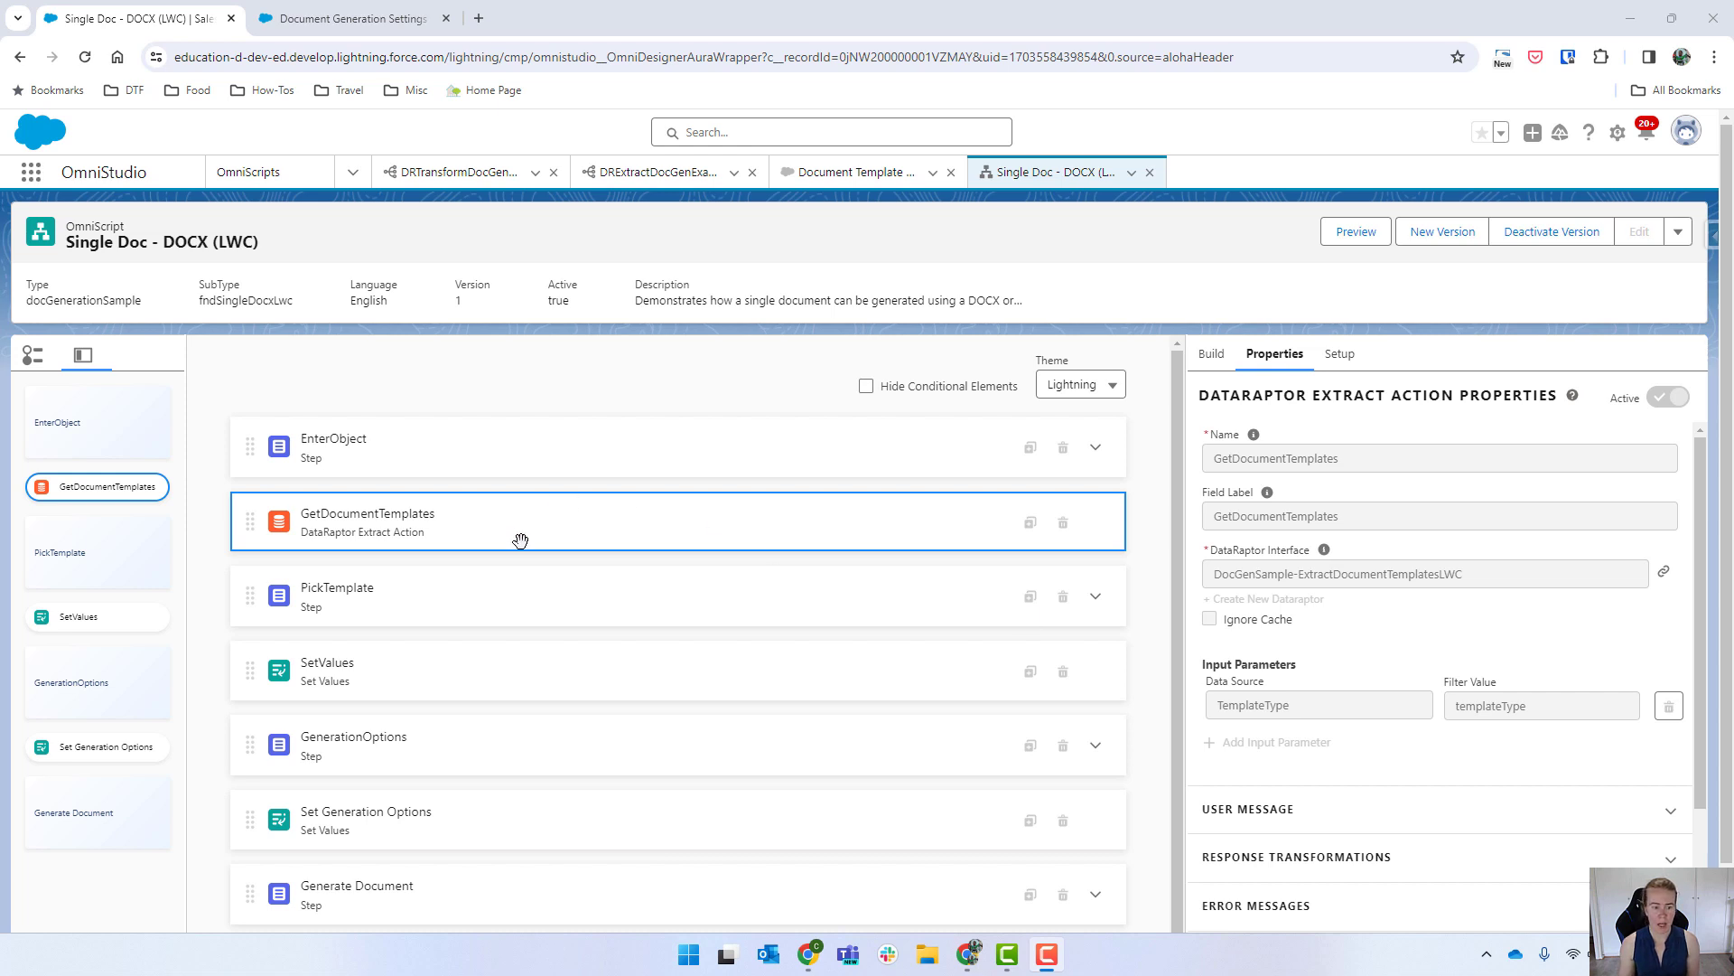
- Review GetDocumentTemplates' extract properties, then expand the PickTemplate step showing SelectTemplate
click(336, 596)
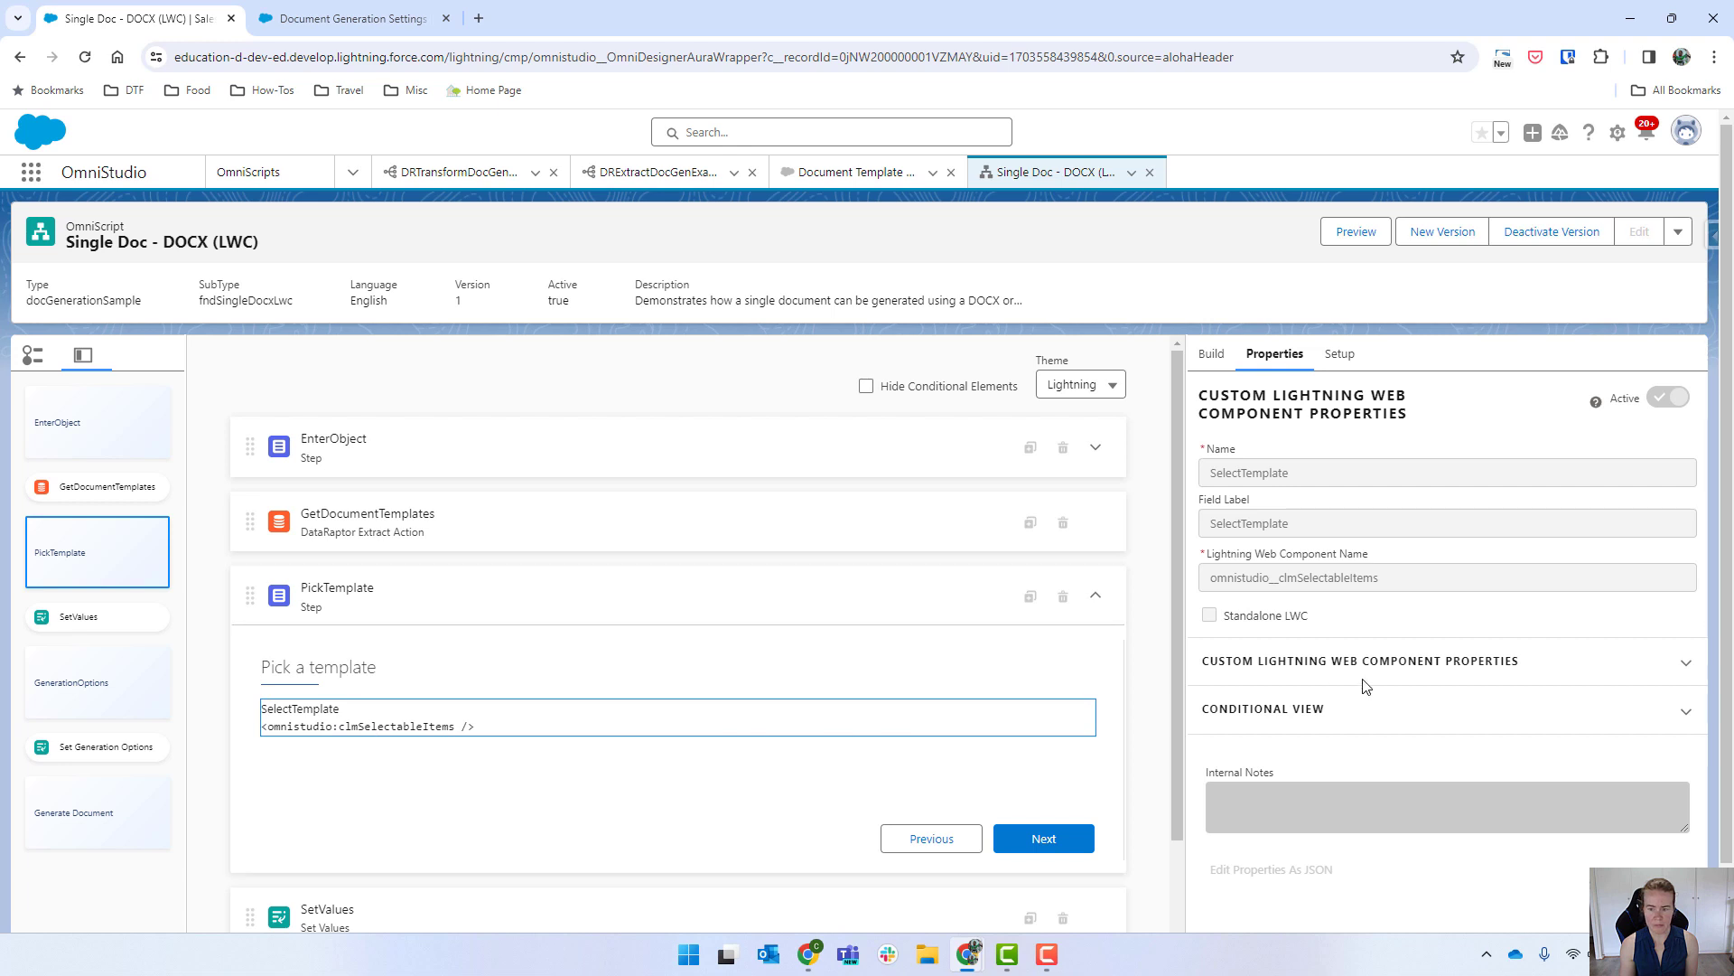
- Expand SelectTemplate's Custom Lightning Web Component Properties: template-list %DocumentTemplate%, clear-state-on-change
click(1360, 660)
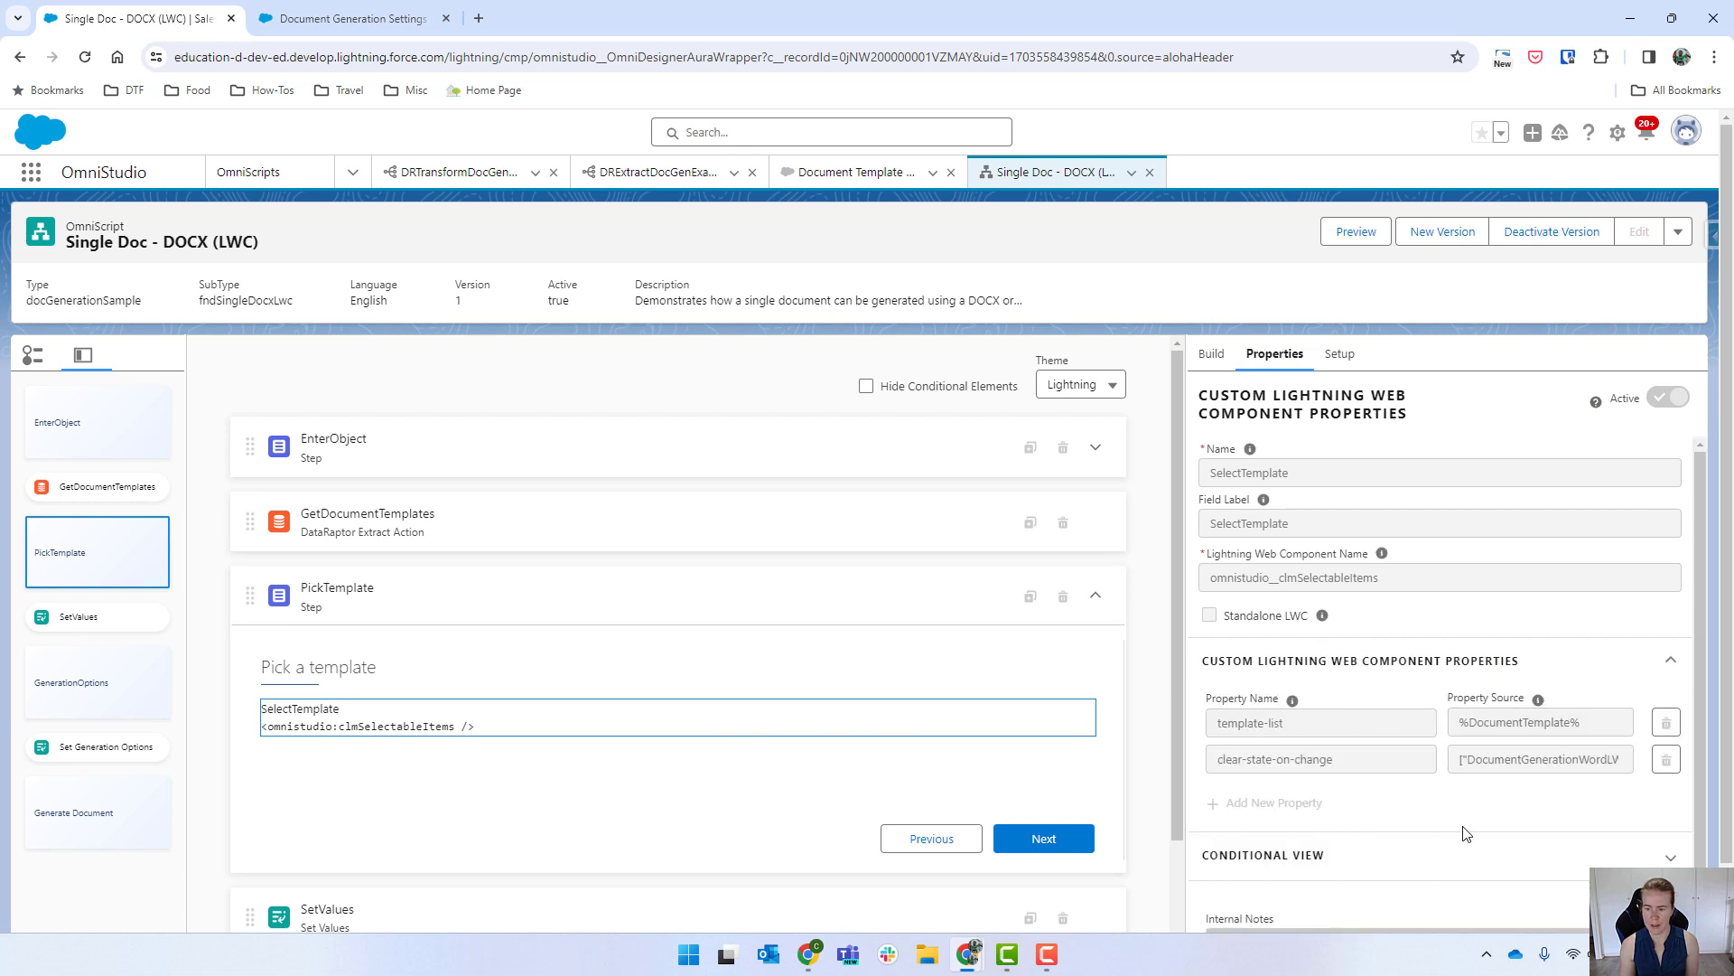
mouse_move(1545, 805)
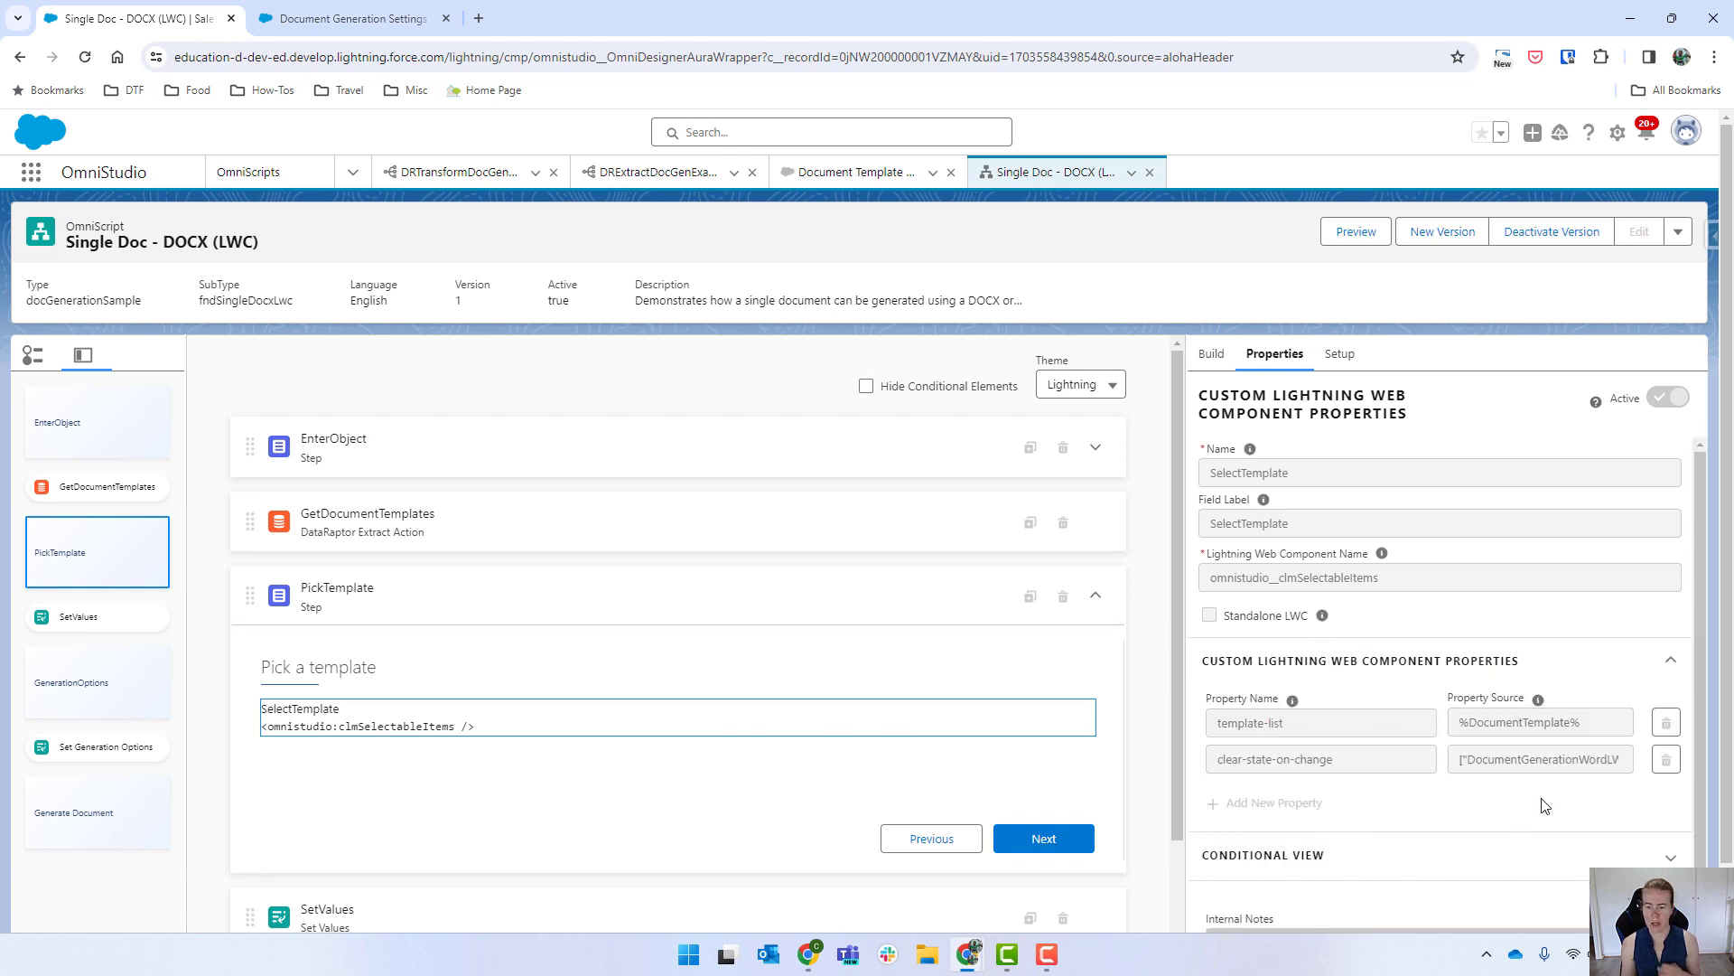